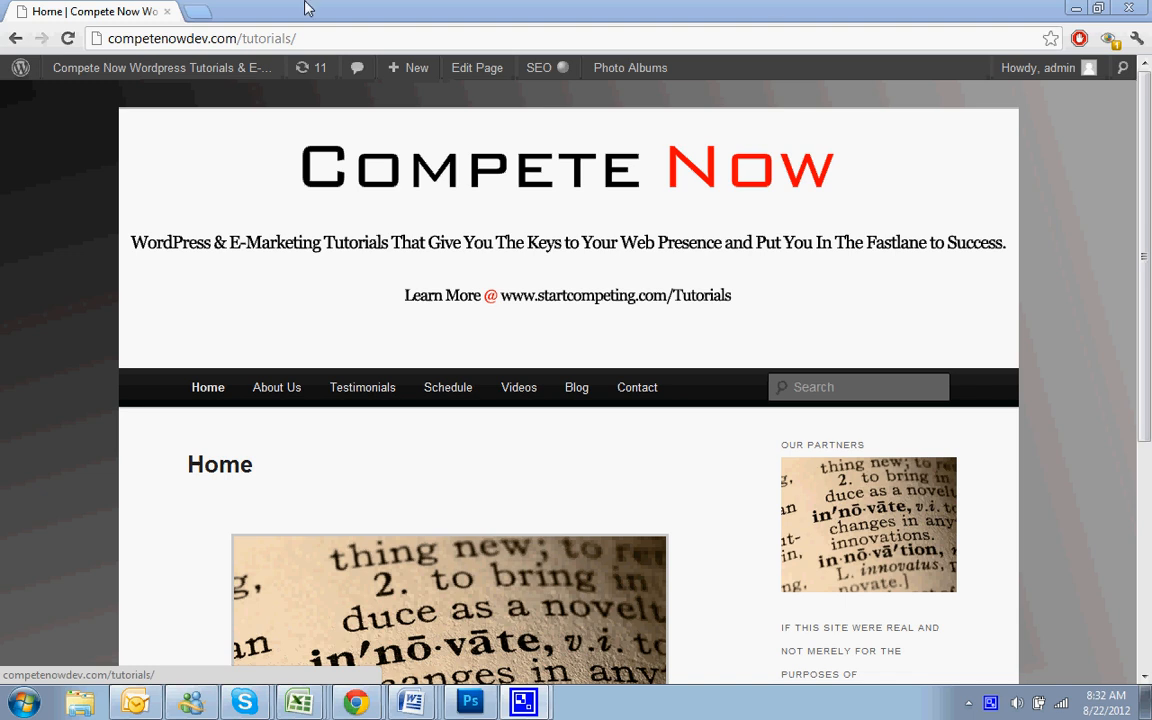
# Step: Load rpmfitnesswinthrop.com in a new browser tab
pyautogui.write('rpmfitnesswinthrop.com')
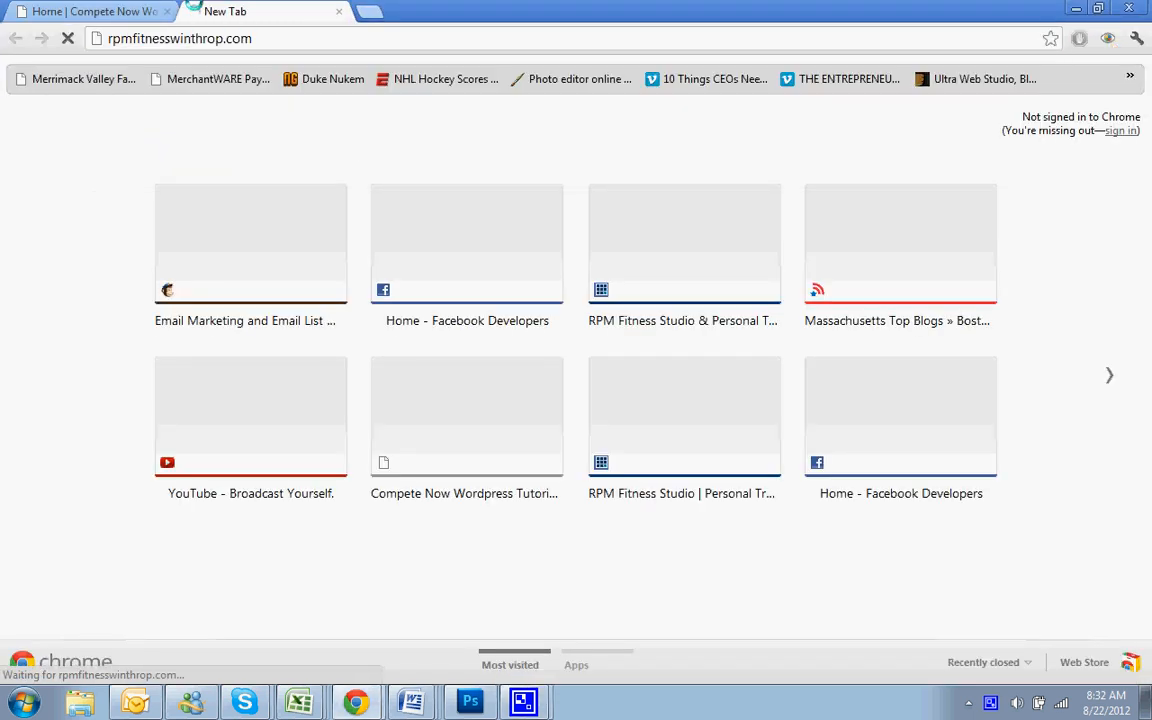
# Step: Review the Find Us on Facebook box on RPM Fitness's About Us page, then close the tab
pyautogui.click(684, 243)
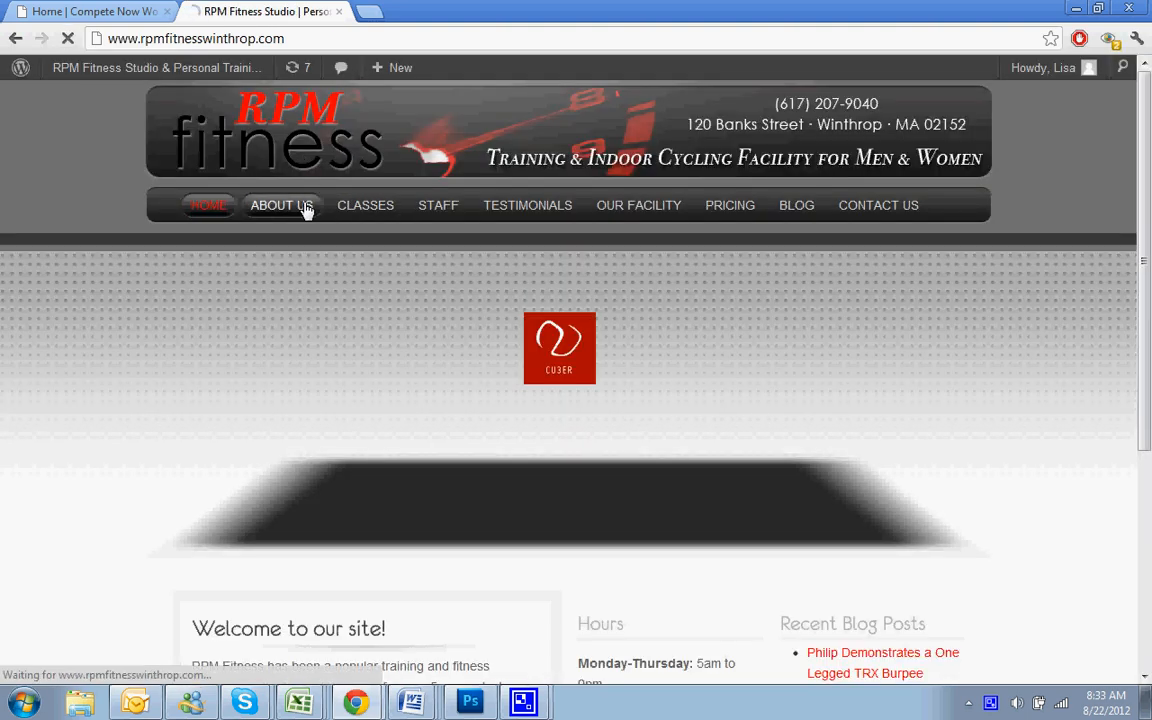
pyautogui.click(281, 205)
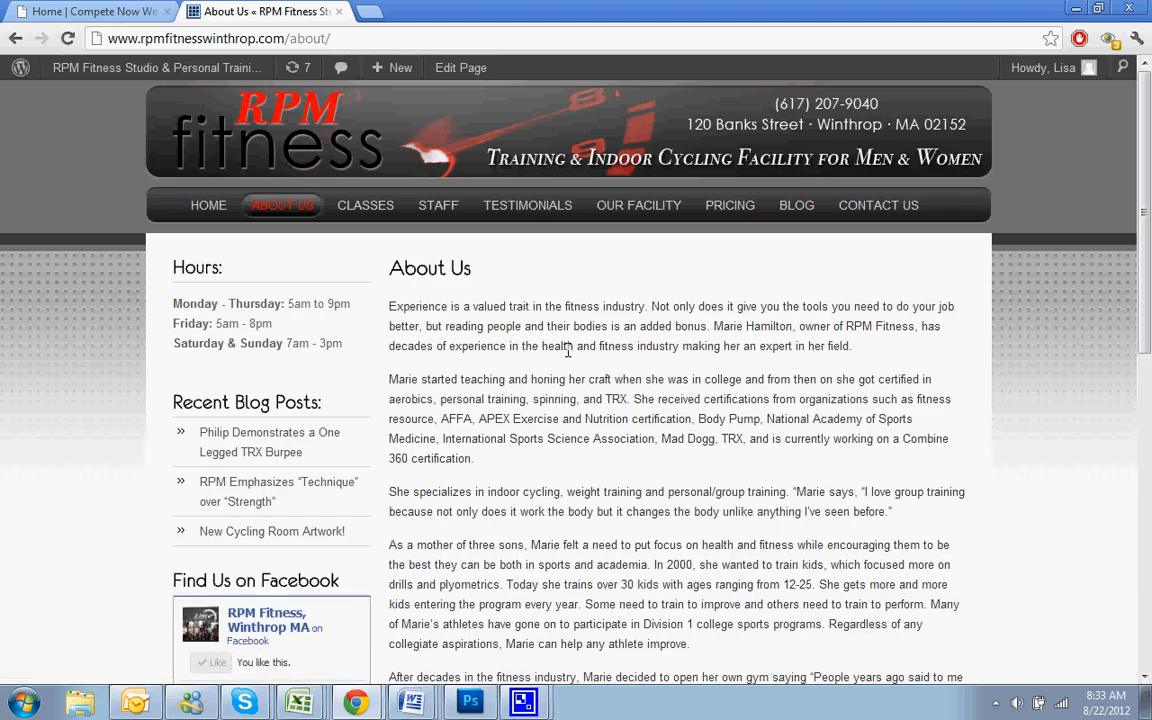
pyautogui.moveTo(600, 436)
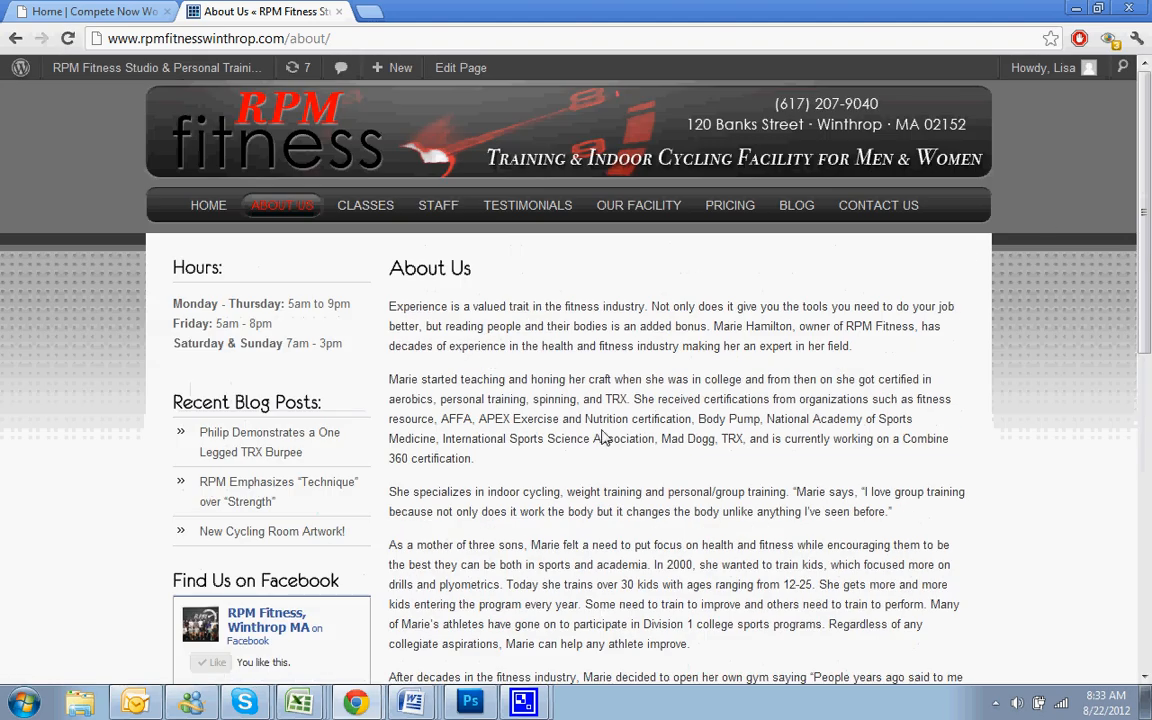
pyautogui.scroll(-3)
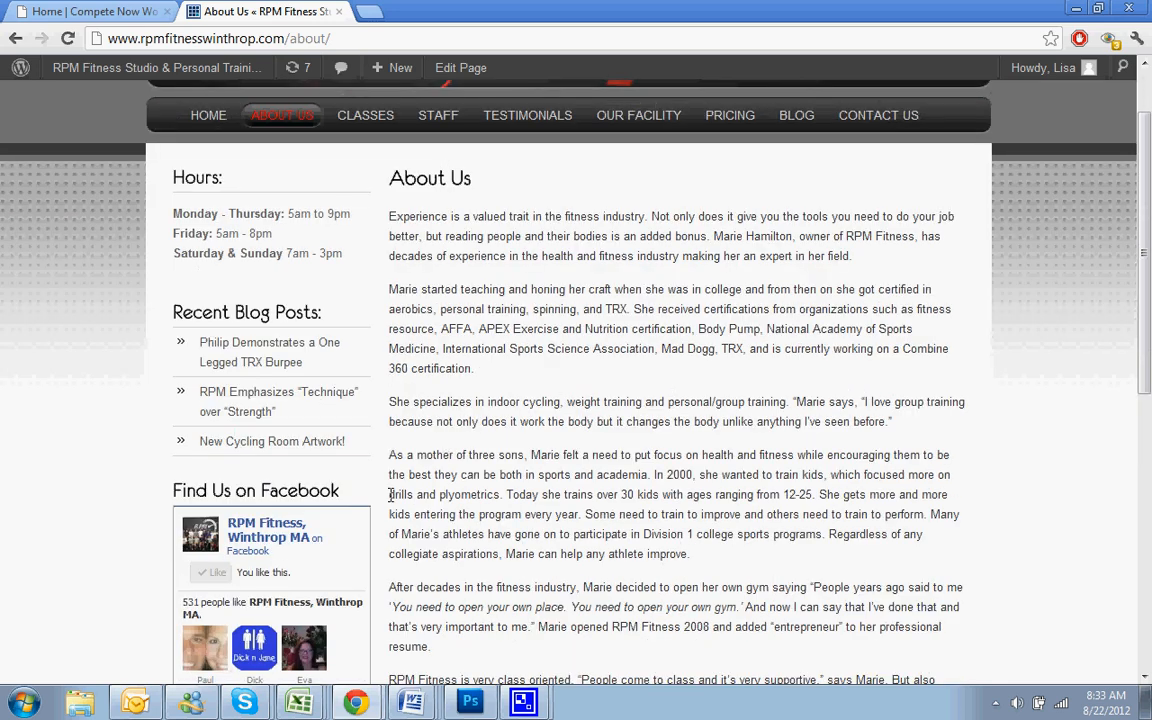
pyautogui.scroll(-3)
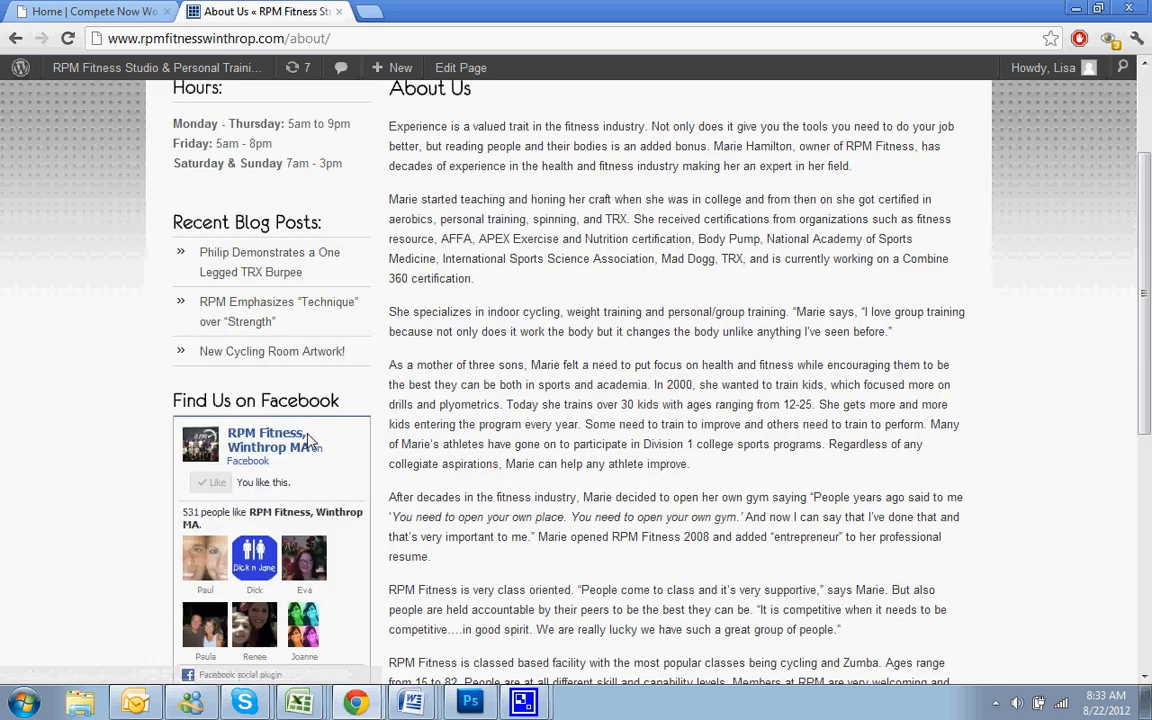
pyautogui.scroll(-3)
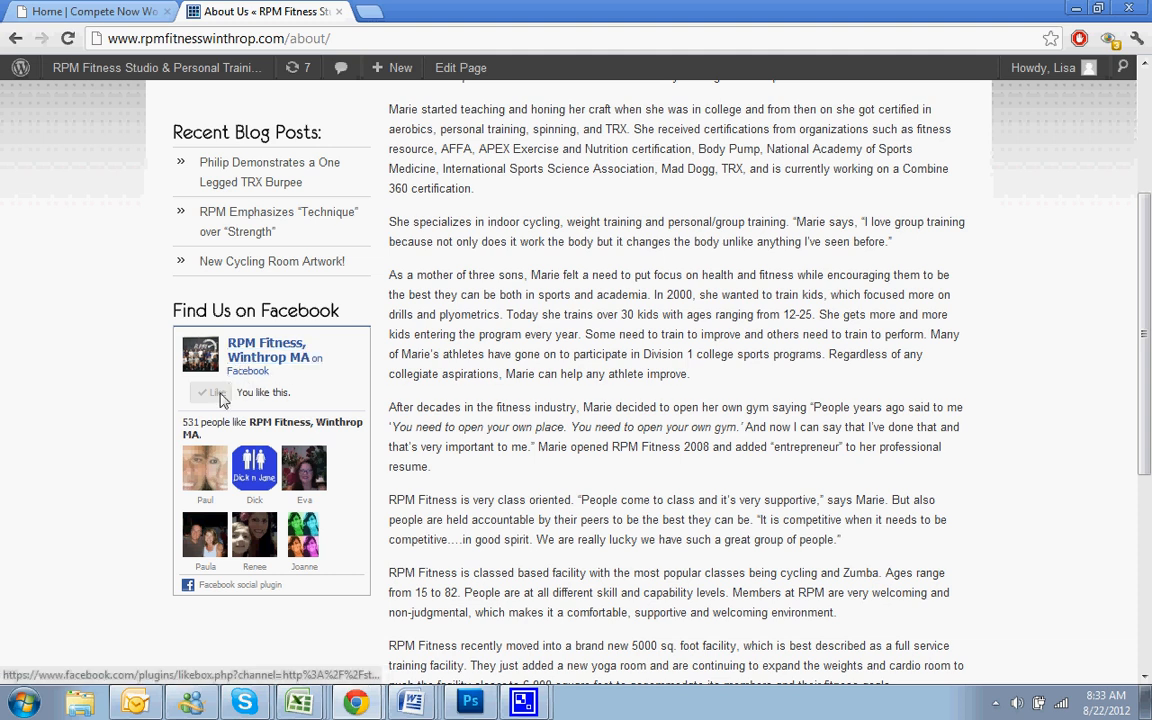
pyautogui.moveTo(234, 459)
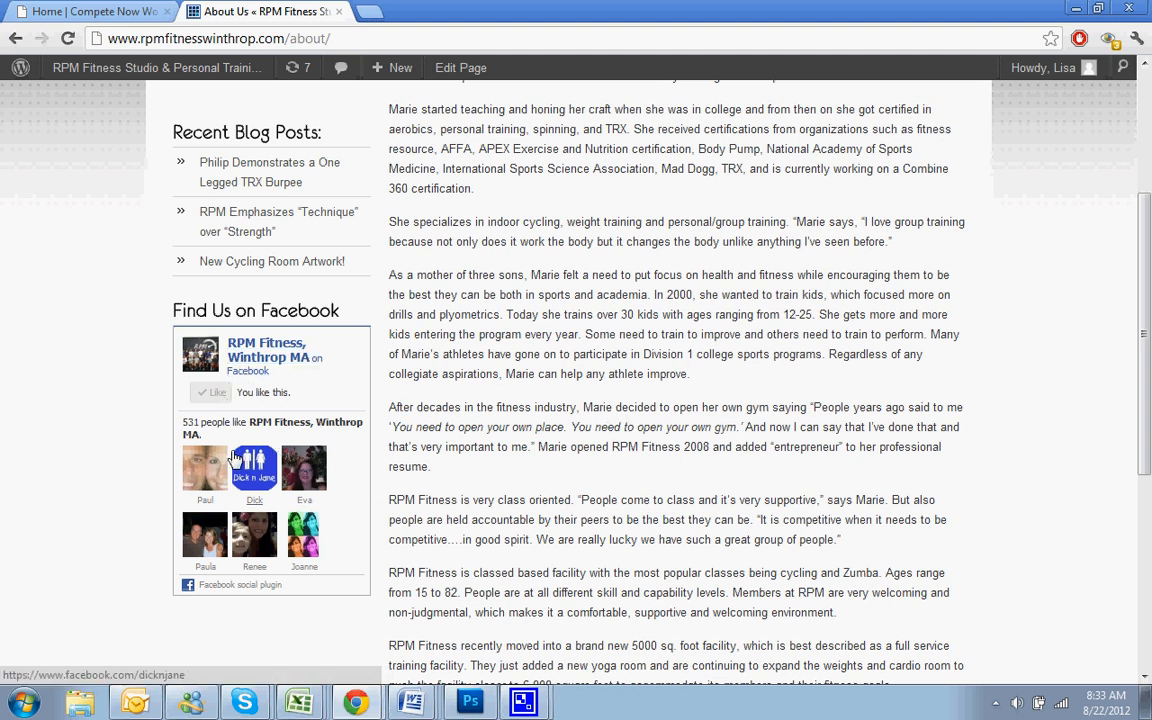
pyautogui.moveTo(197, 525)
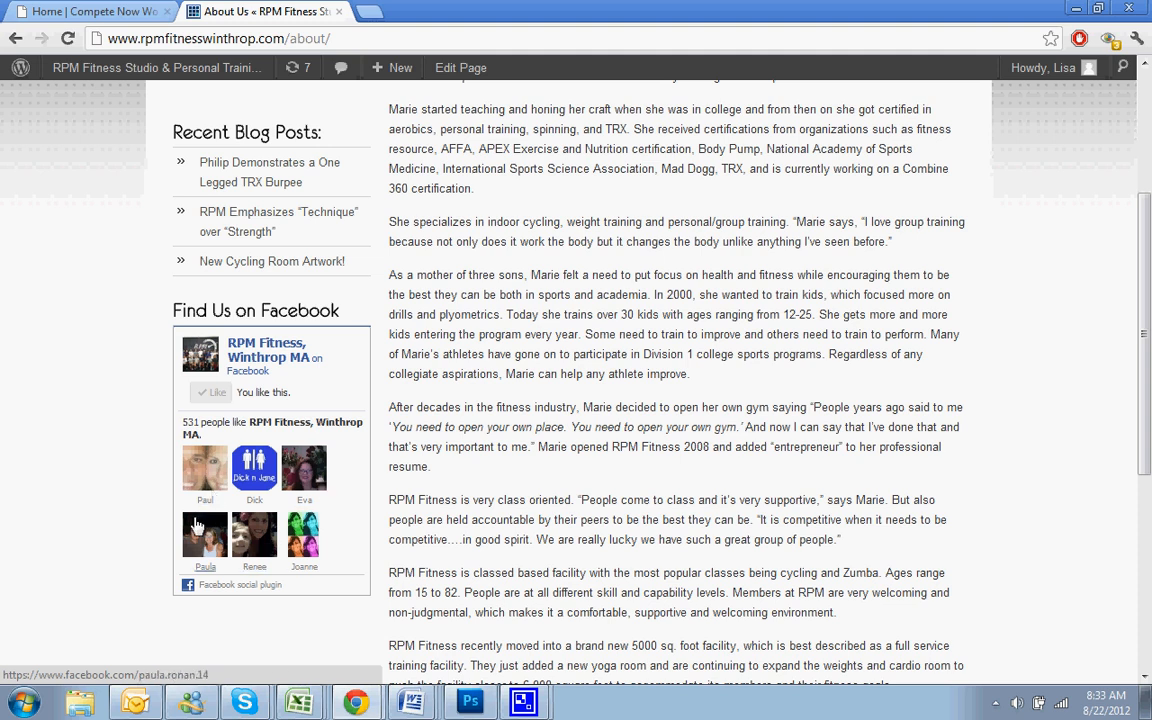
pyautogui.scroll(3)
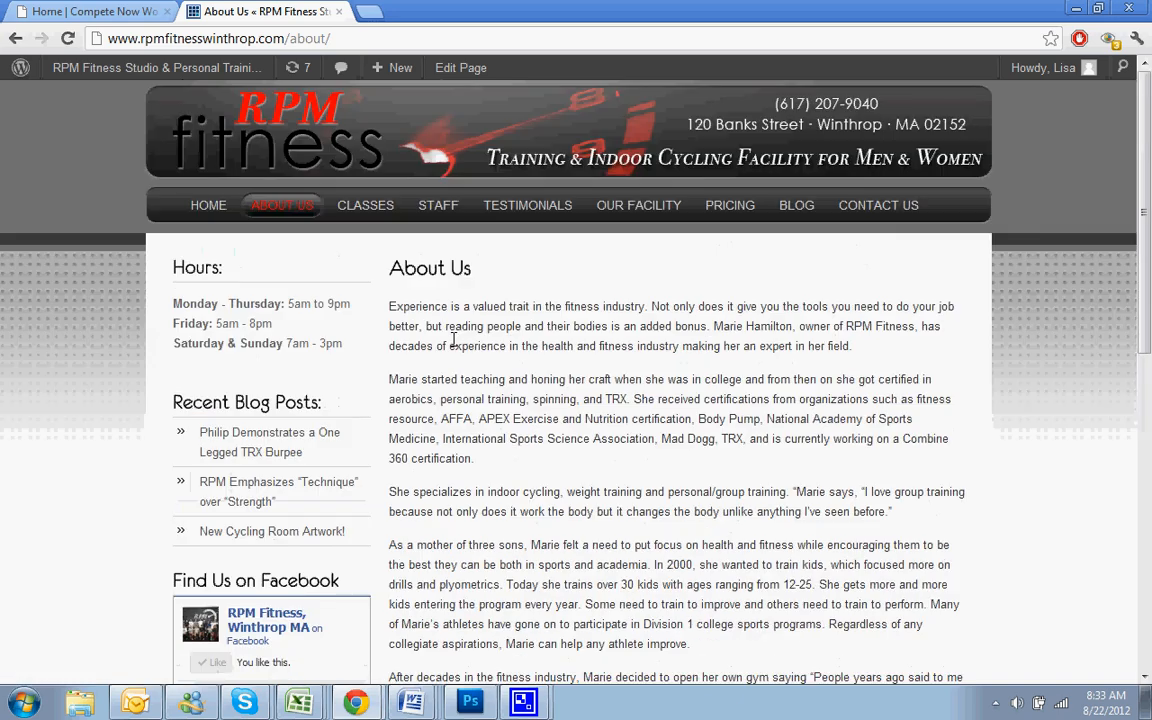
pyautogui.scroll(-3)
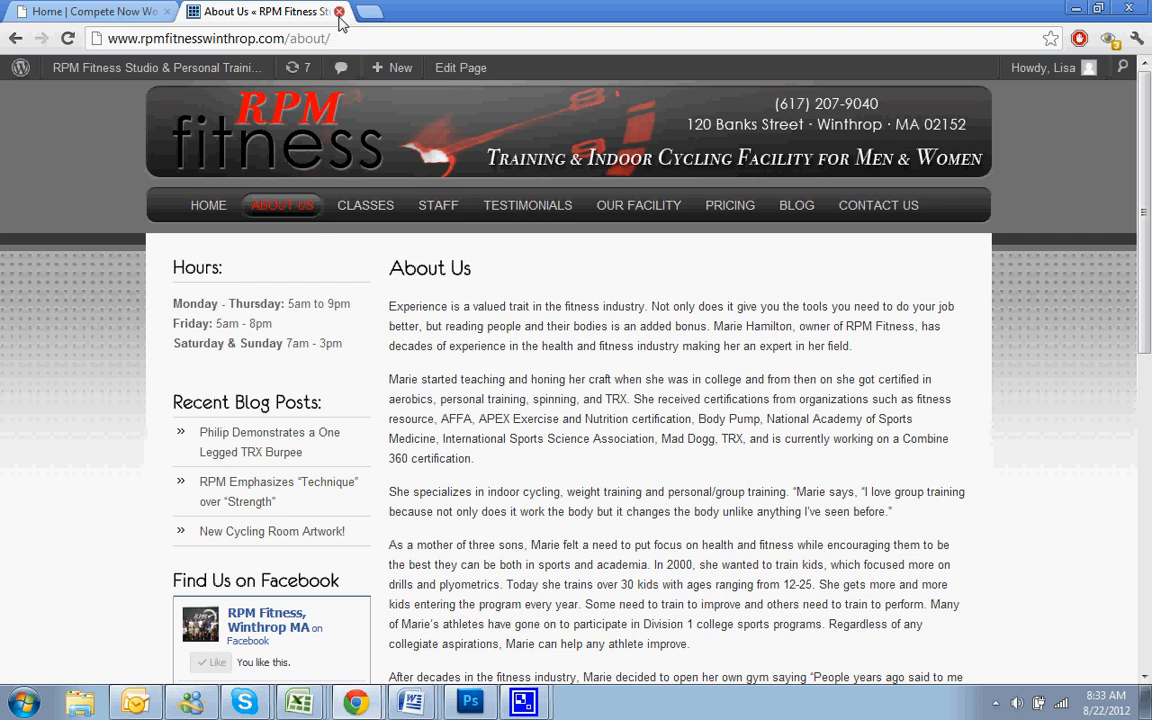
pyautogui.click(90, 11)
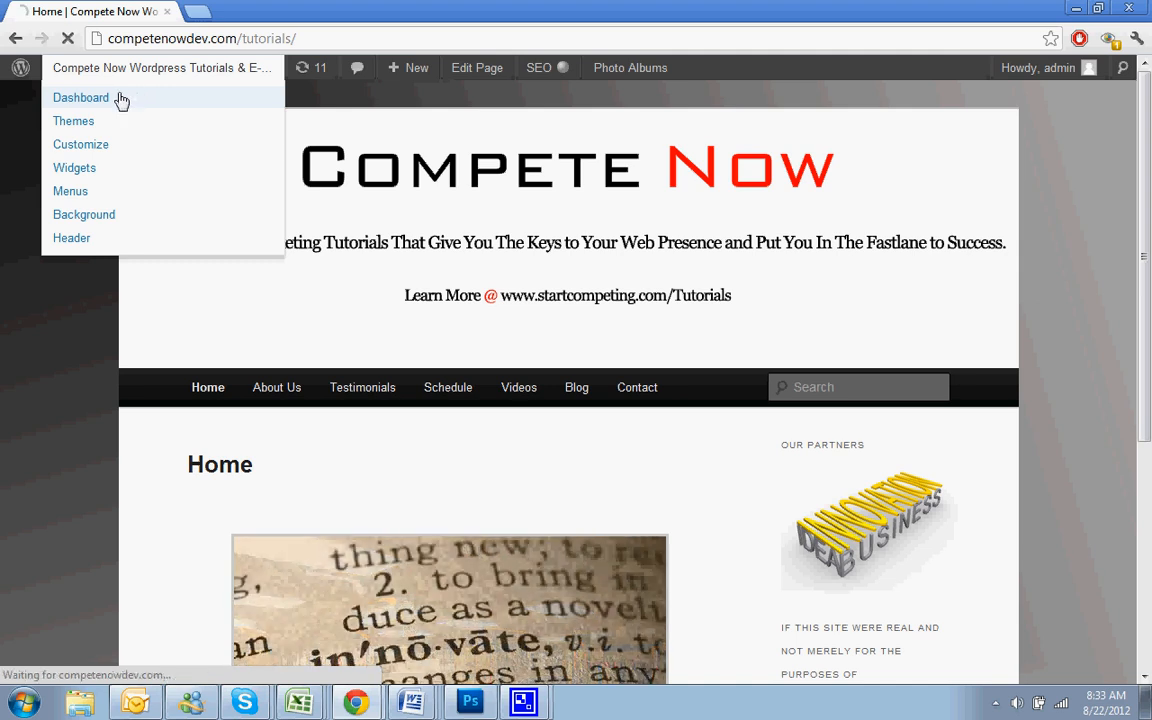
# Step: Go through the Compete Now admin dashboard to Plugins > Add New
pyautogui.click(81, 97)
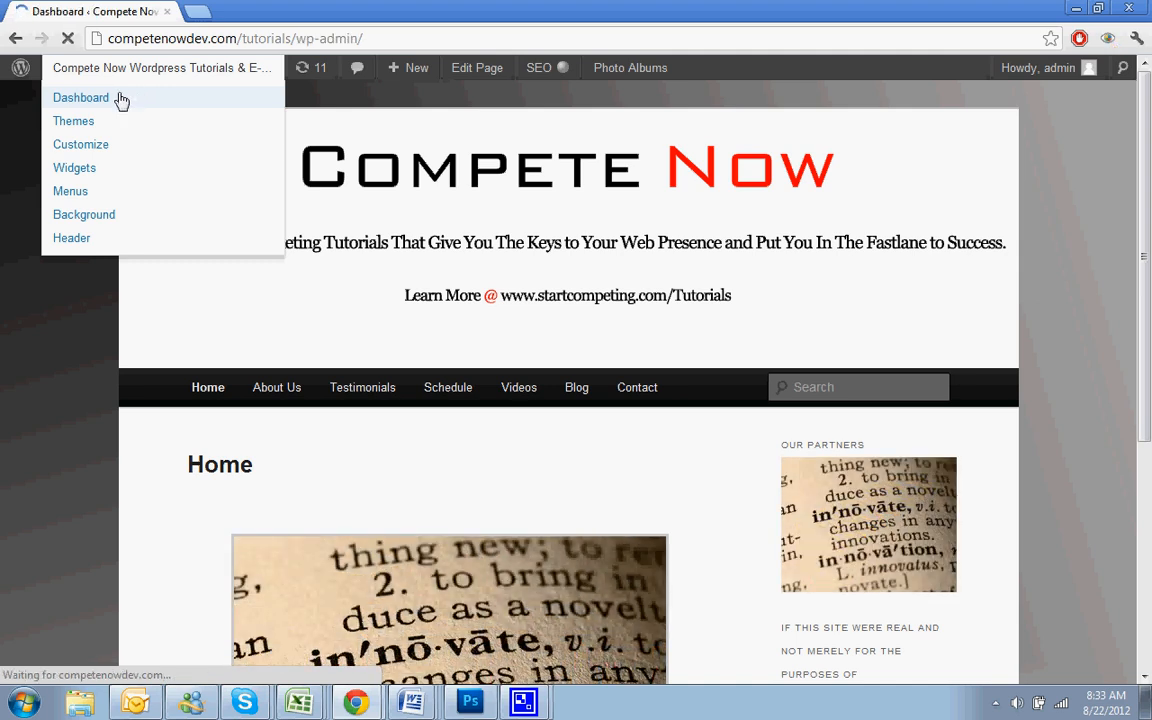
pyautogui.click(81, 97)
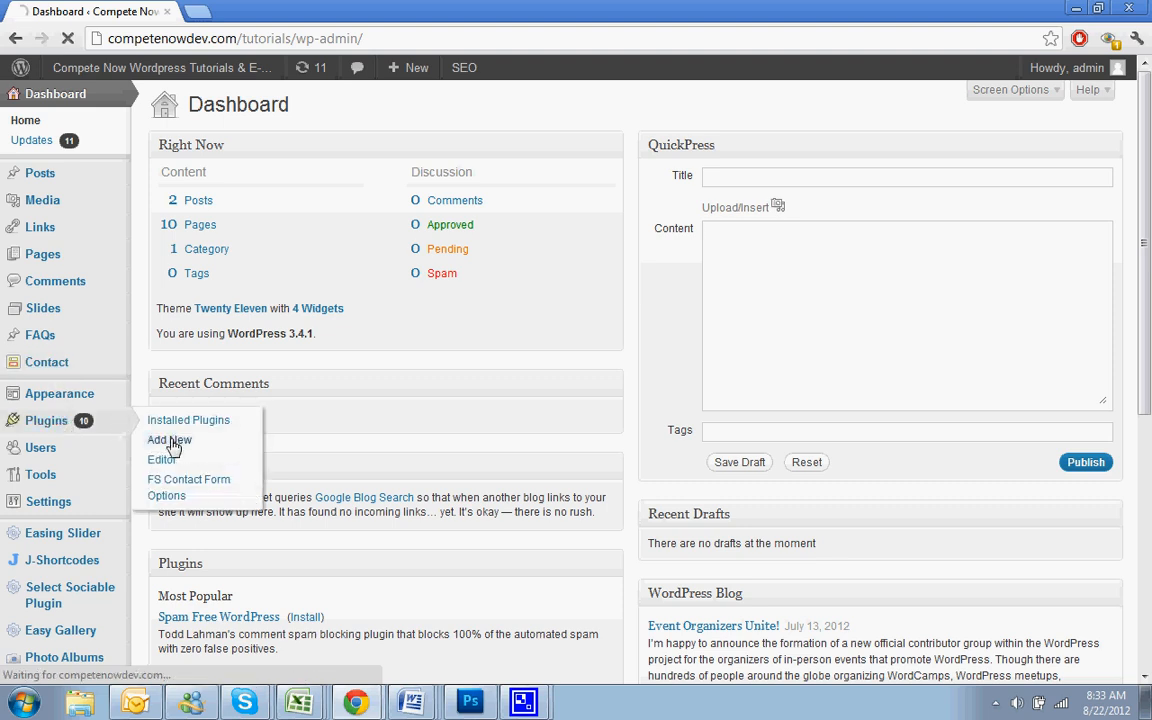
pyautogui.click(169, 440)
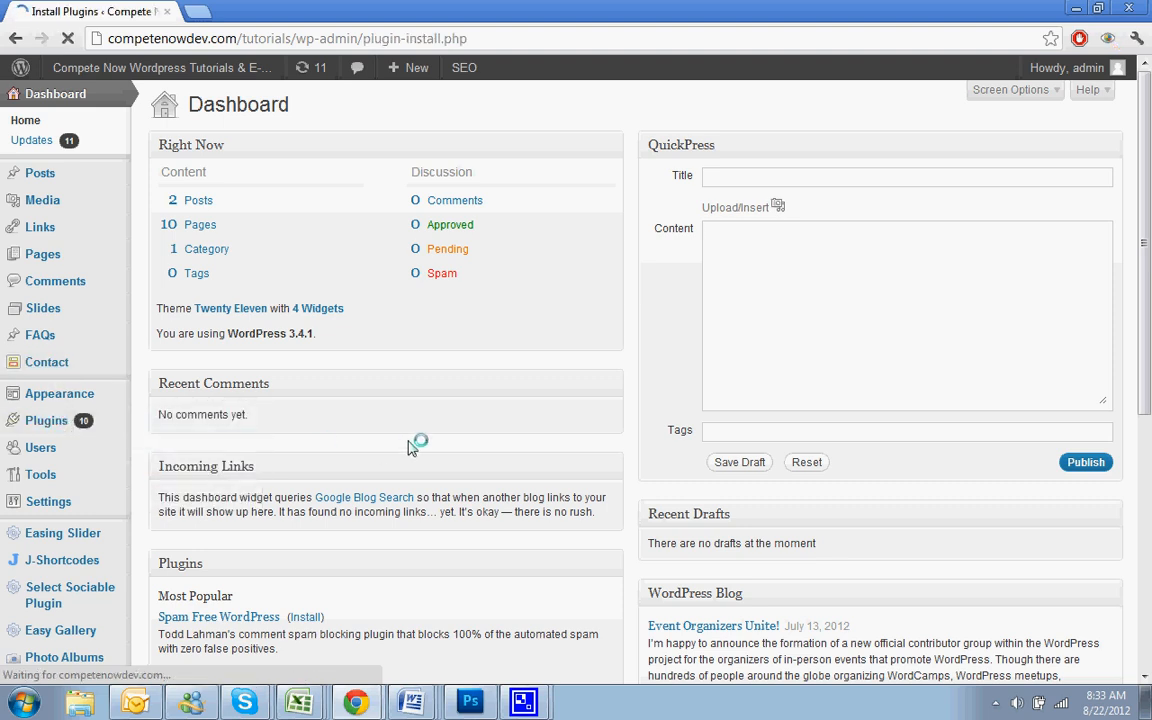
pyautogui.click(46, 420)
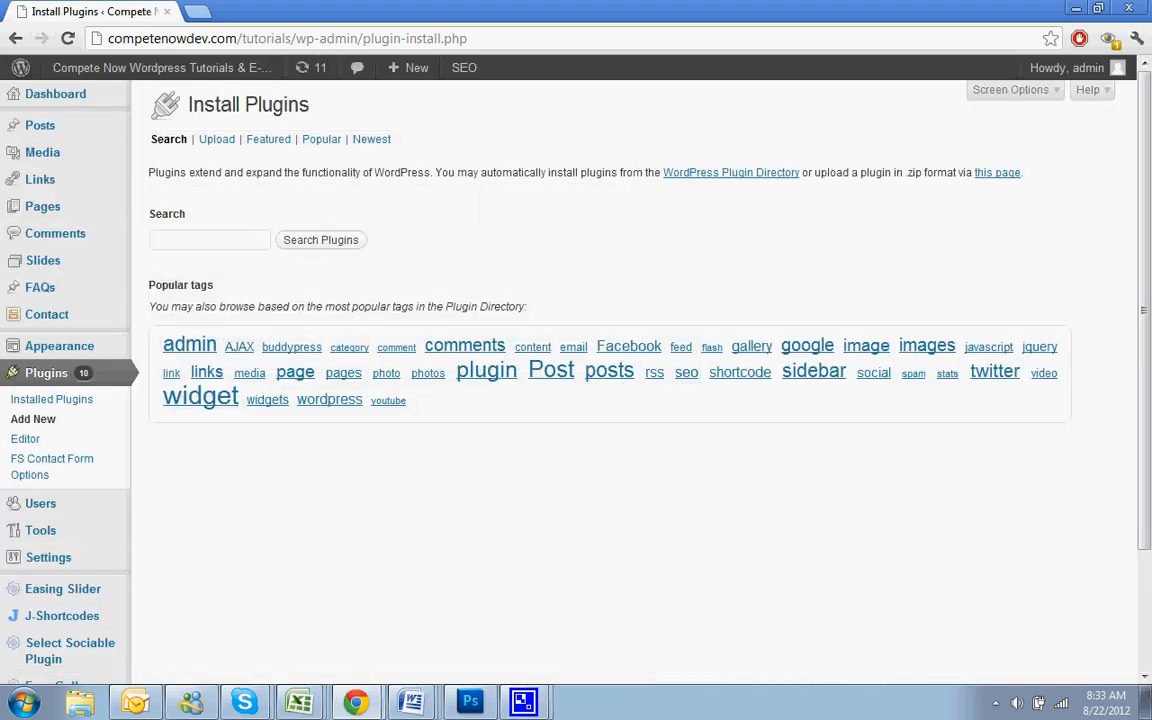
pyautogui.moveTo(472, 334)
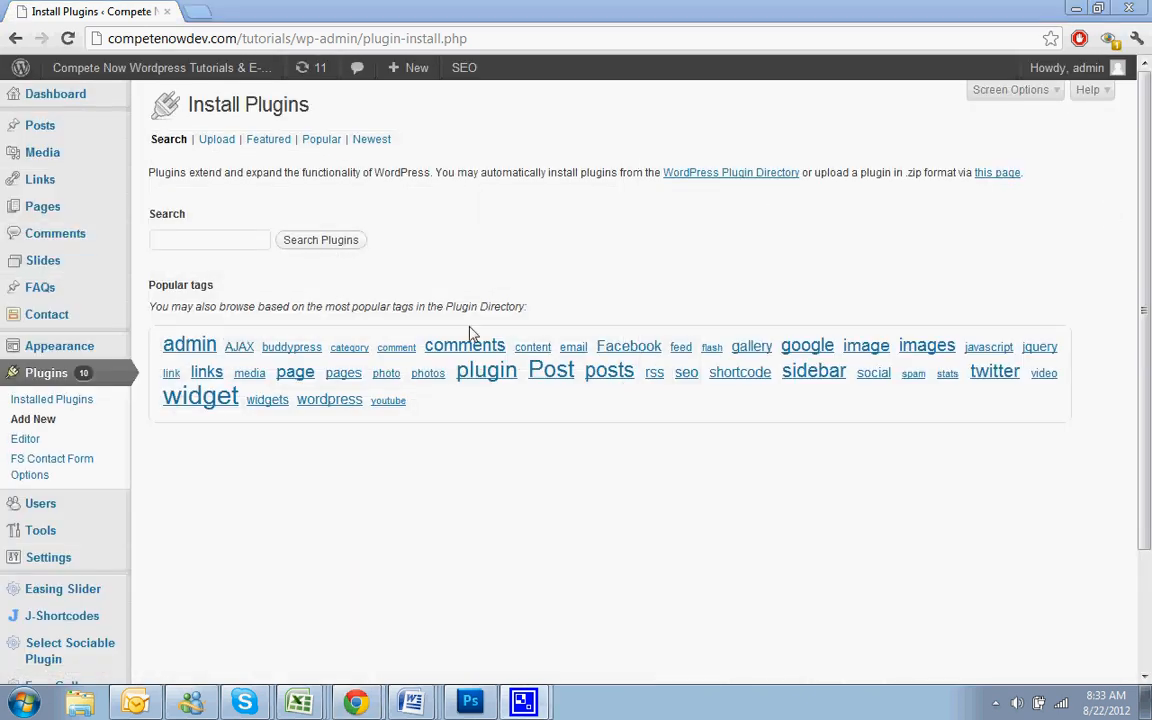
# Step: Search the plugin directory for 'facebook like box'
pyautogui.write('f')
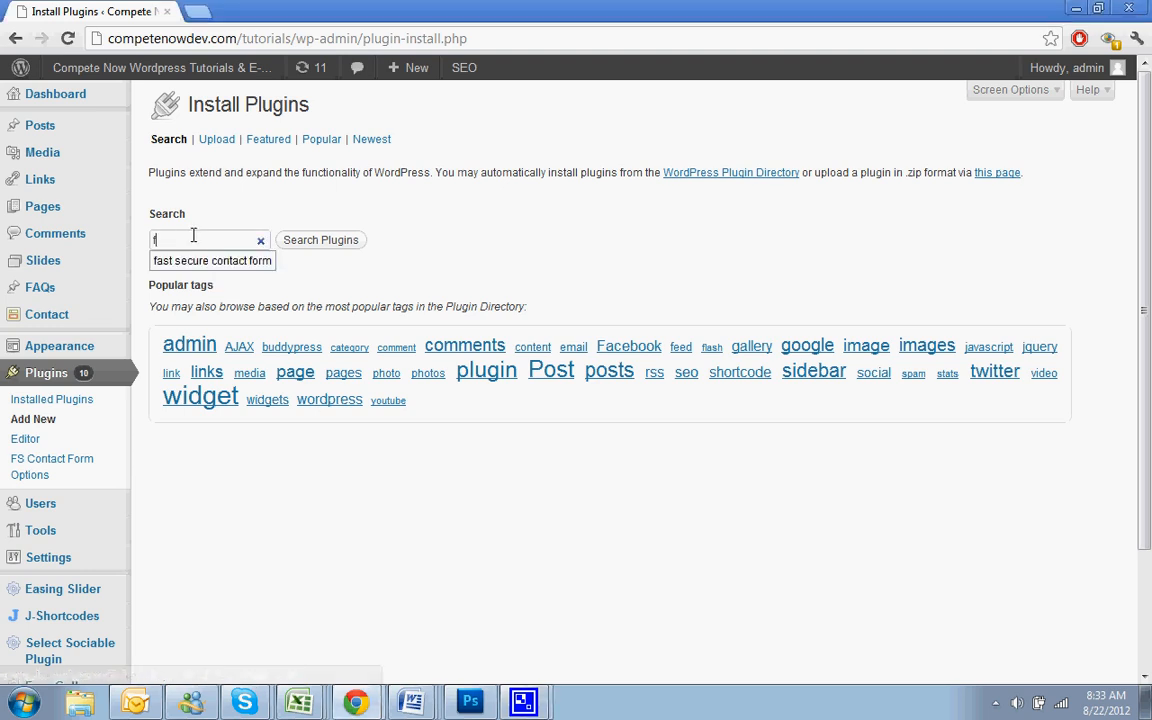
pyautogui.write('acebook like box')
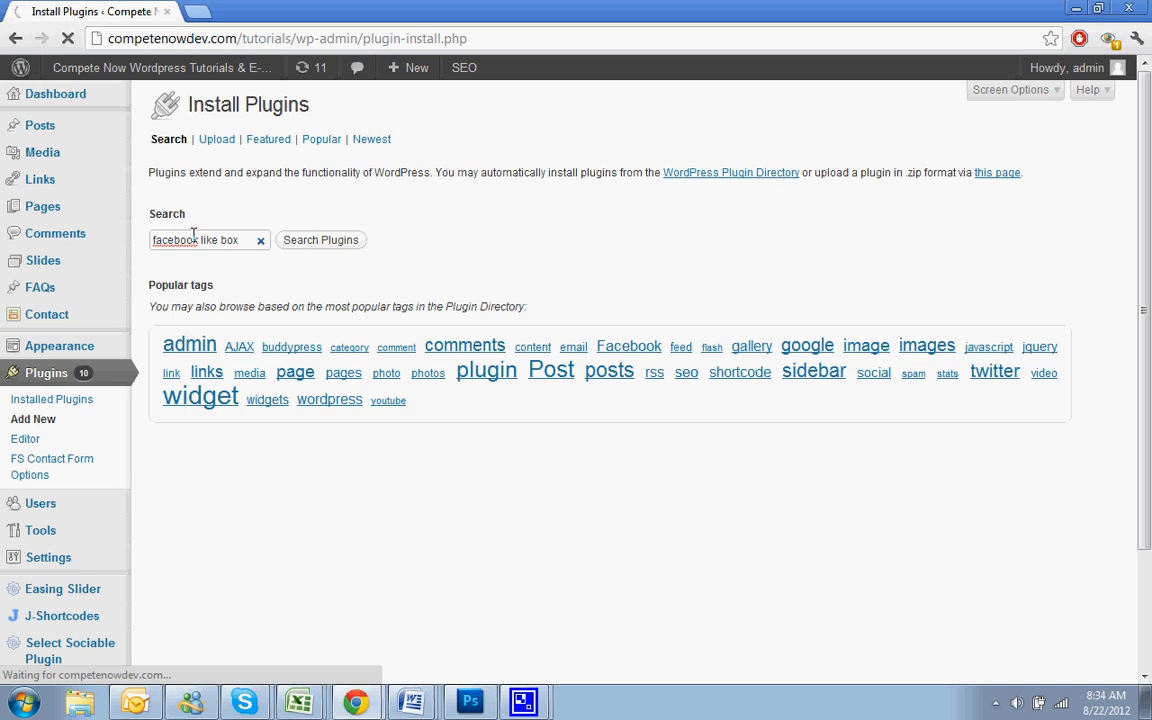
pyautogui.click(320, 239)
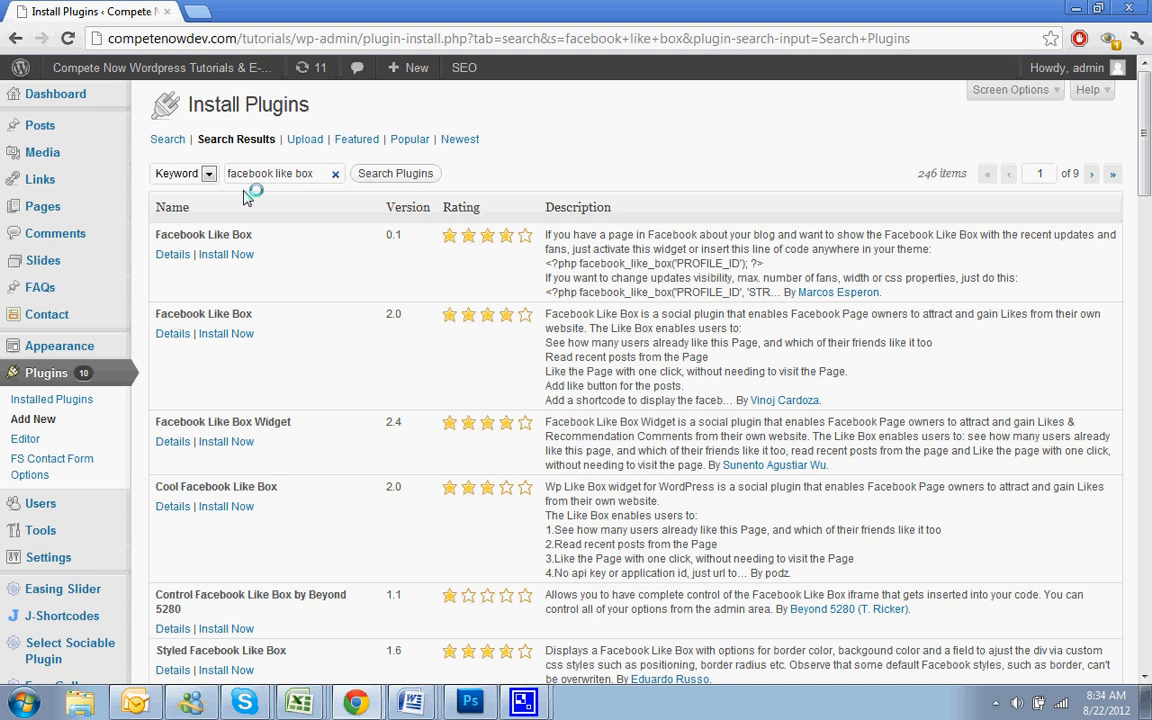
pyautogui.moveTo(303, 247)
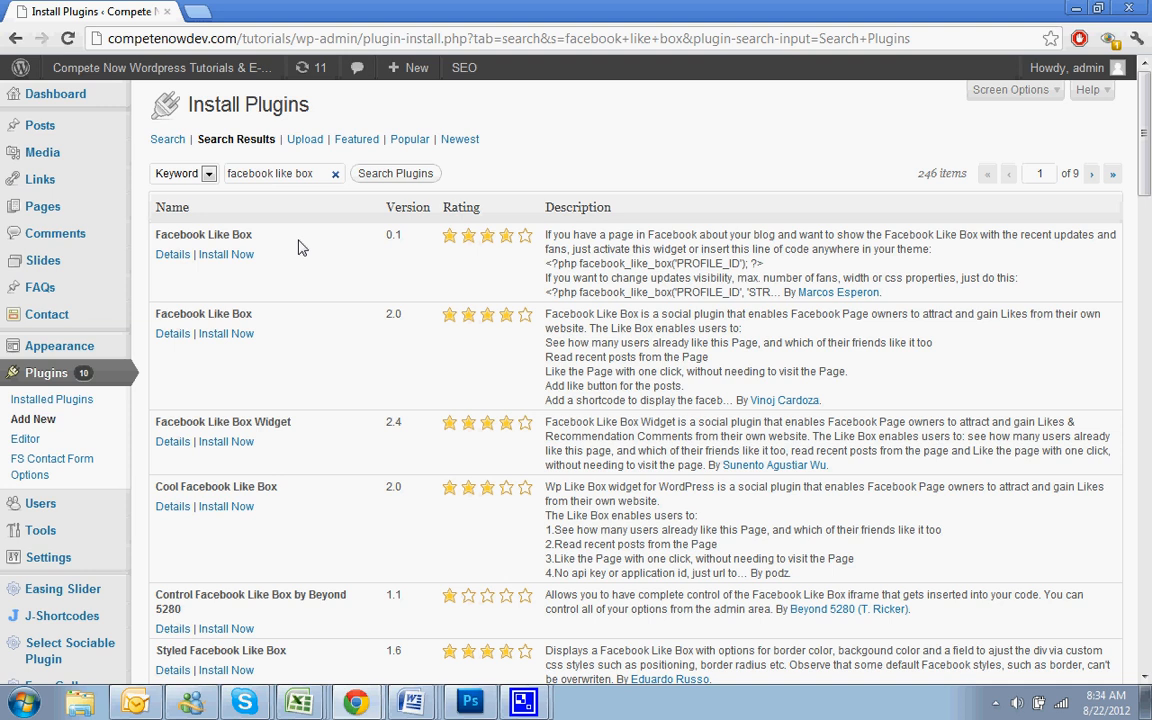
pyautogui.moveTo(442, 411)
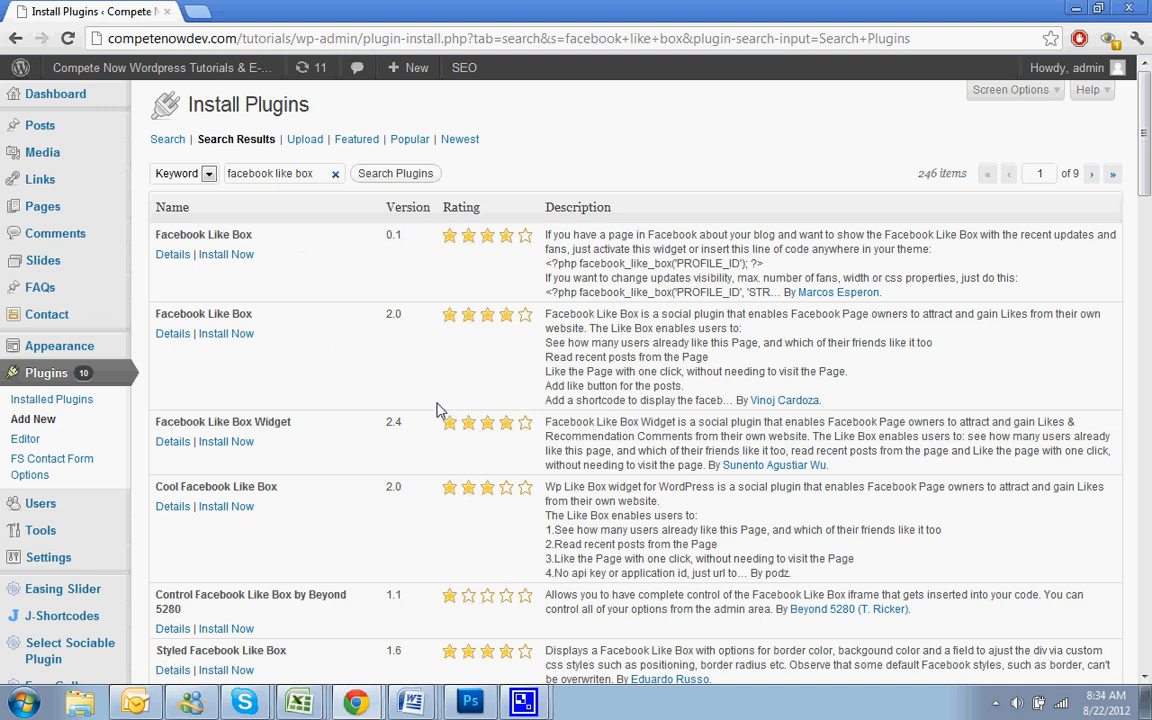
pyautogui.moveTo(350, 357)
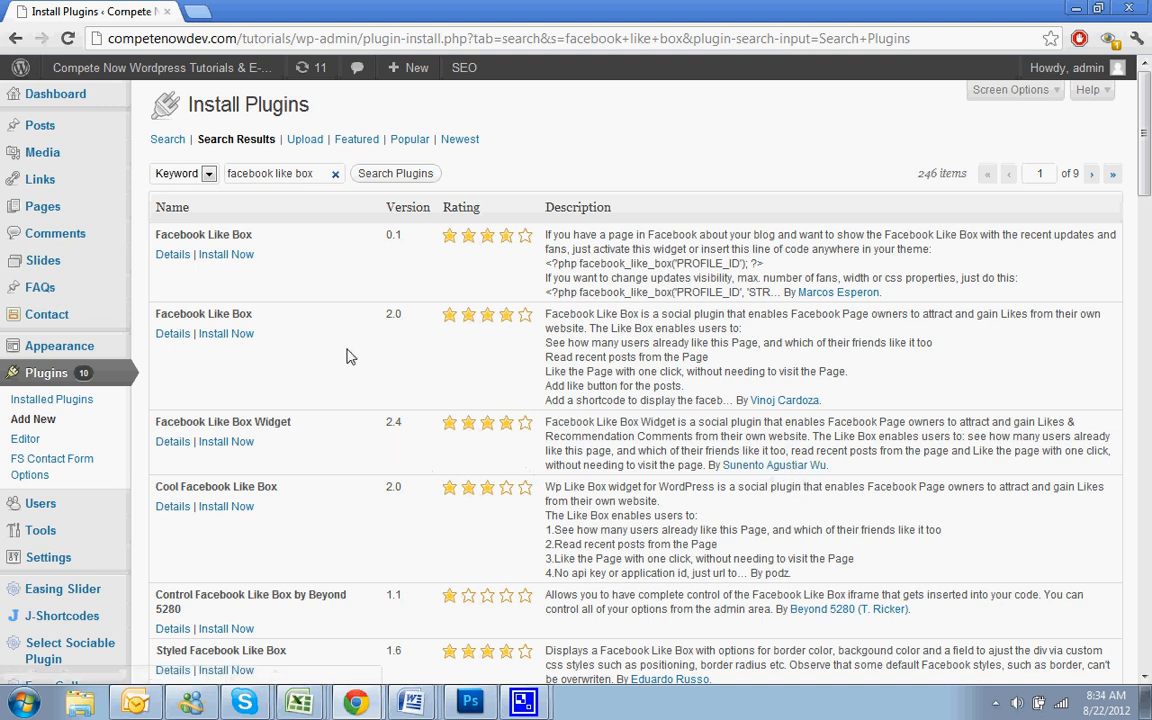
pyautogui.moveTo(306, 437)
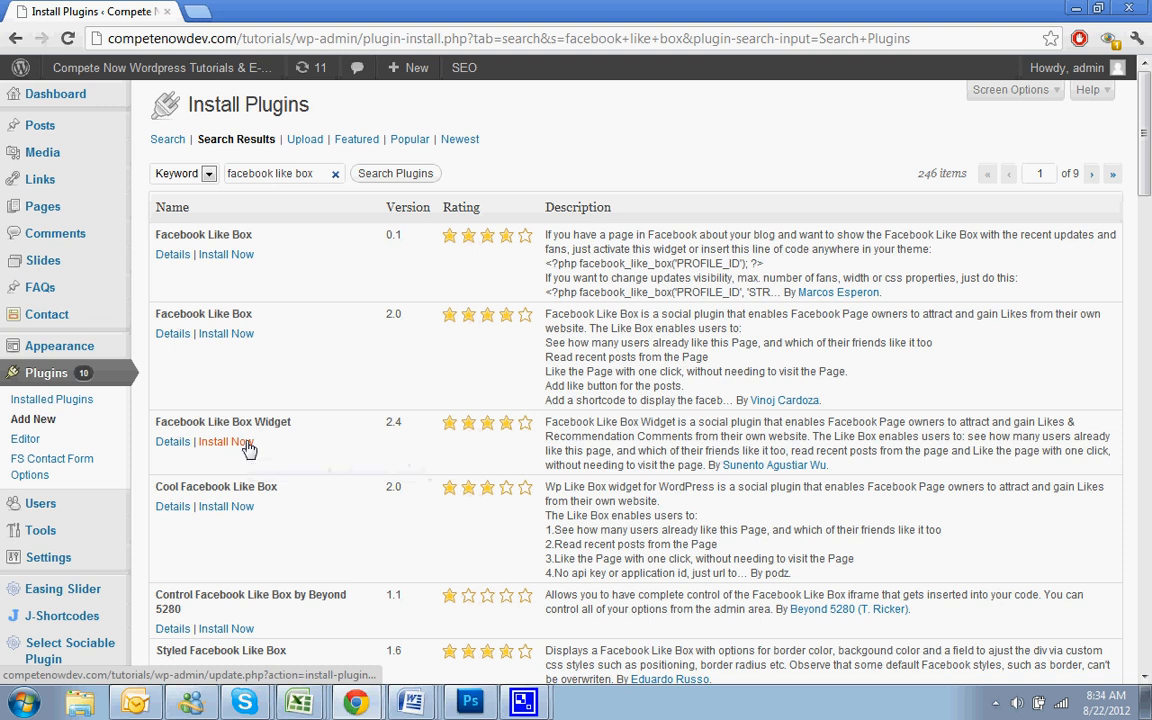
# Step: Install the Facebook Like Box Widget 2.4 plugin, confirming the install
pyautogui.click(226, 441)
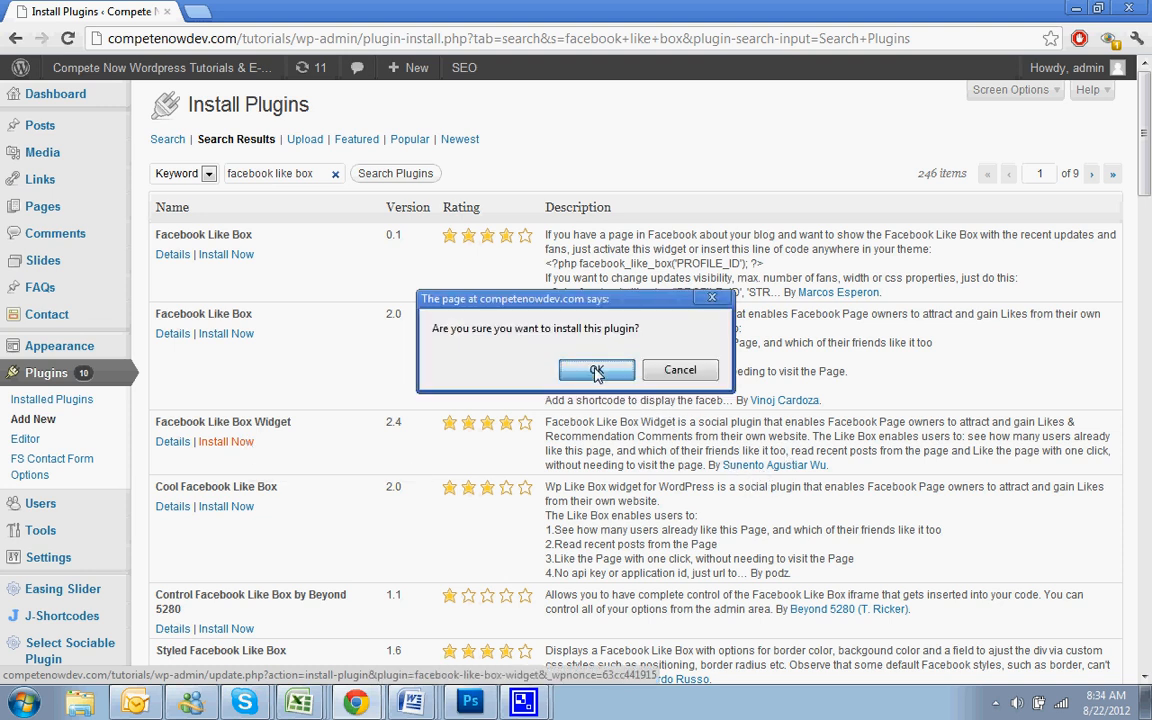
pyautogui.click(596, 370)
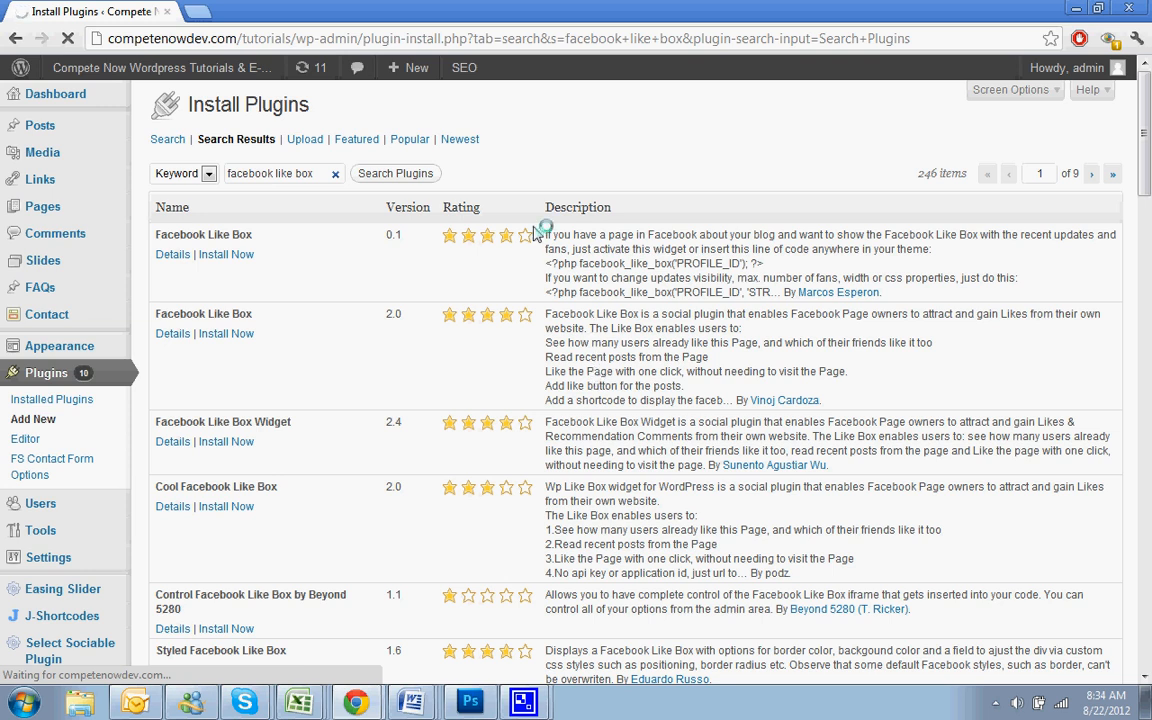
pyautogui.click(242, 441)
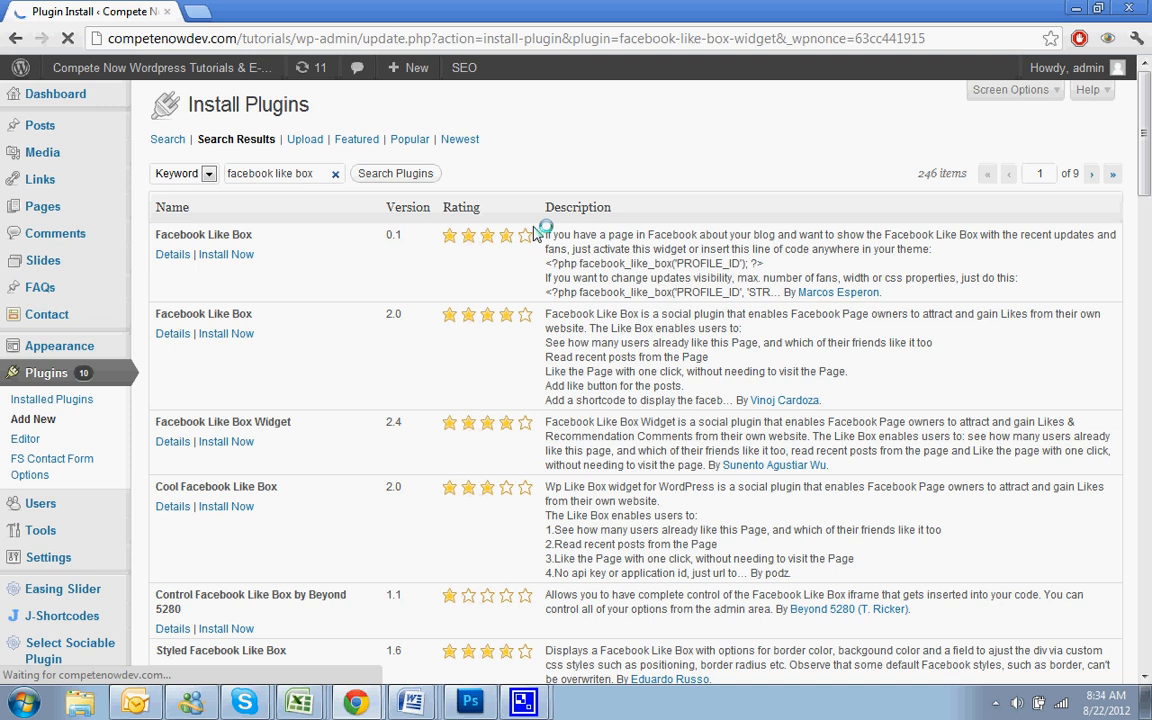
pyautogui.click(225, 441)
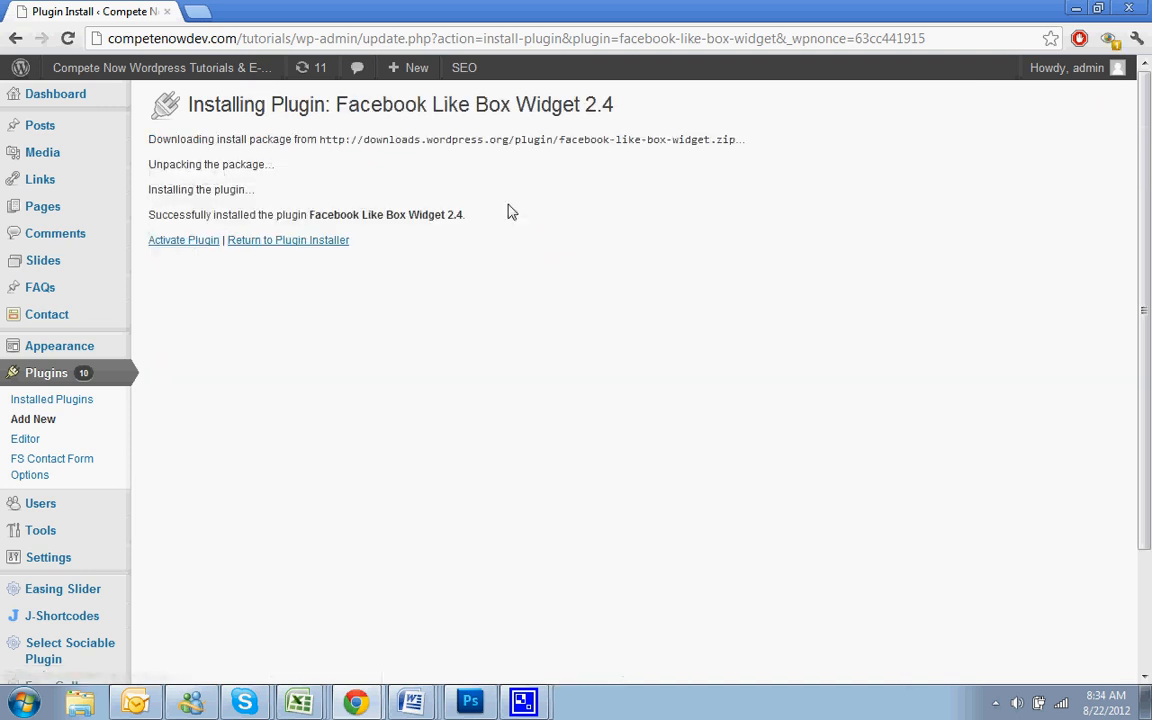
# Step: Activate the new plugin and go to Appearance > Widgets
pyautogui.click(183, 240)
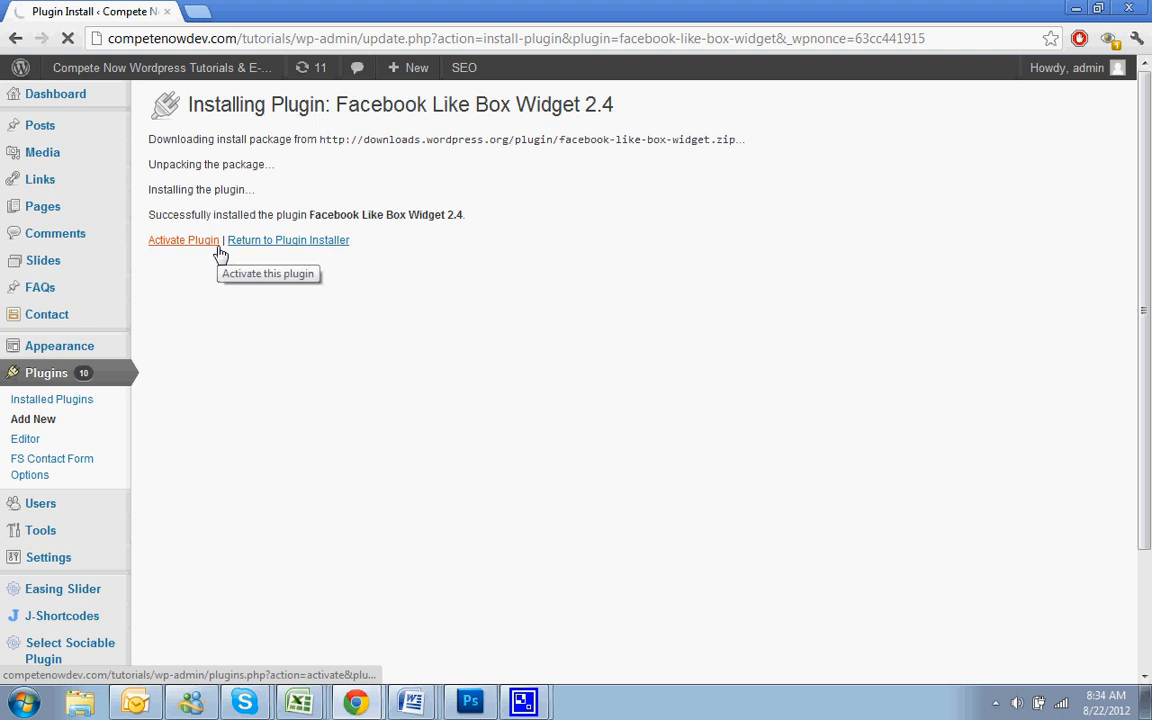
pyautogui.click(183, 240)
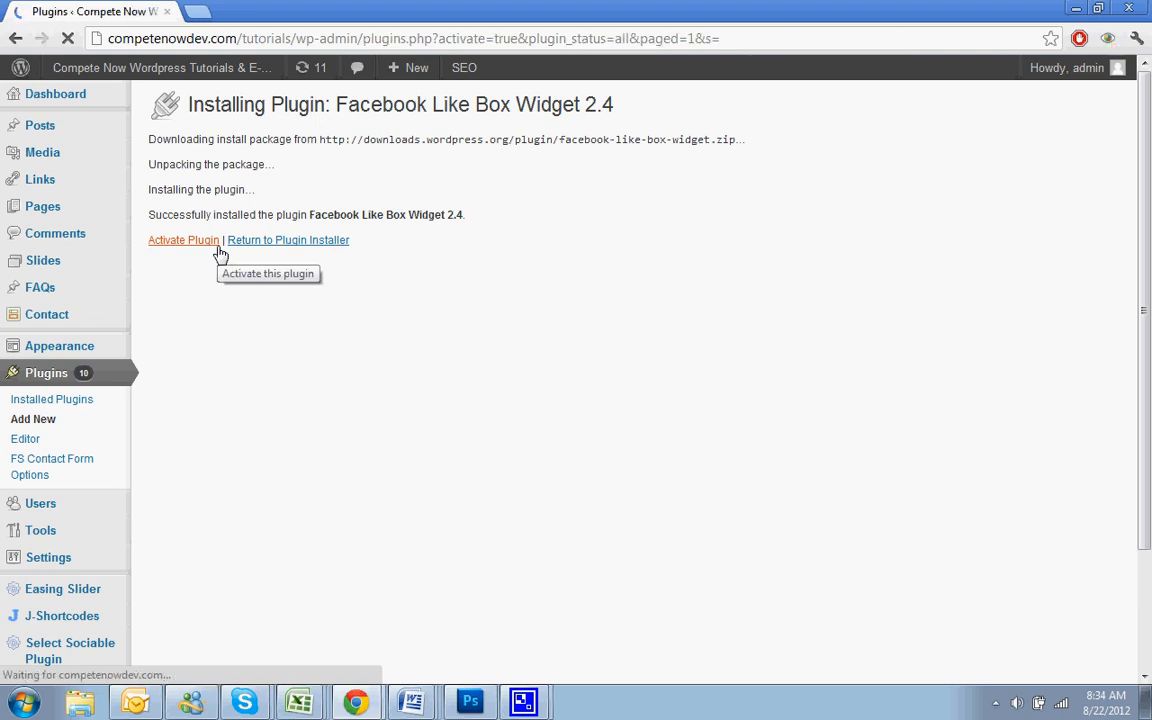
pyautogui.click(183, 240)
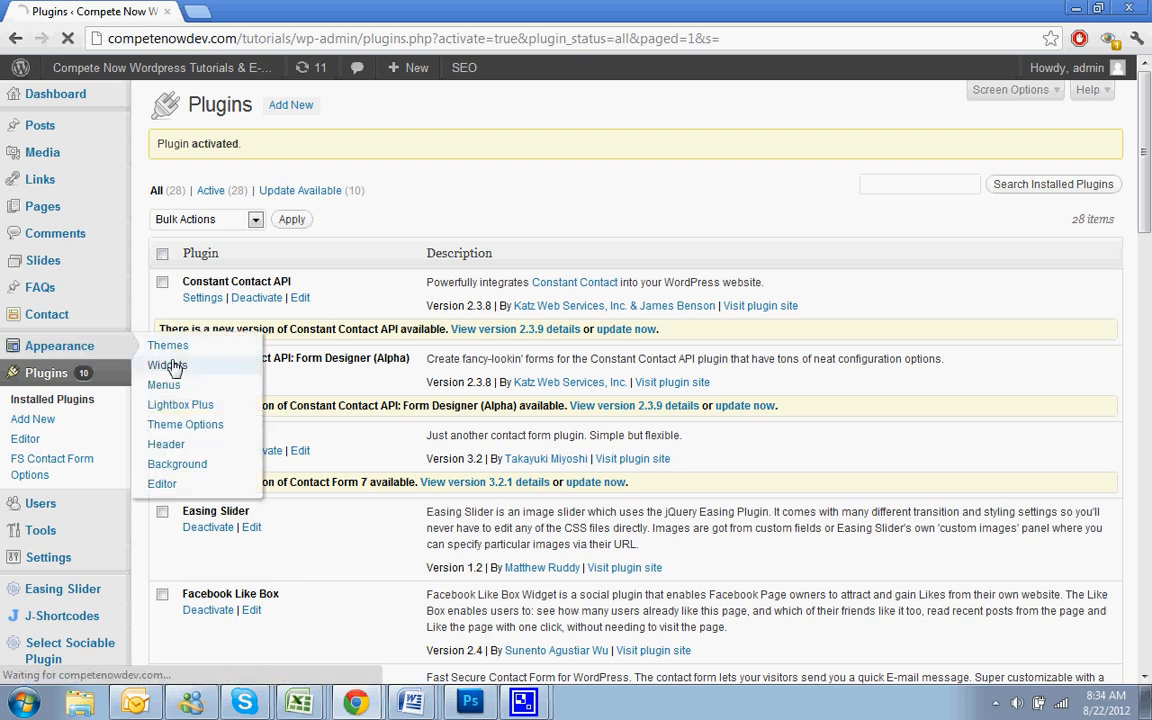
pyautogui.click(167, 364)
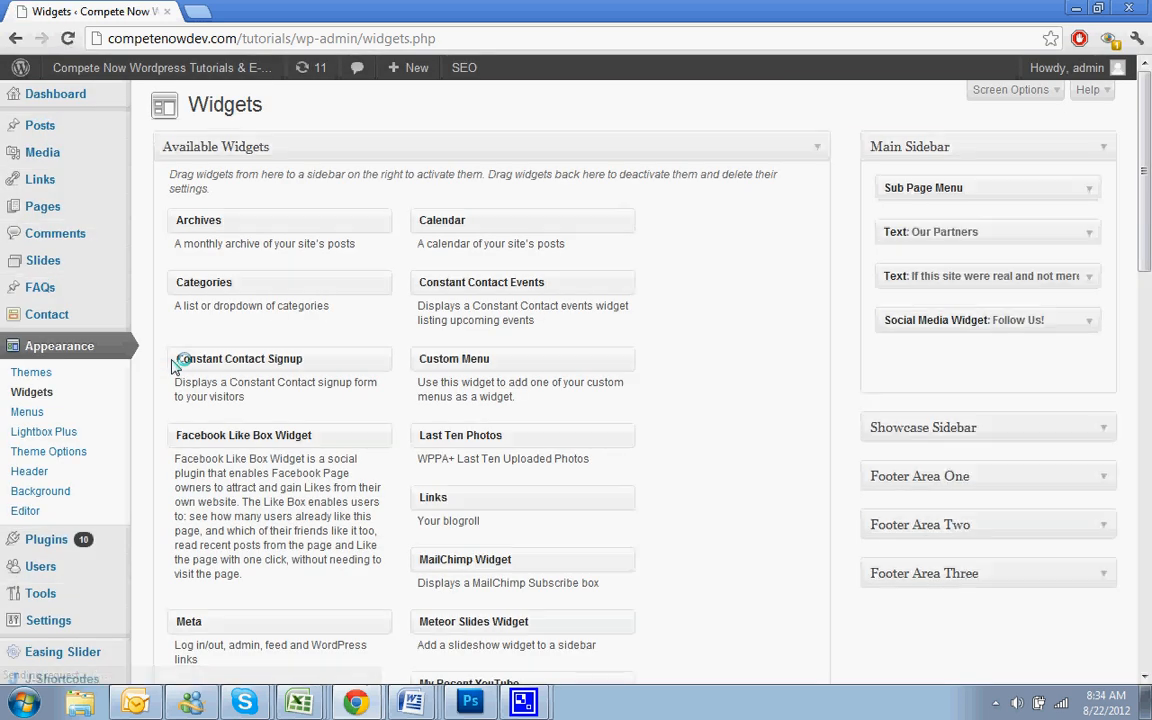
pyautogui.moveTo(533, 266)
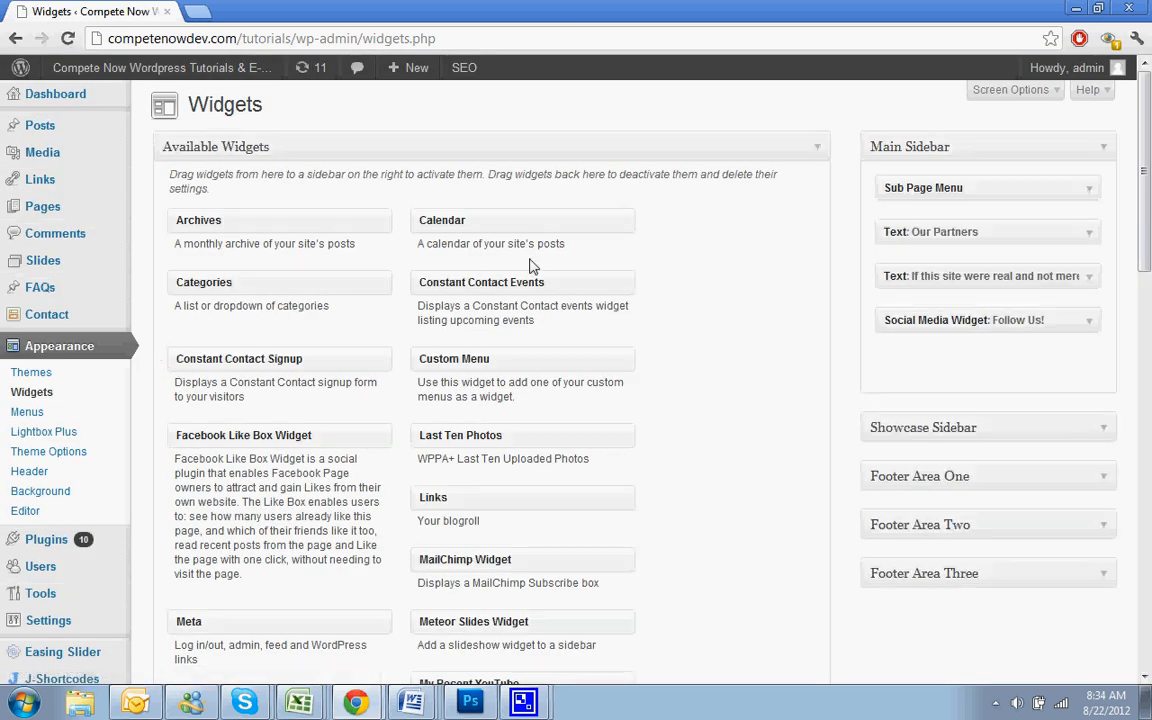
pyautogui.moveTo(368, 393)
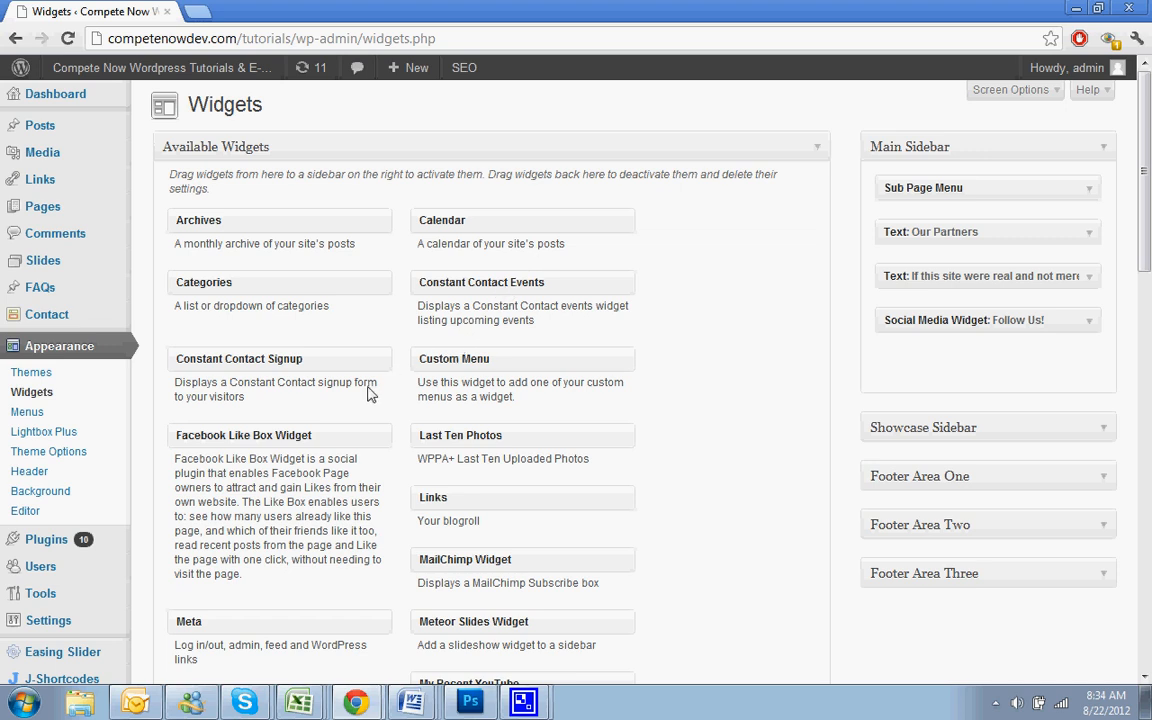
pyautogui.moveTo(213, 437)
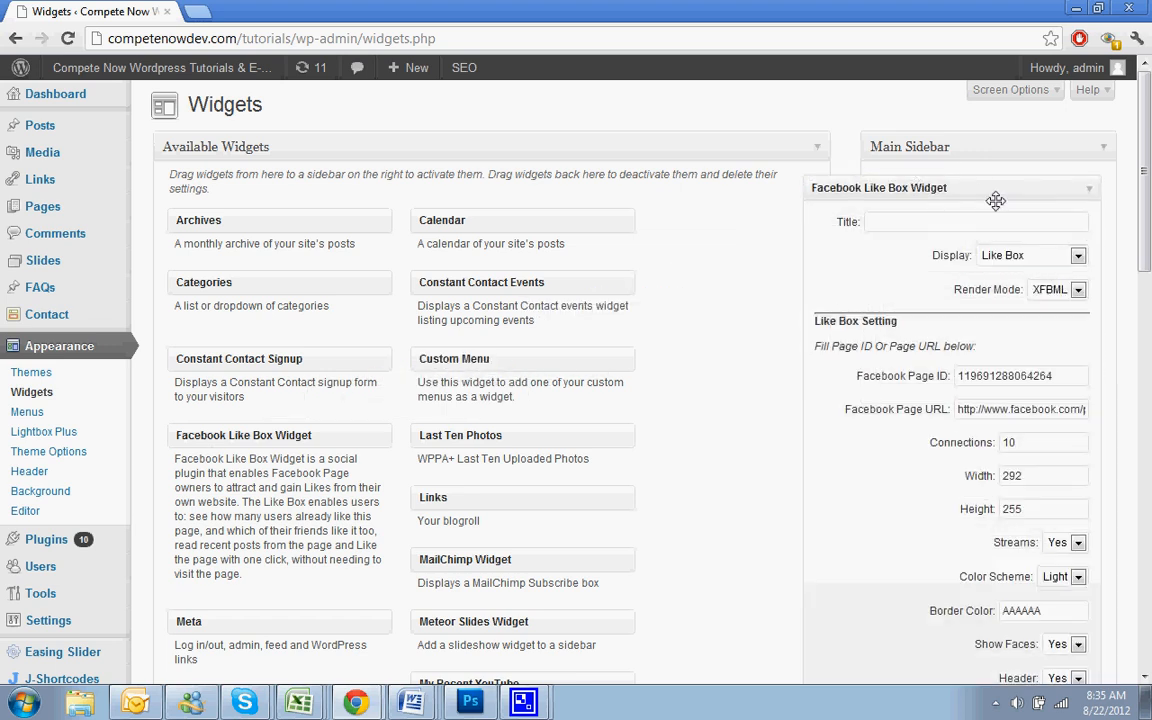
# Step: Add the Facebook Like Box Widget to Main Sidebar with title 'Join Us on Facebook'
pyautogui.scroll(-3)
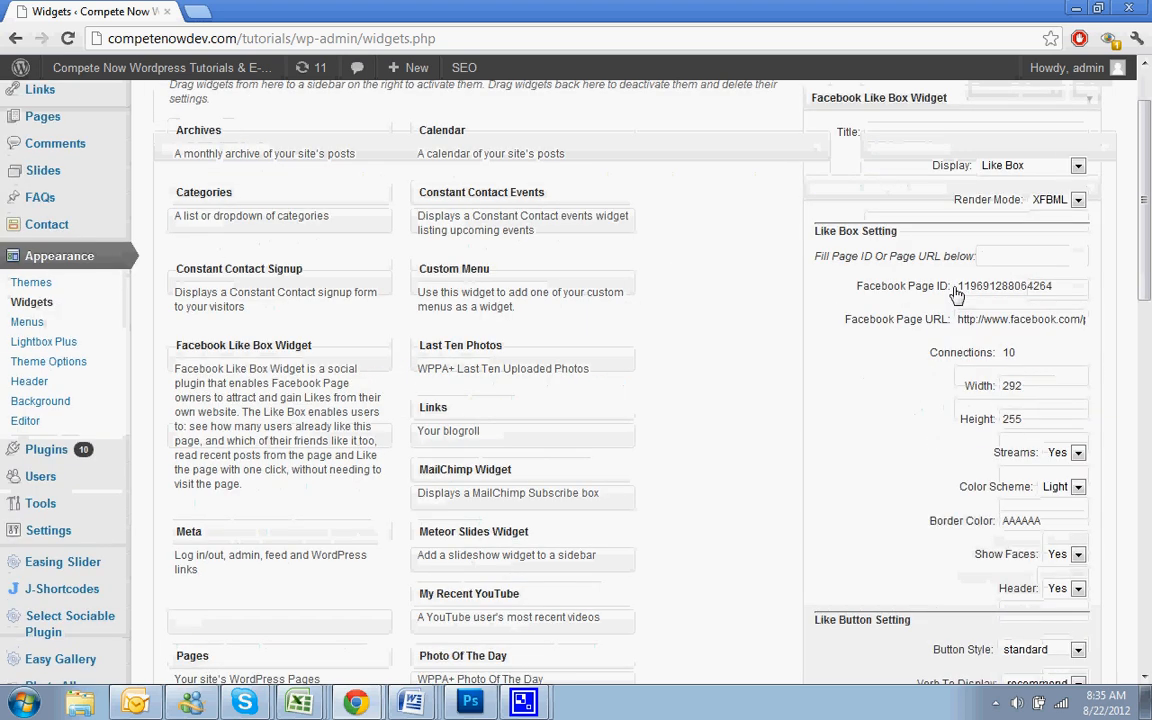
pyautogui.scroll(3)
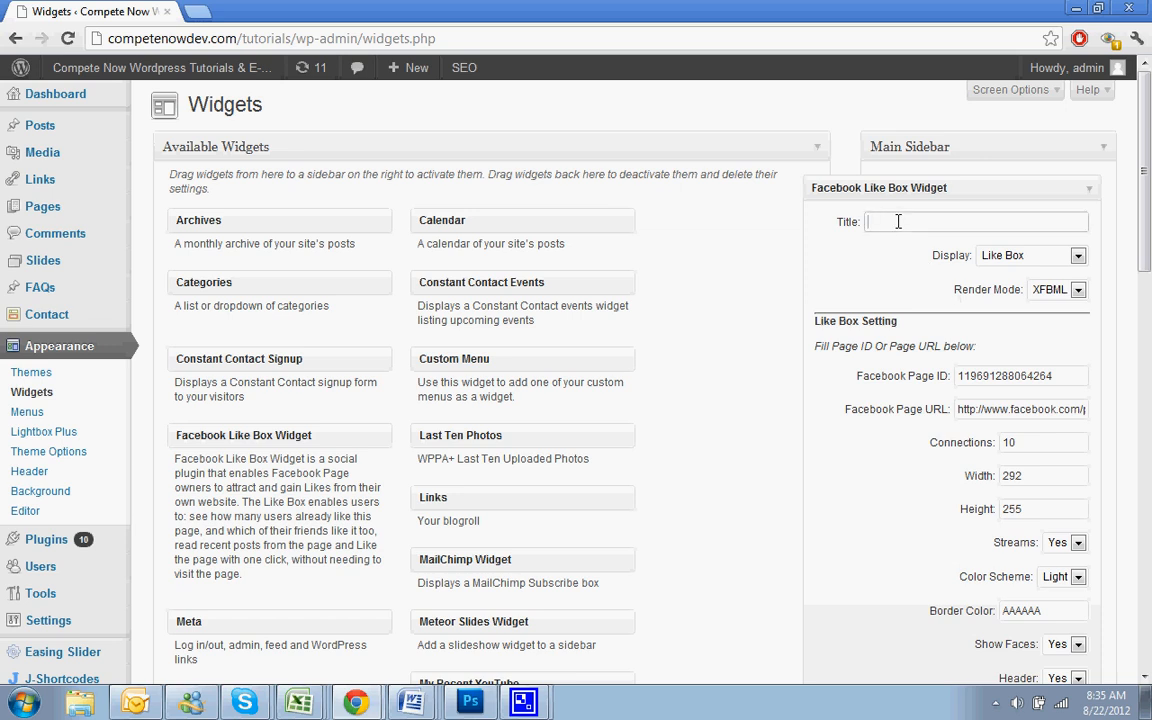
pyautogui.write('Join Us')
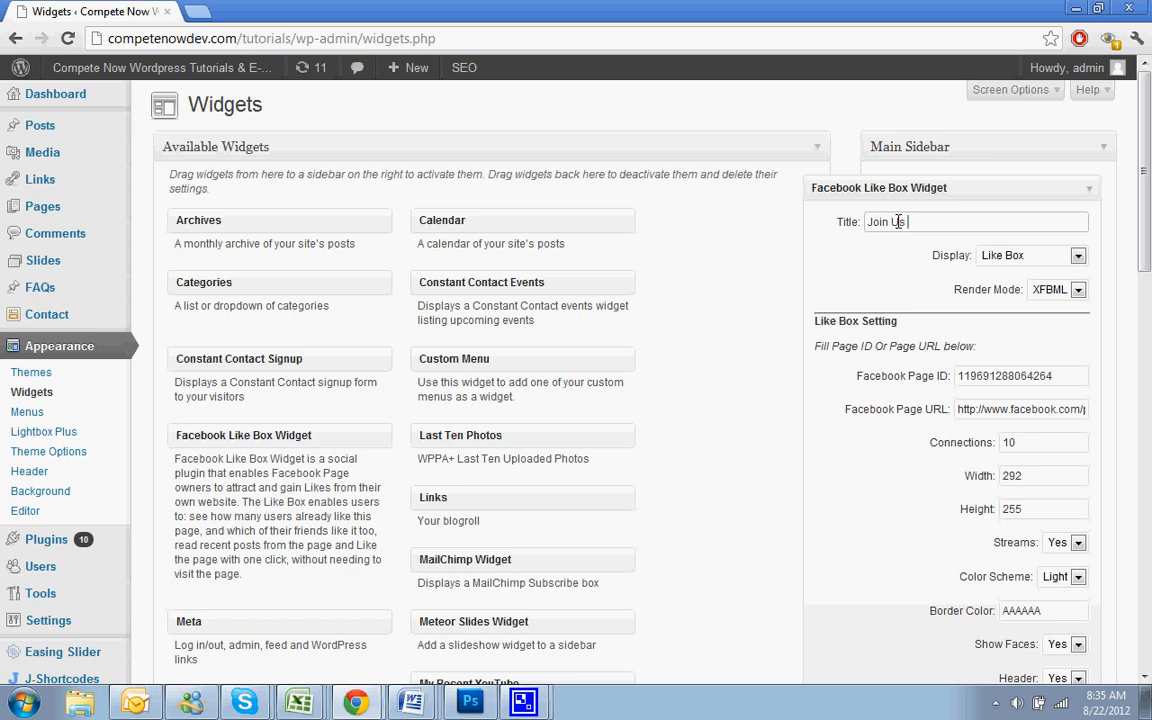
pyautogui.write('on Facebook')
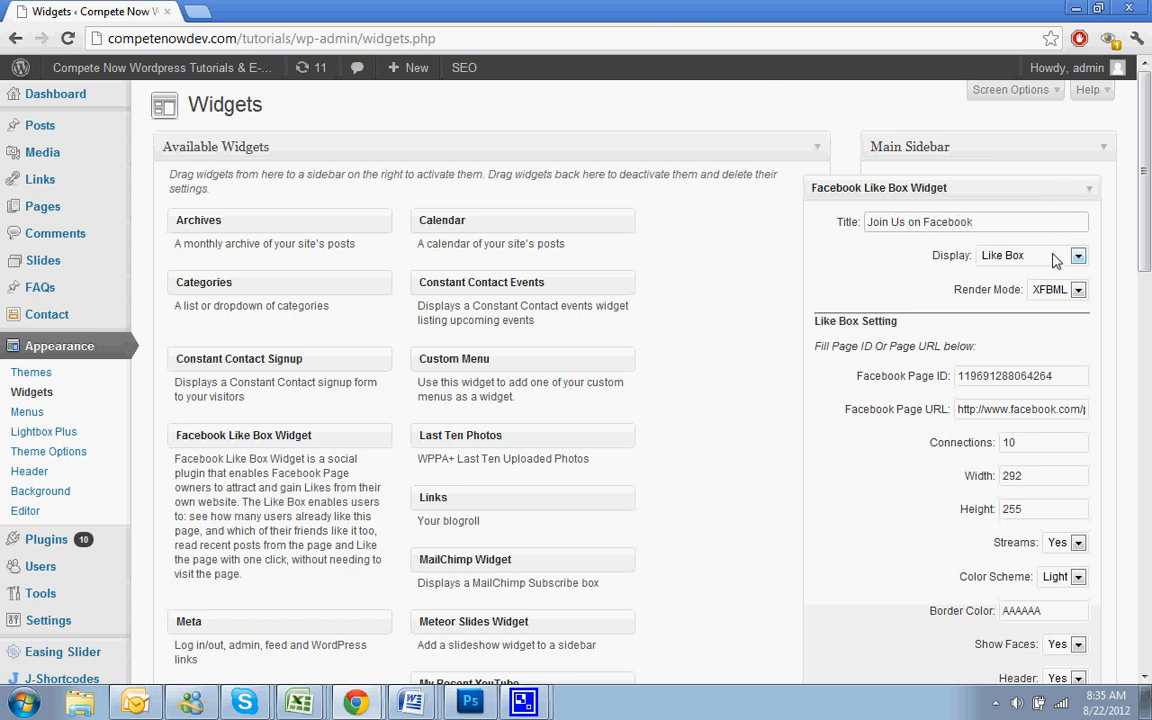
pyautogui.click(1077, 255)
pyautogui.write('facebook.com/')
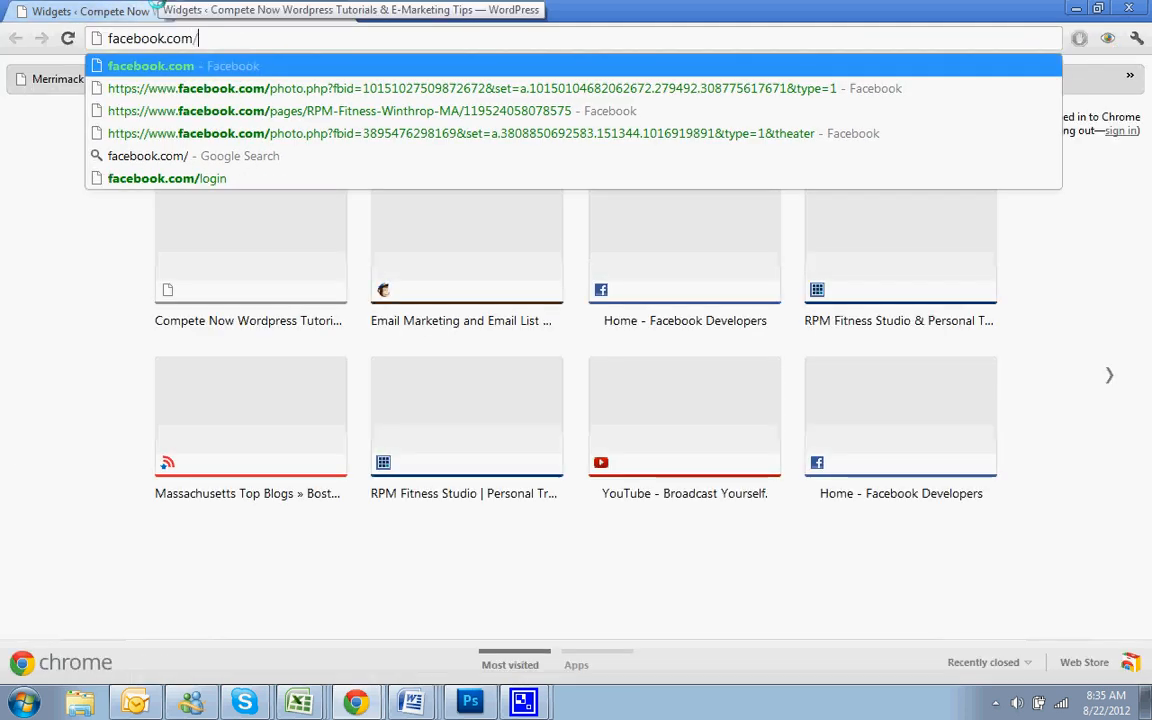
# Step: Copy the Compete Now Facebook page URL from the address bar
pyautogui.write('competenow')
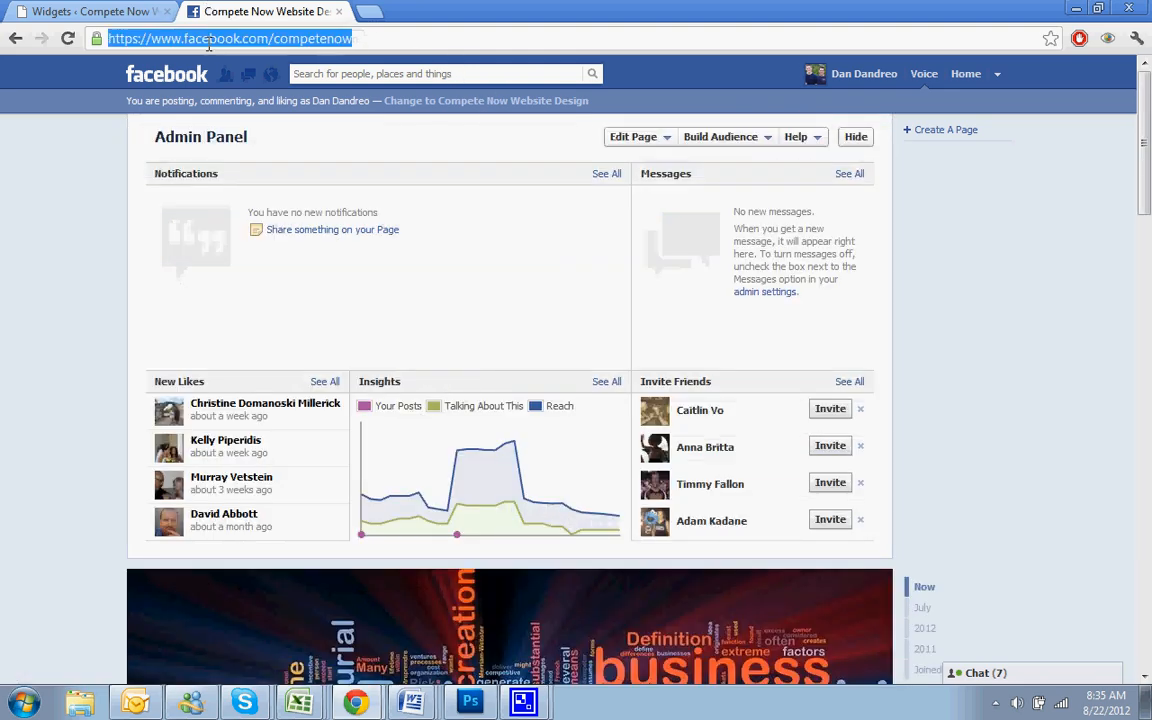
pyautogui.rightClick(230, 38)
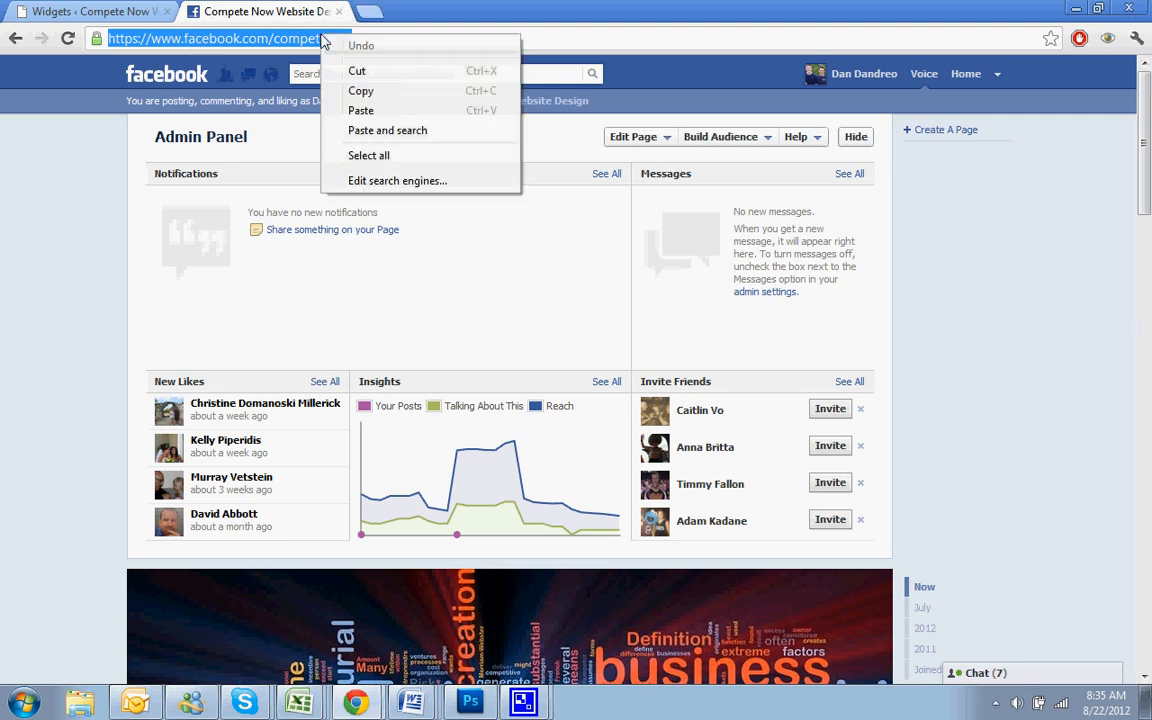
pyautogui.click(90, 11)
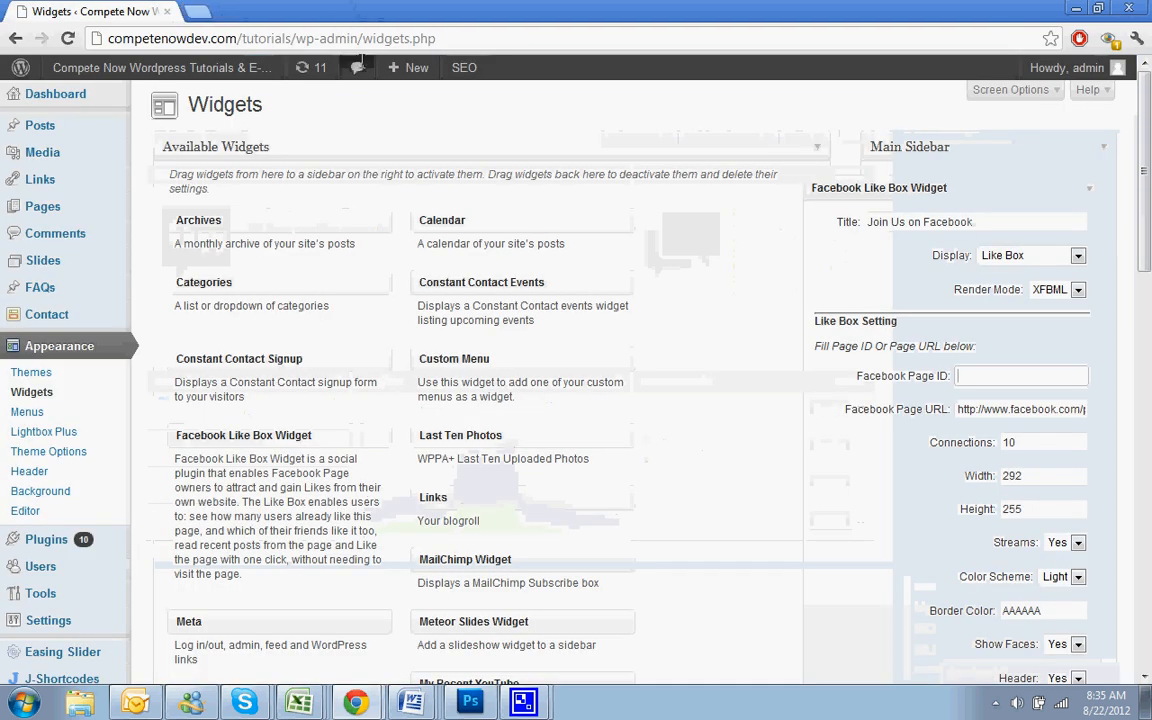
# Step: Paste the Facebook page URL into the widget, with width 250 and height 400
pyautogui.rightClick(1020, 409)
pyautogui.write('250')
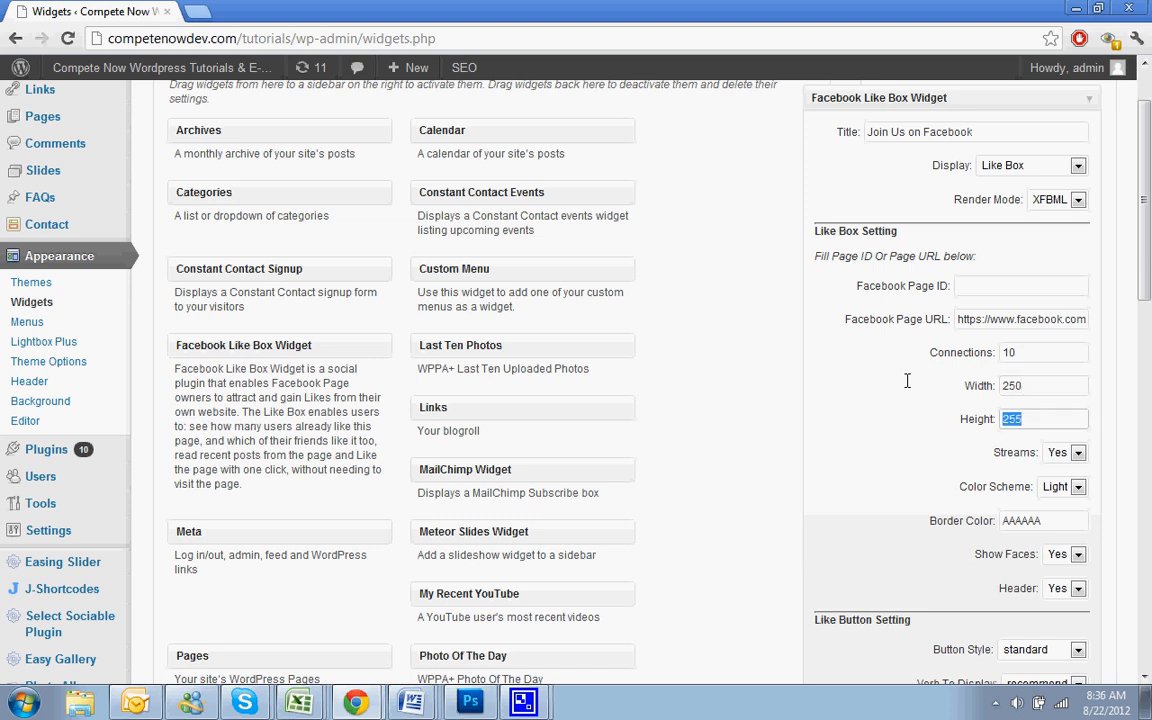
pyautogui.write('400')
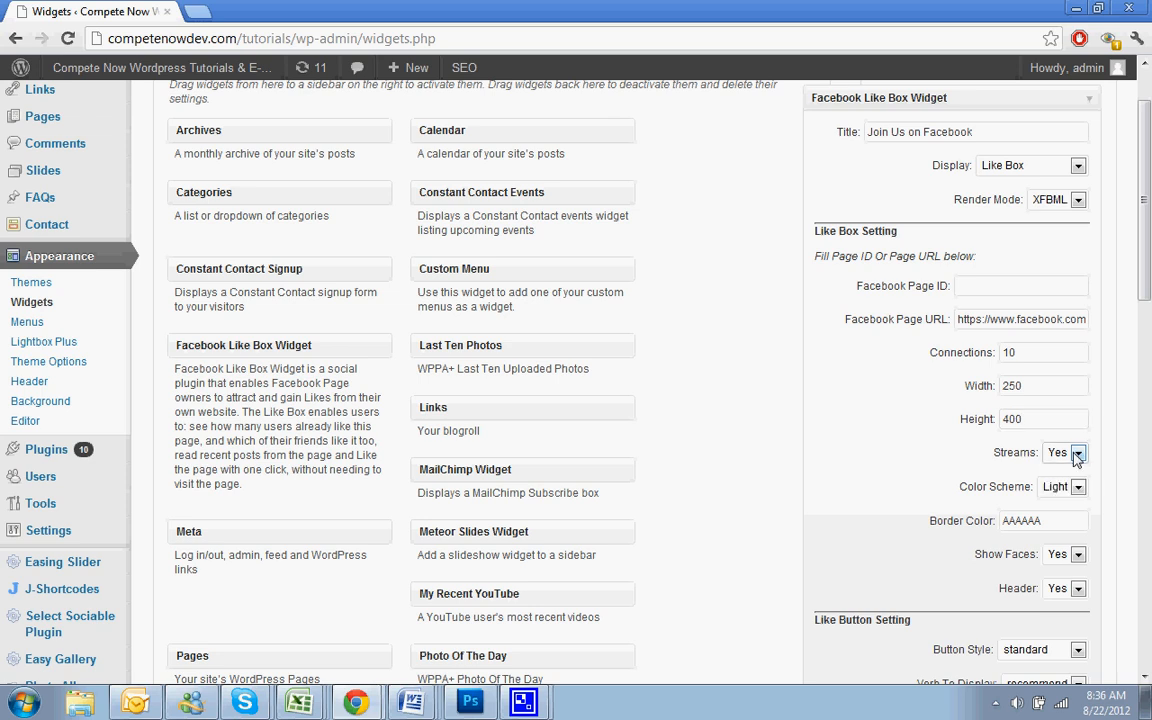
pyautogui.scroll(-3)
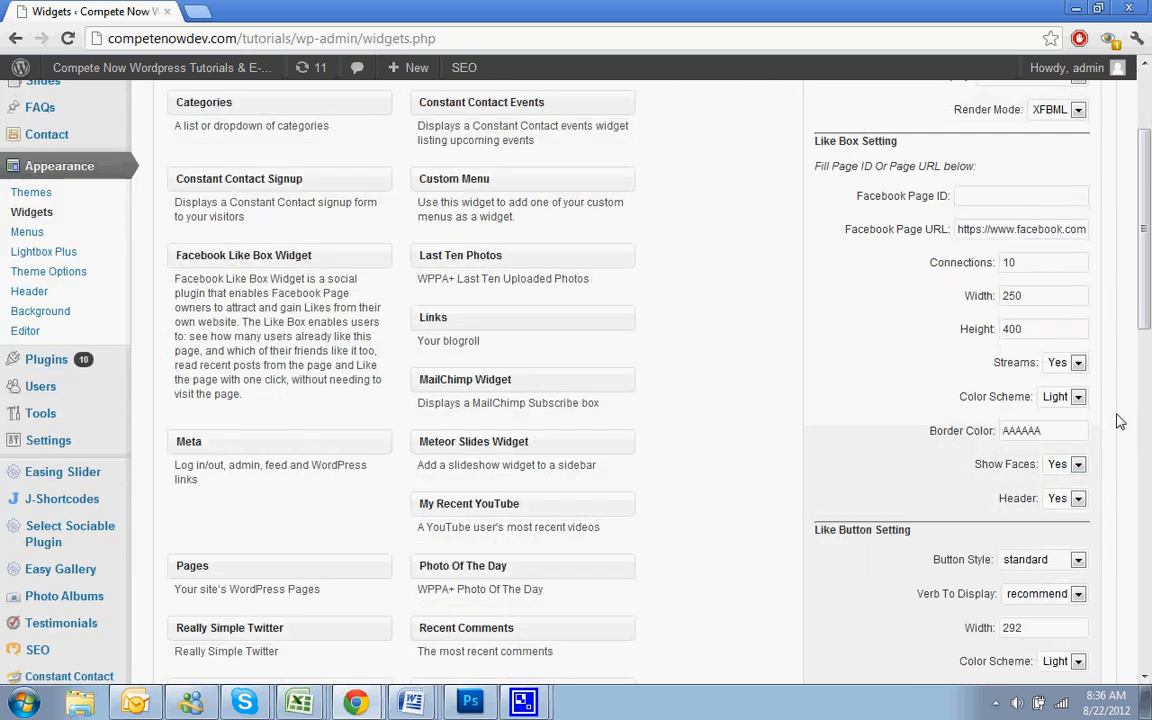
pyautogui.click(1043, 430)
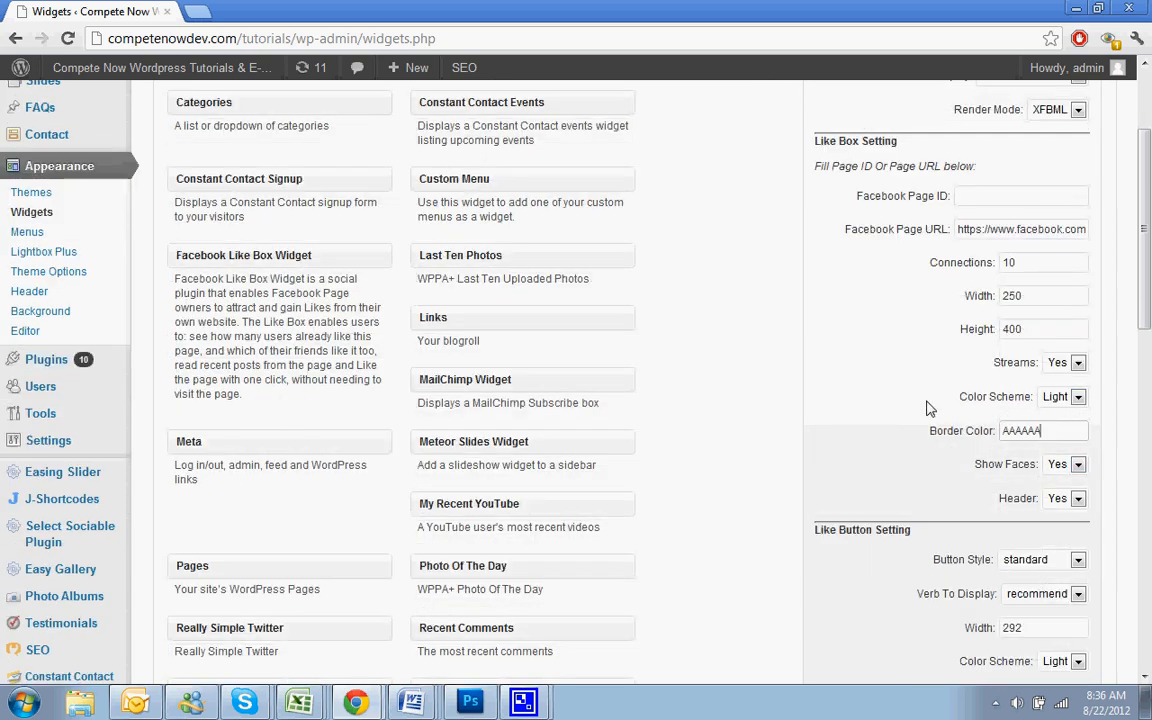
pyautogui.scroll(-3)
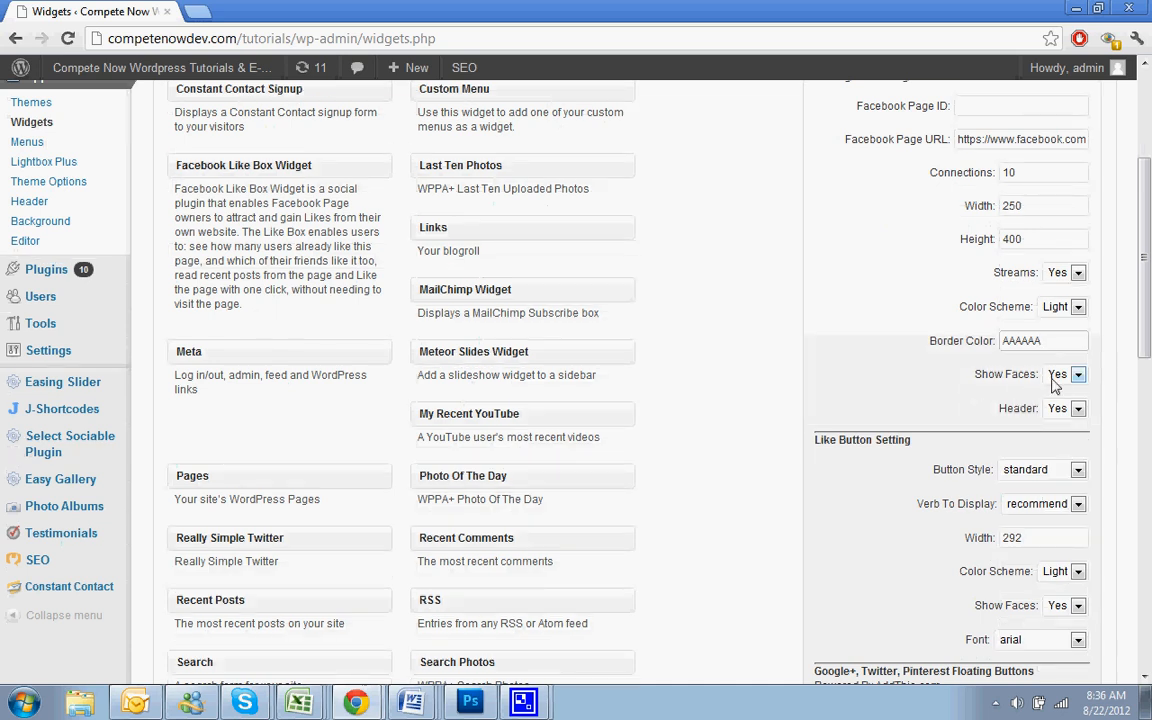
pyautogui.scroll(-3)
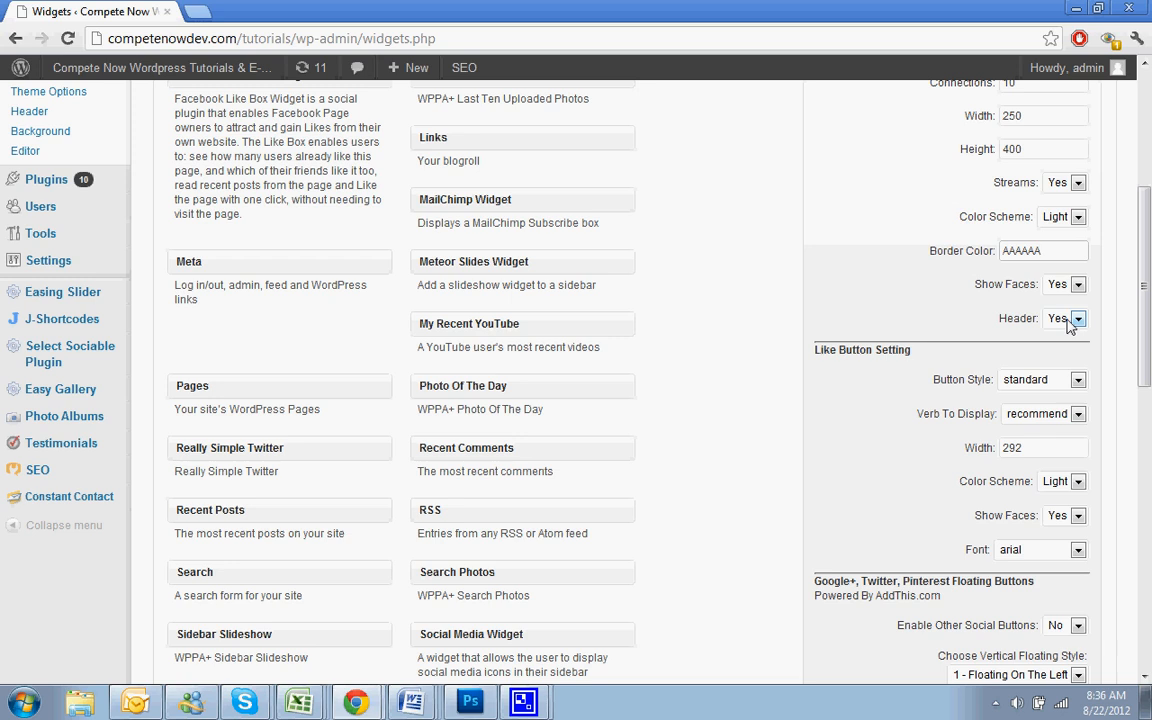
pyautogui.scroll(-3)
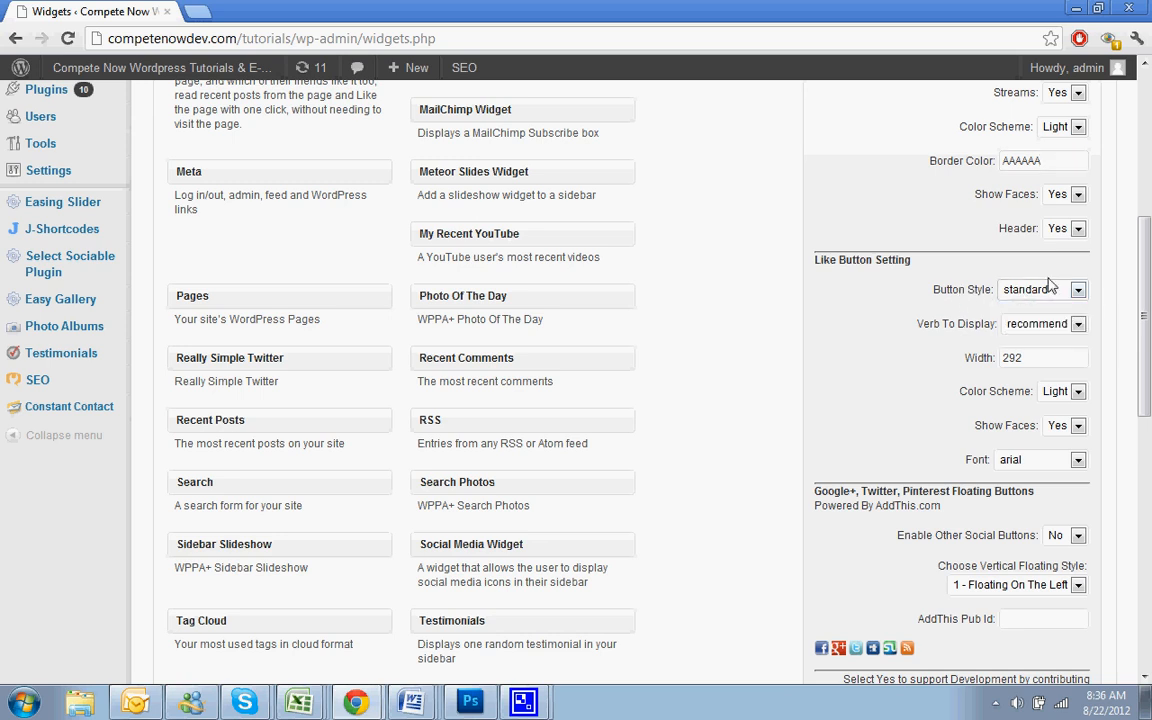
# Step: Change the Like button verb from recommend to 'like' and width from 292 to 250
pyautogui.click(1077, 289)
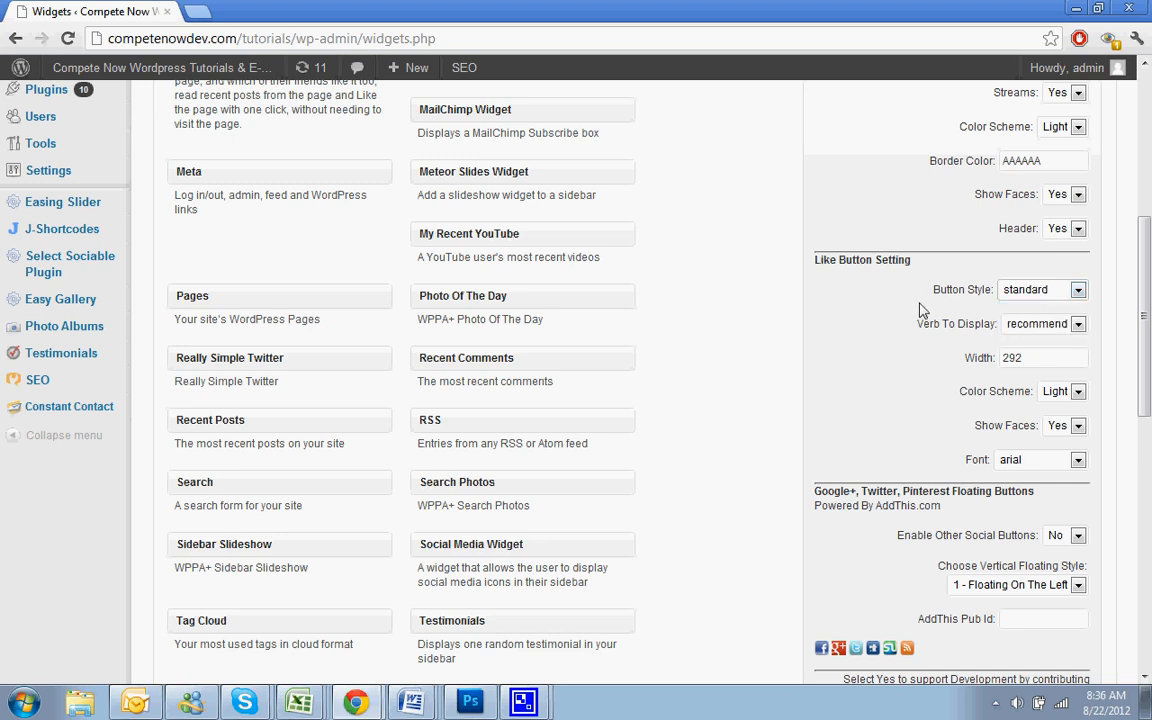
pyautogui.click(1078, 323)
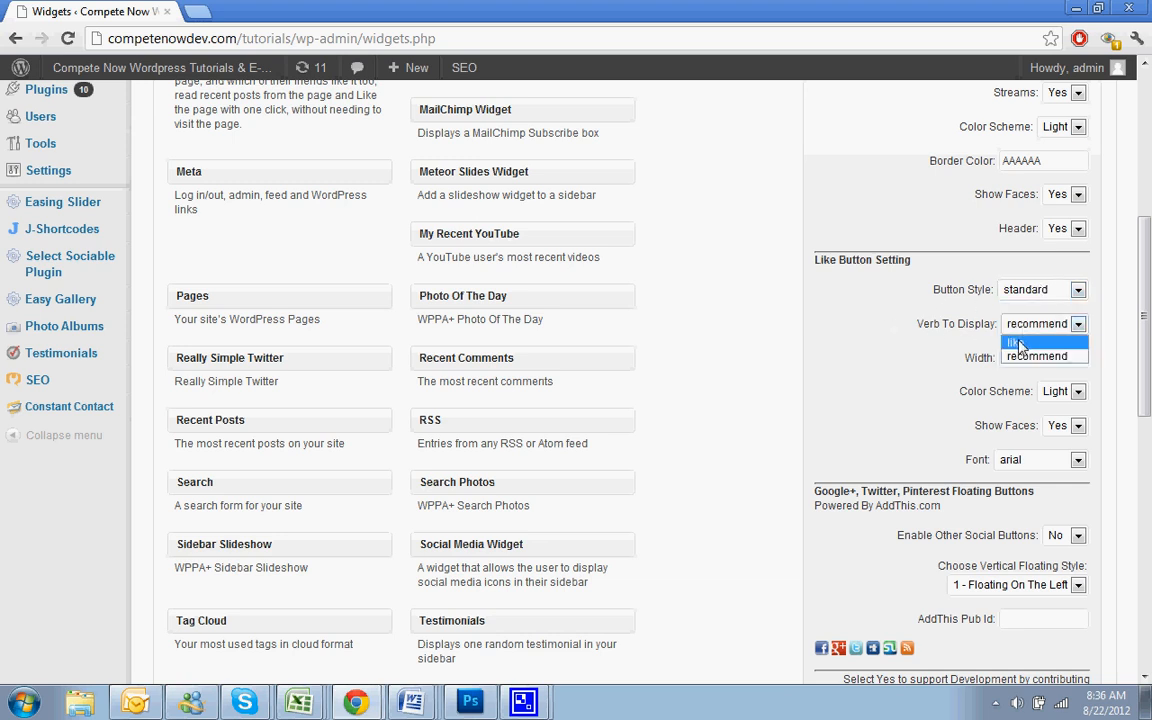
pyautogui.click(1012, 342)
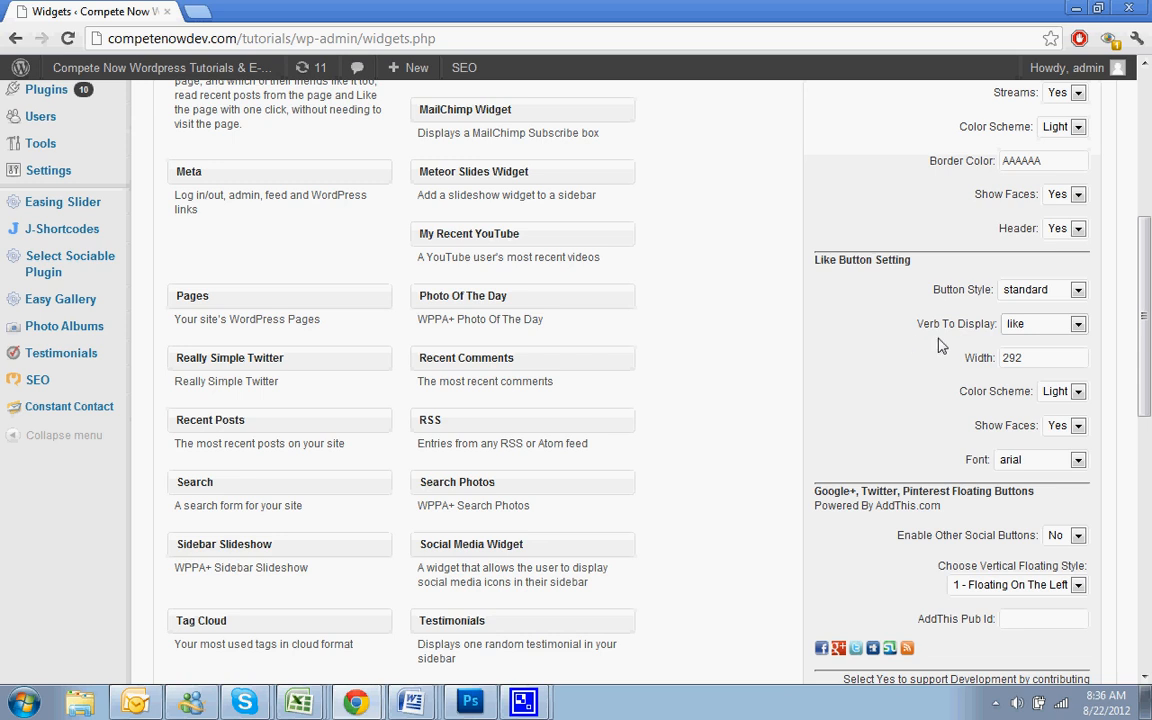
pyautogui.scroll(-3)
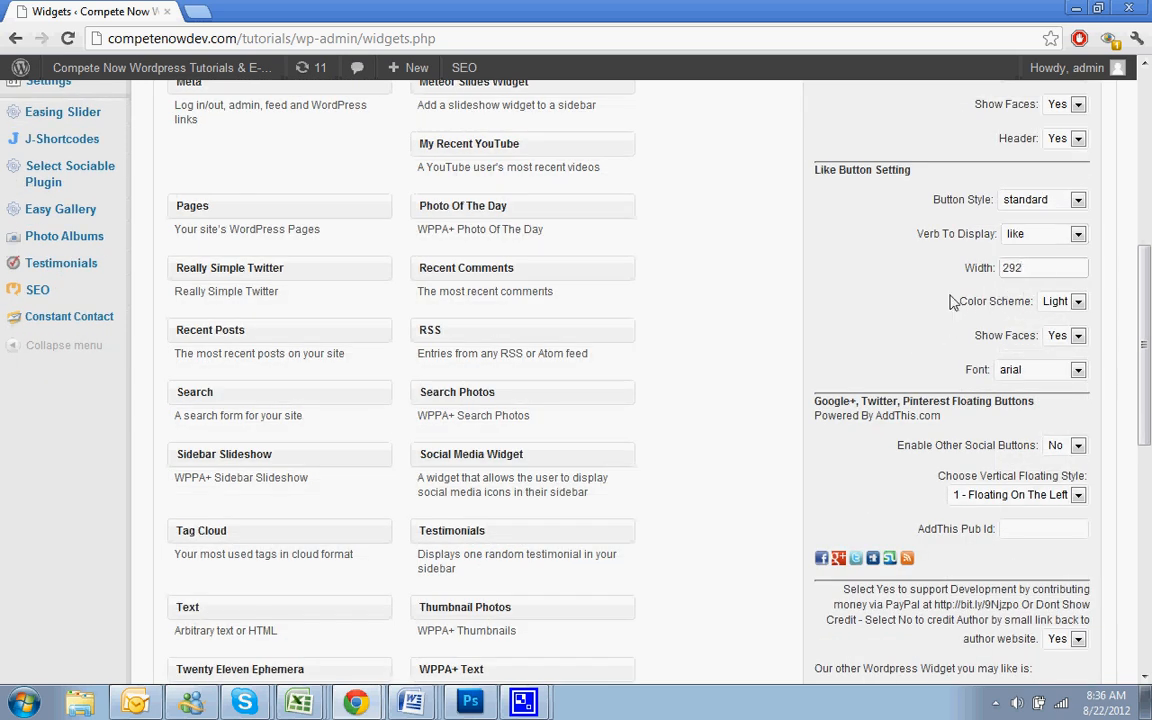
pyautogui.click(1043, 267)
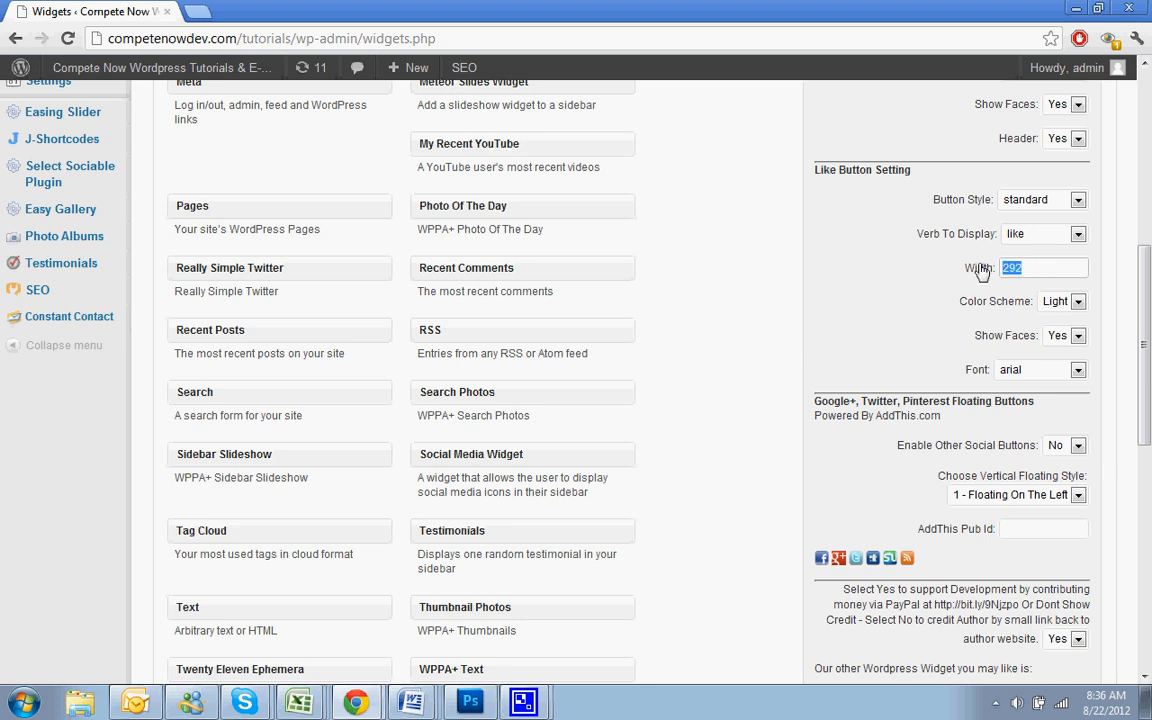
pyautogui.write('250')
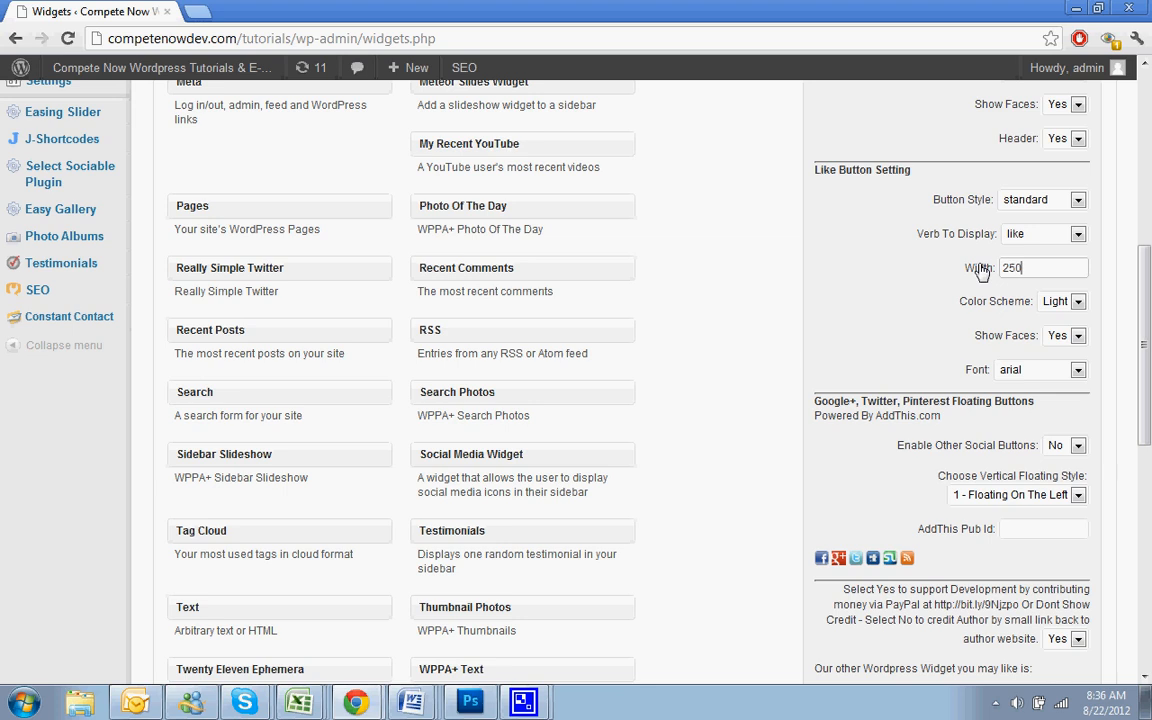
pyautogui.click(1078, 301)
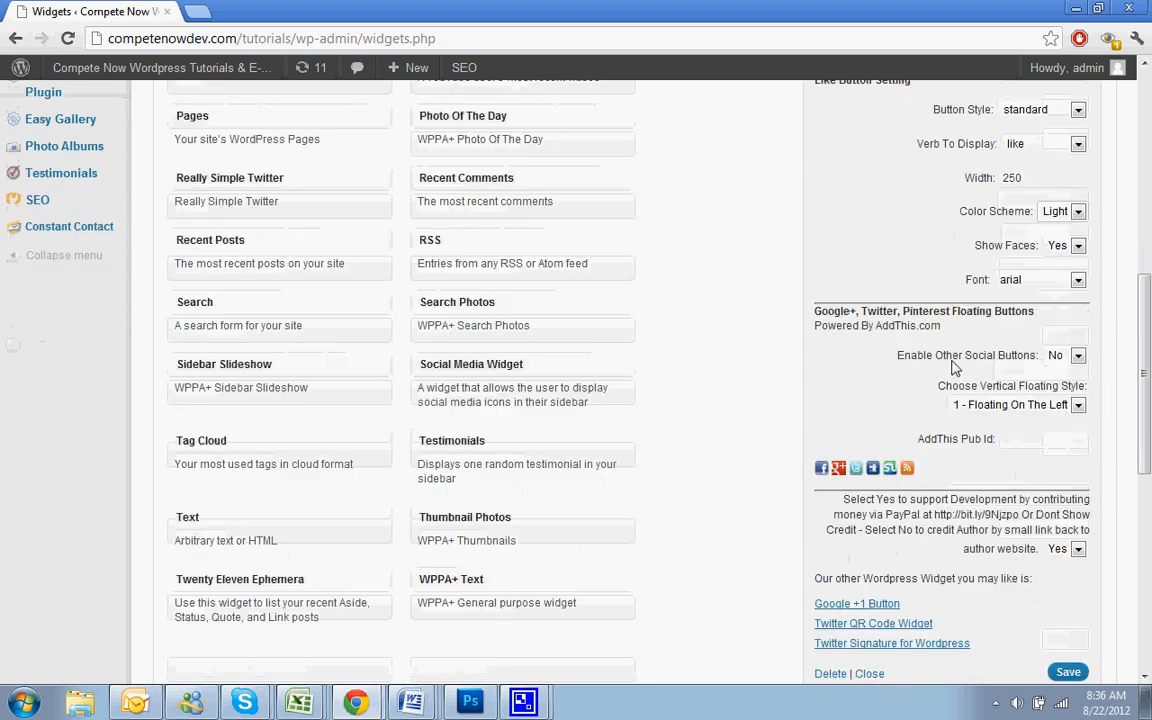
# Step: Change the author credit dropdown from Yes to No
pyautogui.scroll(-3)
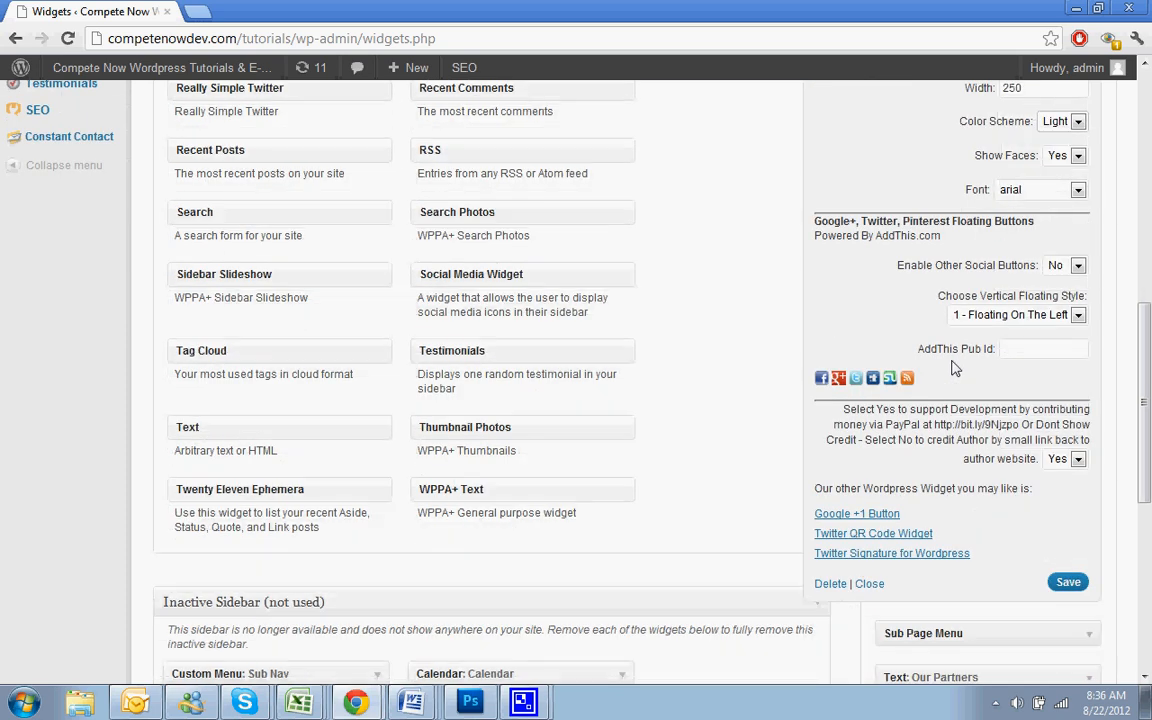
pyautogui.moveTo(903, 278)
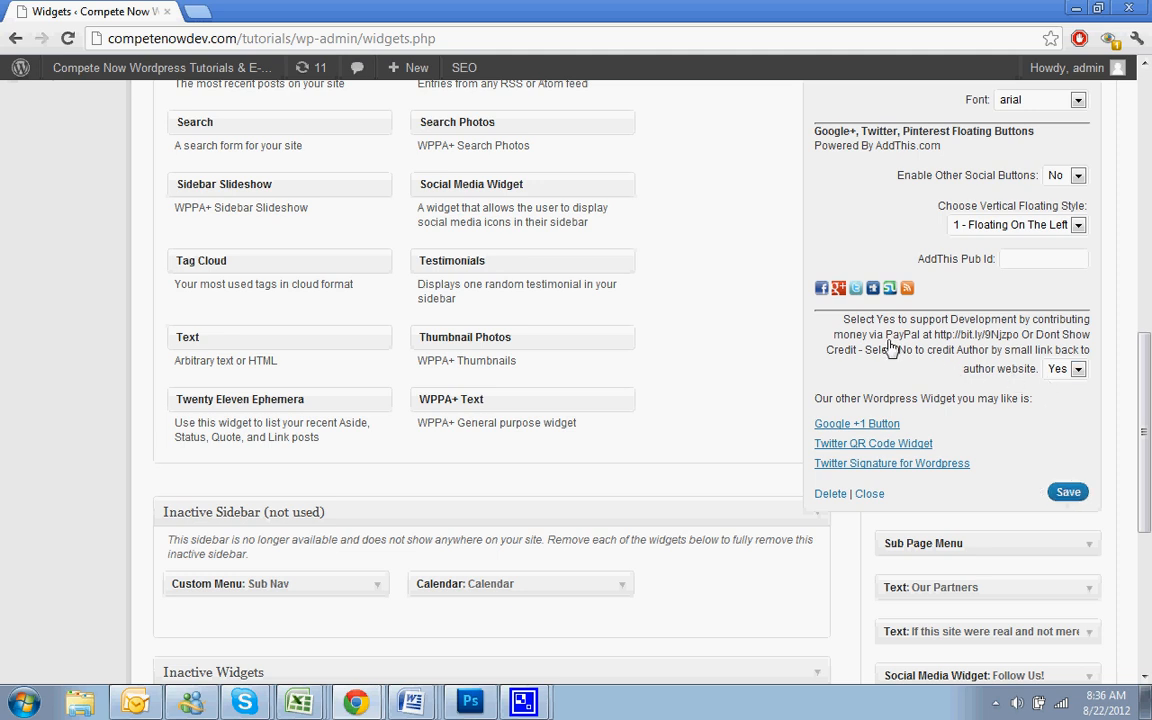
pyautogui.click(1078, 369)
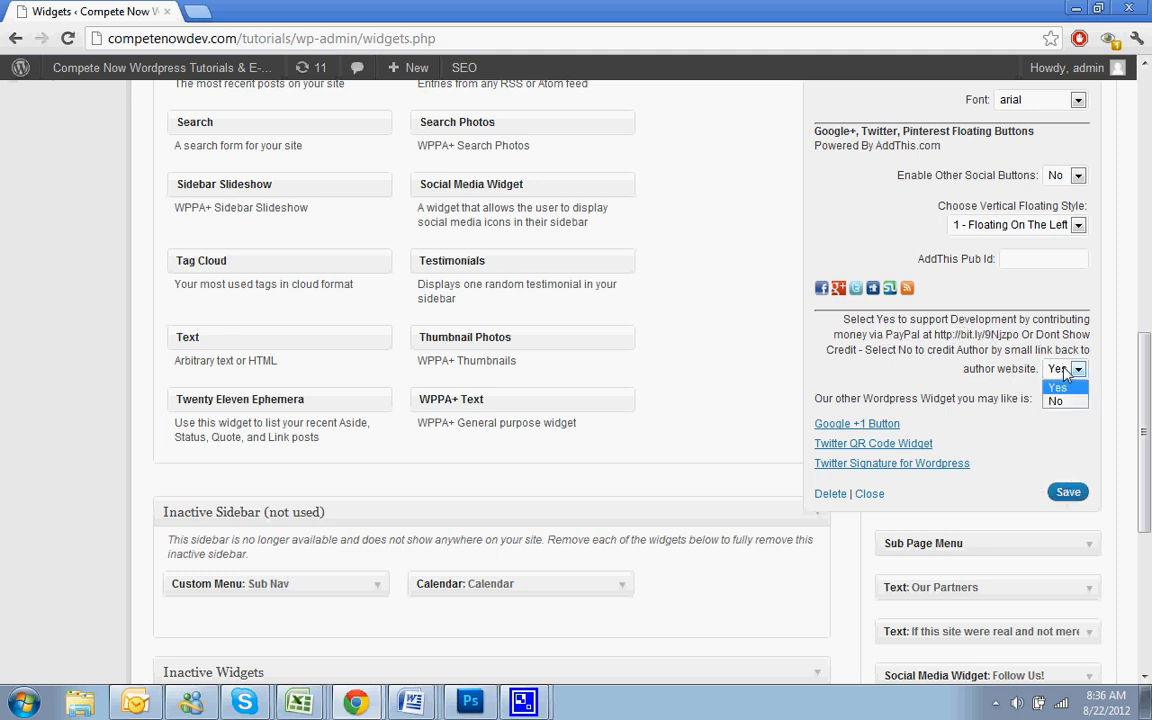
pyautogui.click(1055, 401)
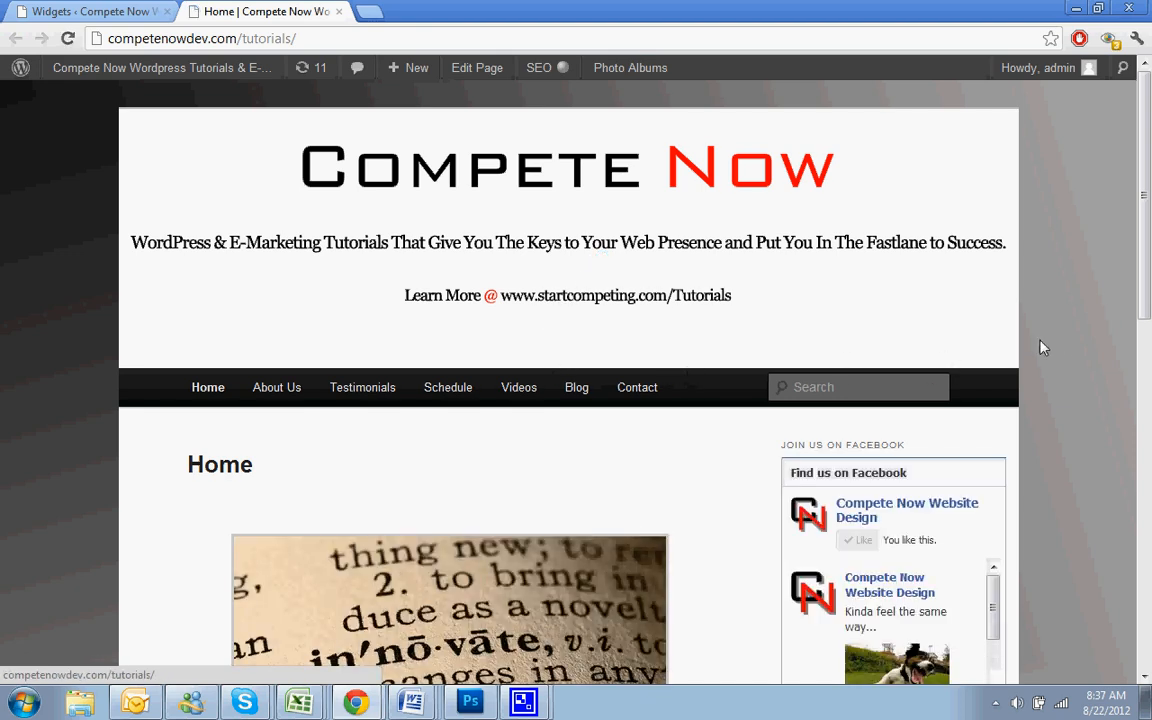
# Step: Review the homepage sidebar Like Box showing Compete Now posts and 233 fans
pyautogui.scroll(-3)
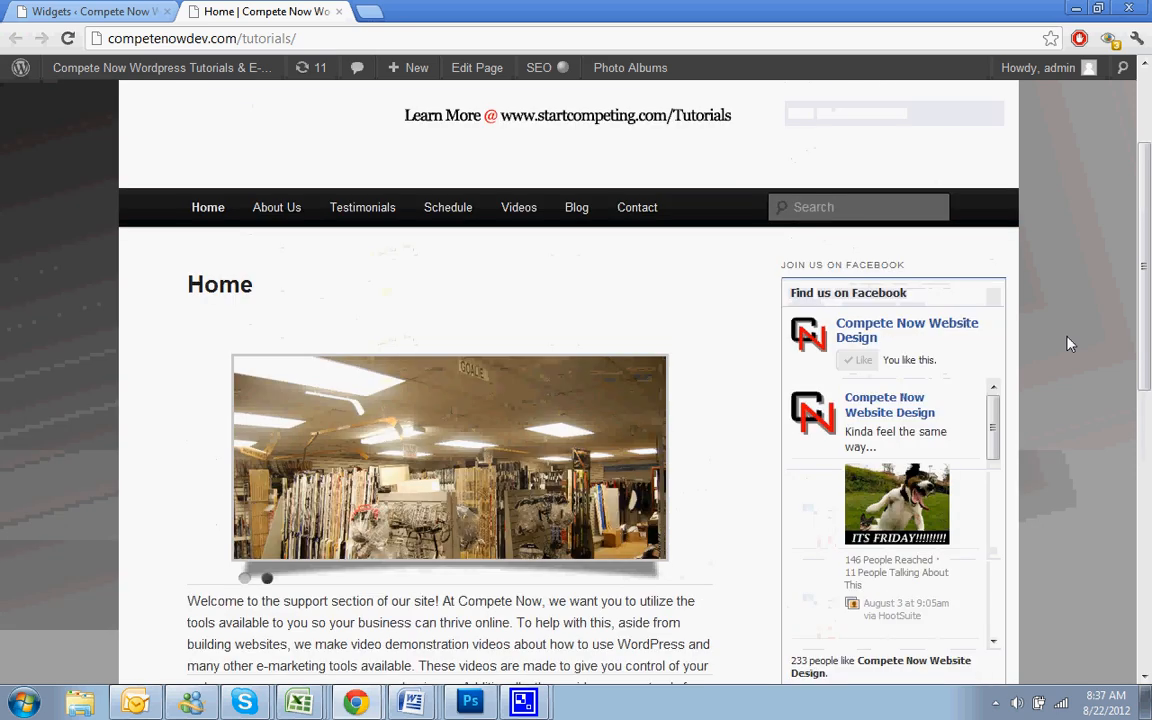
pyautogui.scroll(-3)
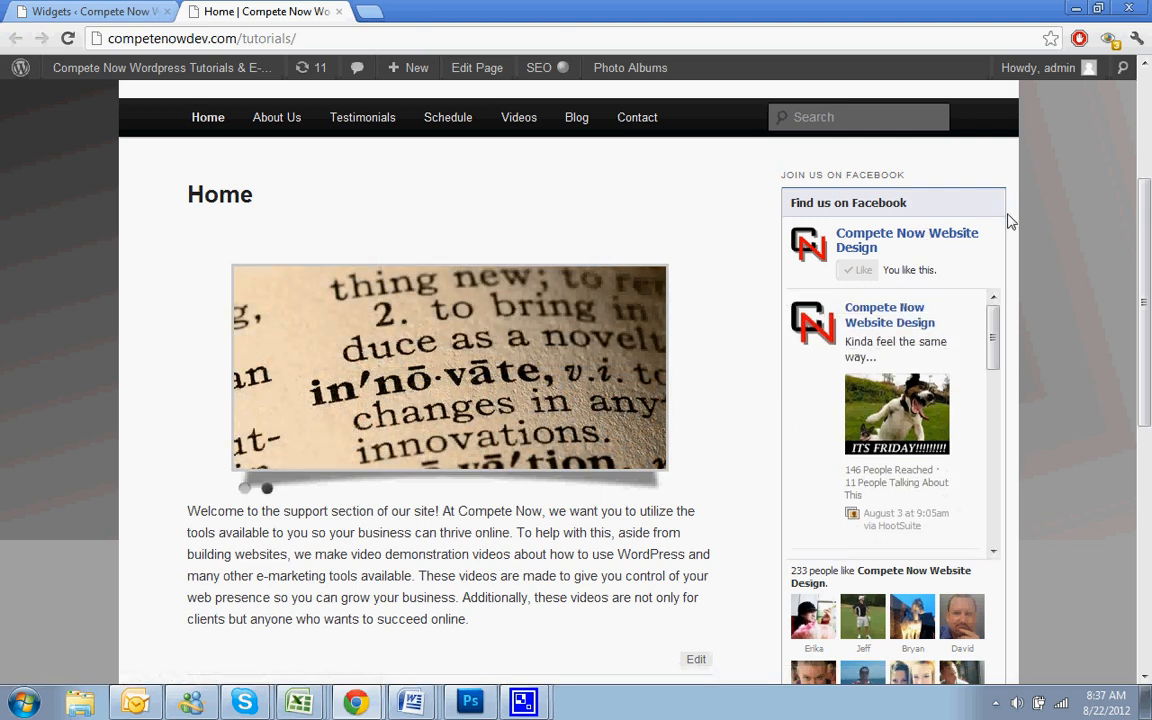
pyautogui.scroll(-3)
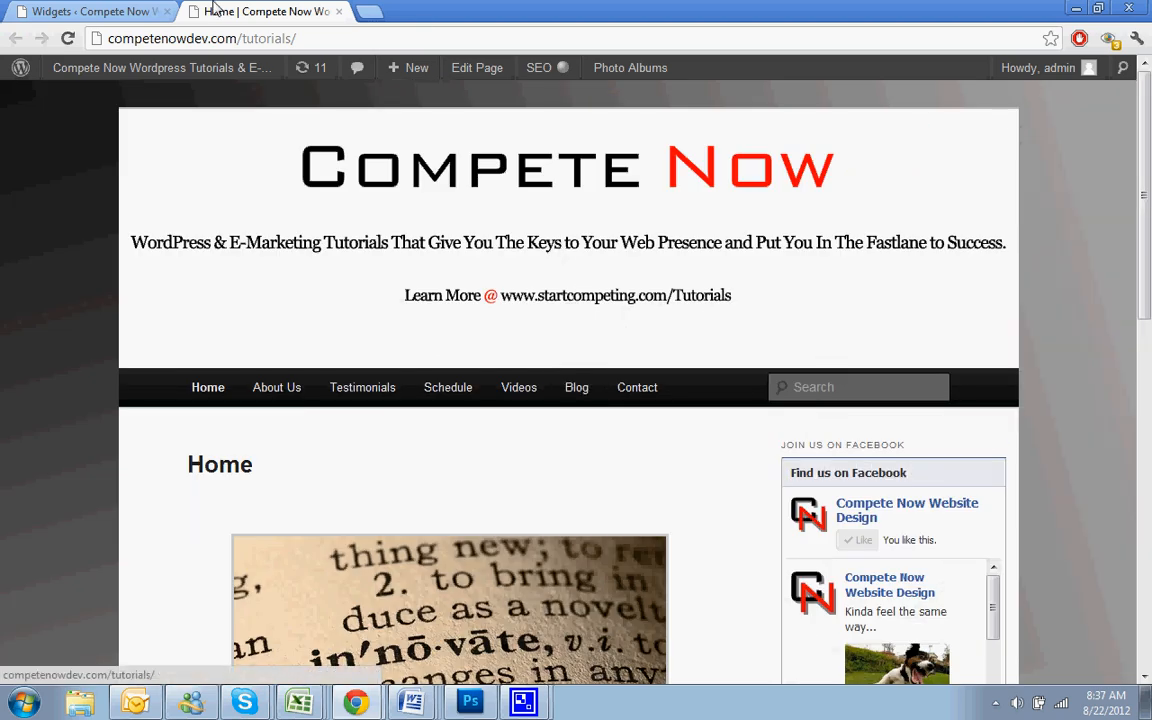
pyautogui.click(90, 11)
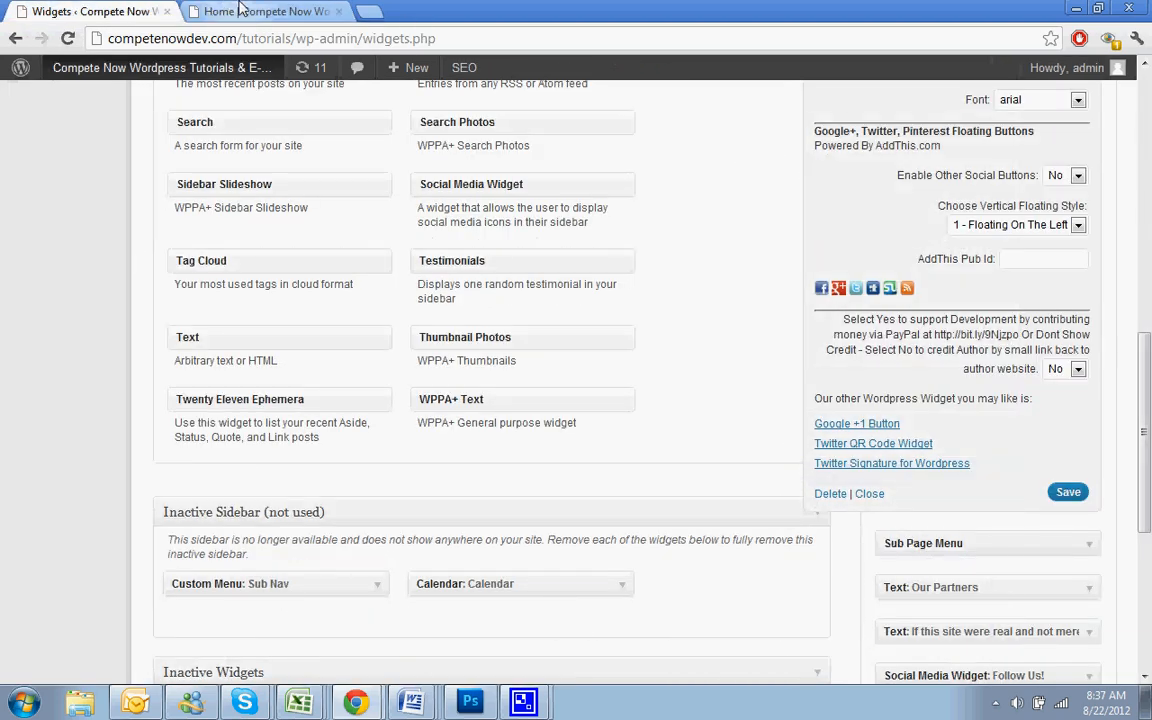
pyautogui.click(265, 11)
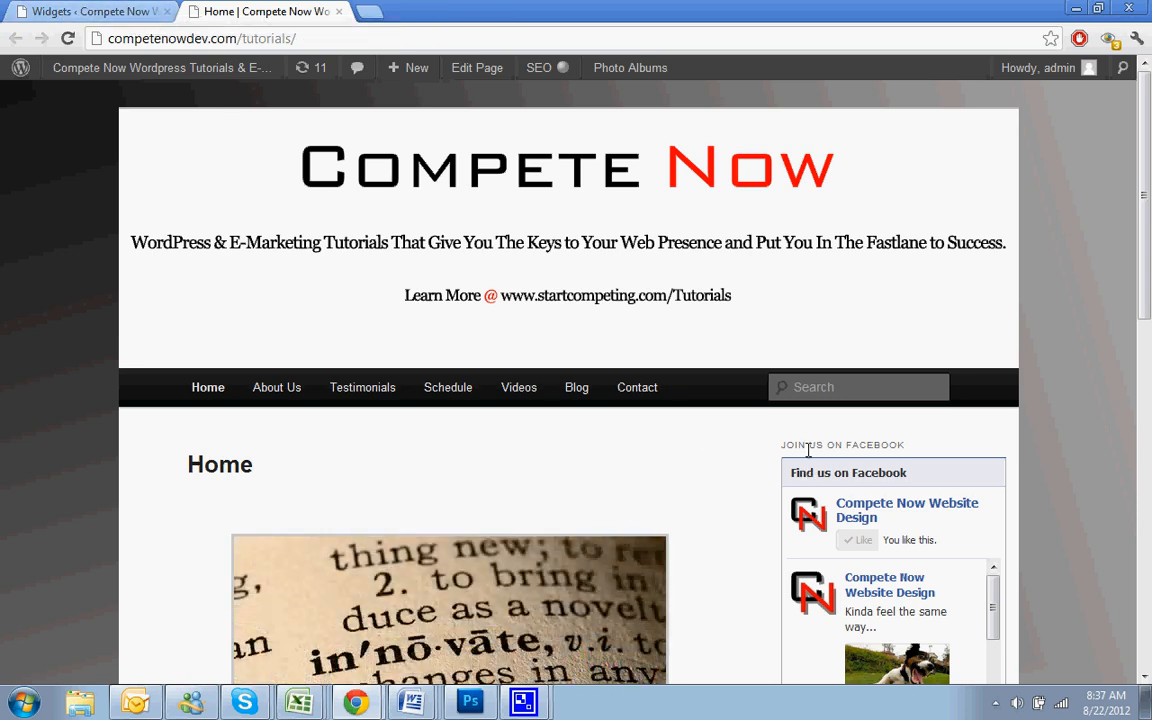
# Step: Set the Facebook Like Box widget's Header dropdown to No
pyautogui.click(90, 11)
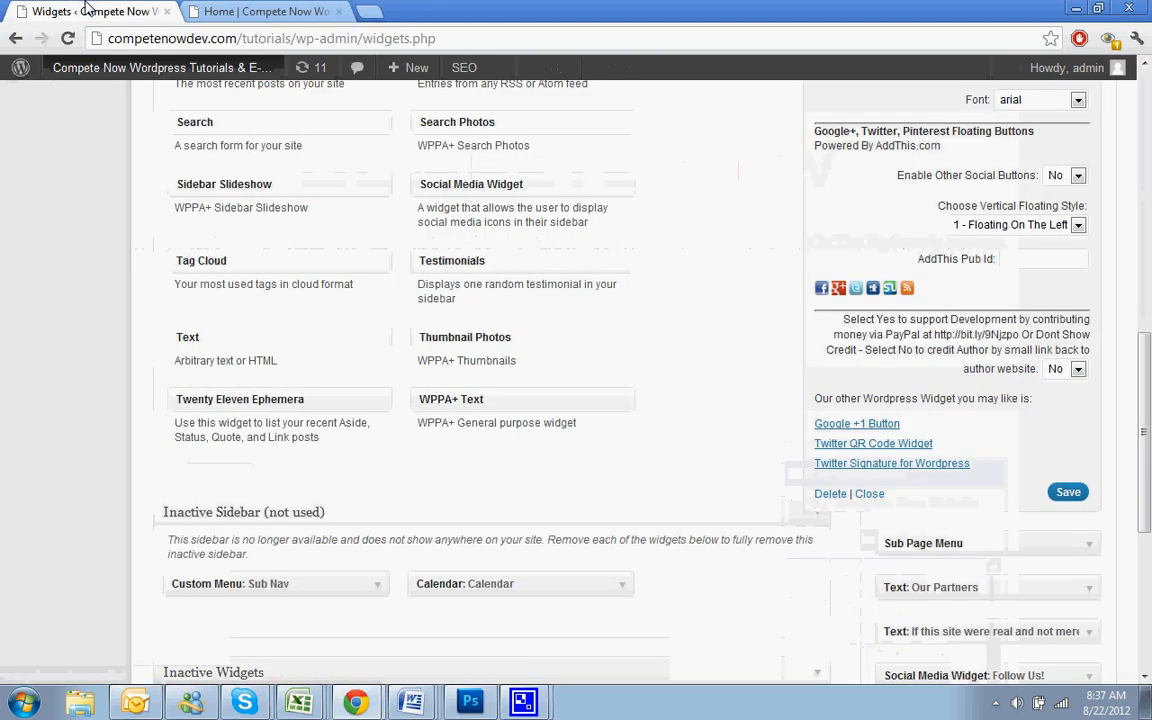
pyautogui.click(265, 11)
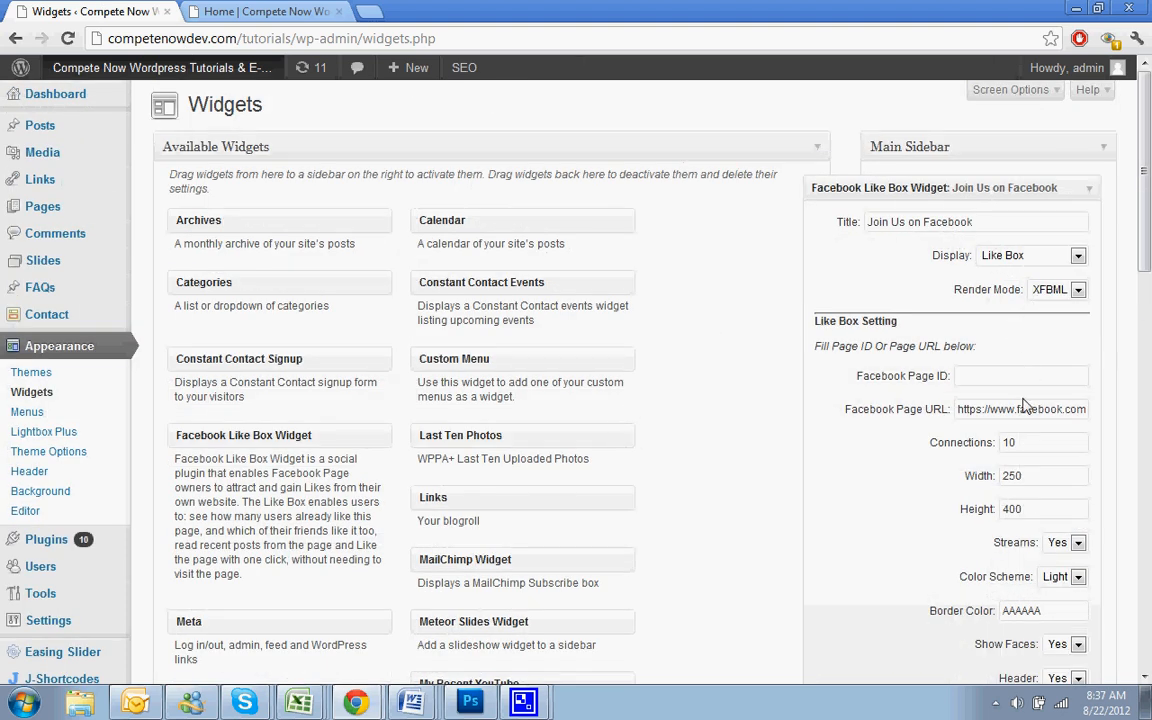
pyautogui.scroll(-3)
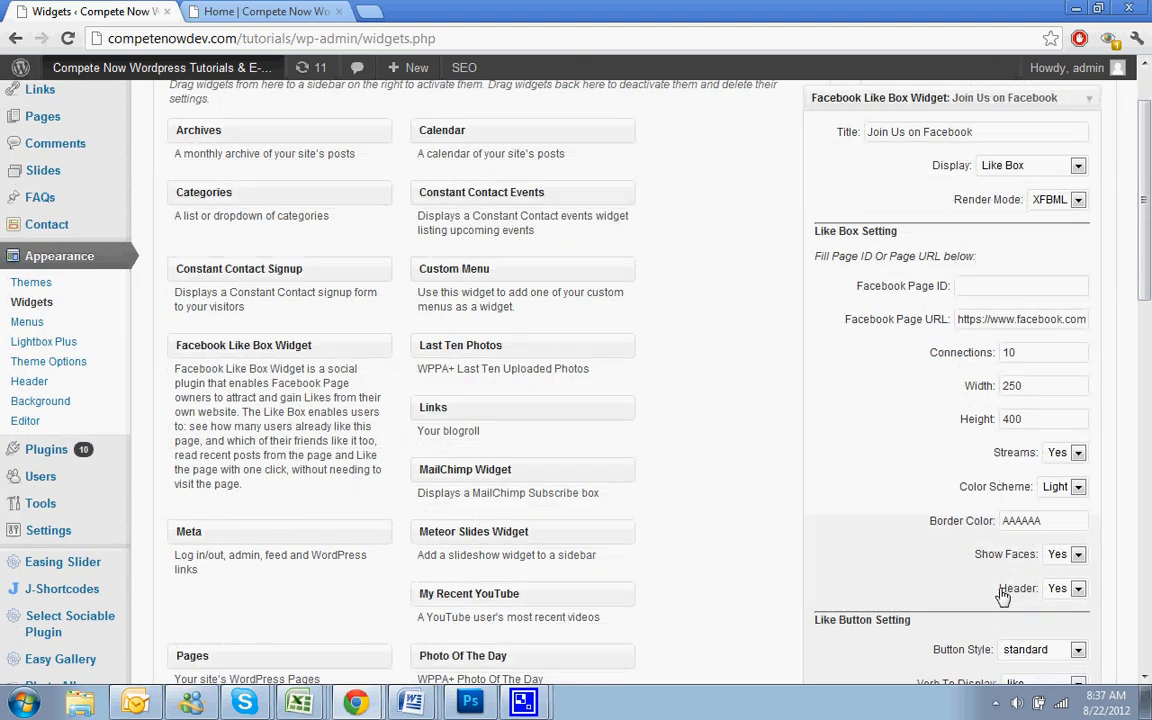
pyautogui.click(1065, 588)
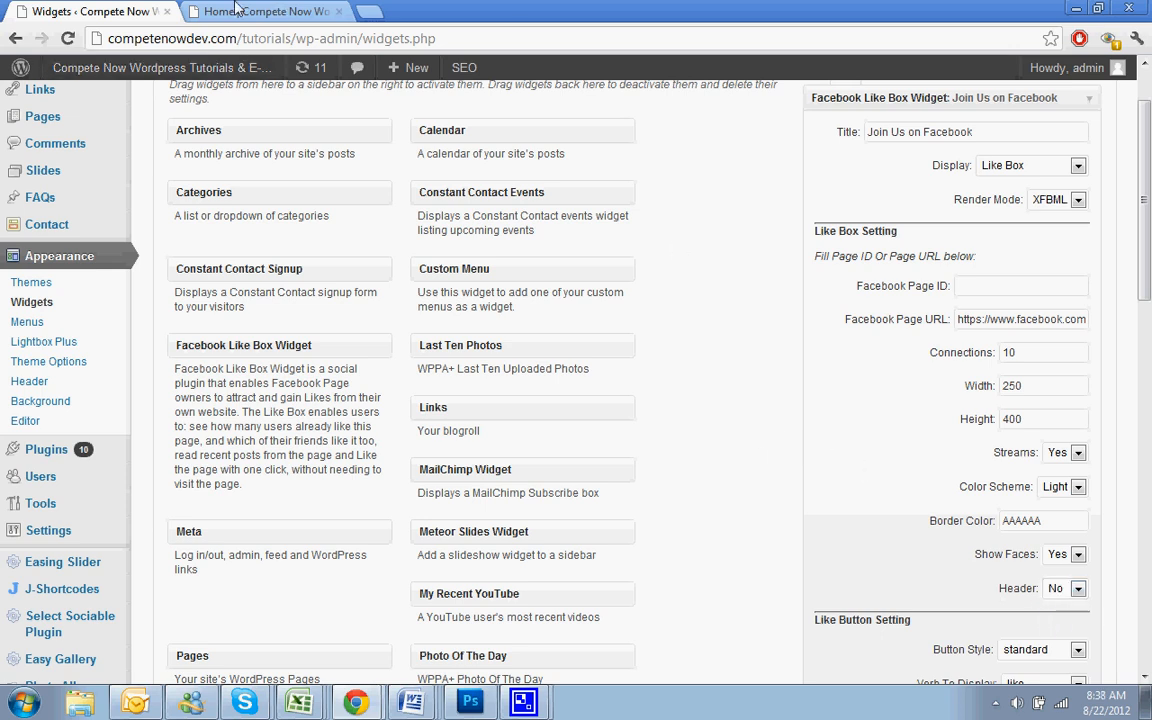
# Step: Recheck the Like Box on the homepage sidebar before returning to the widget settings
pyautogui.click(265, 11)
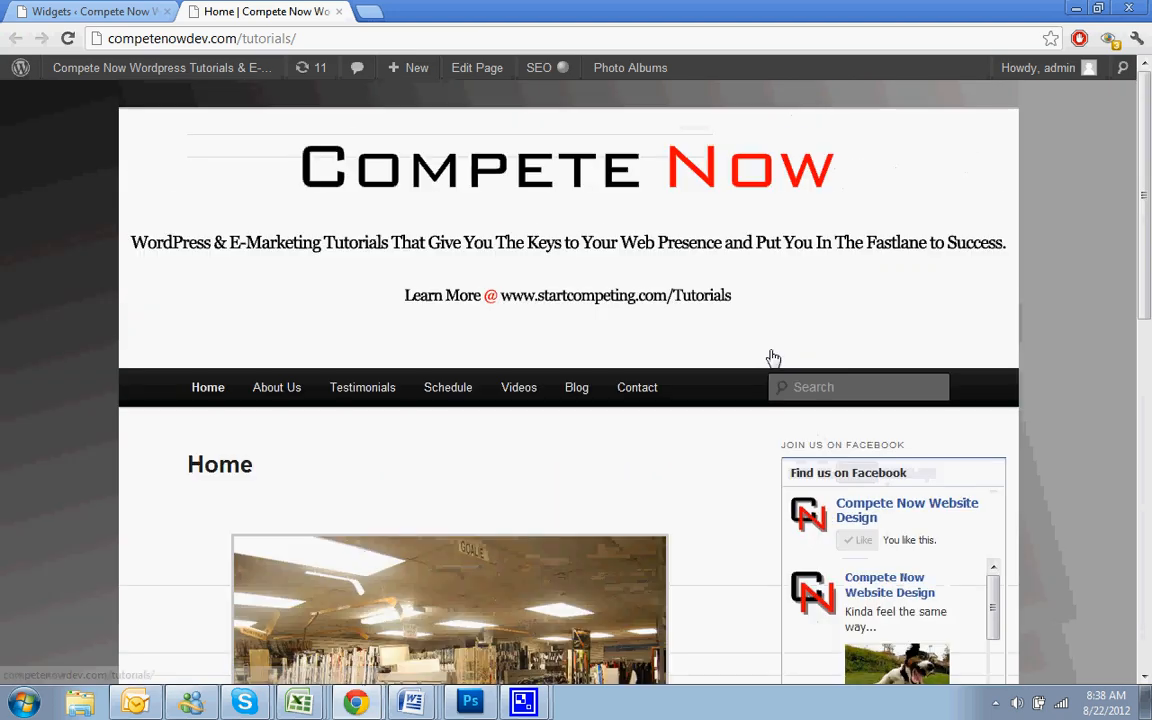
pyautogui.scroll(-3)
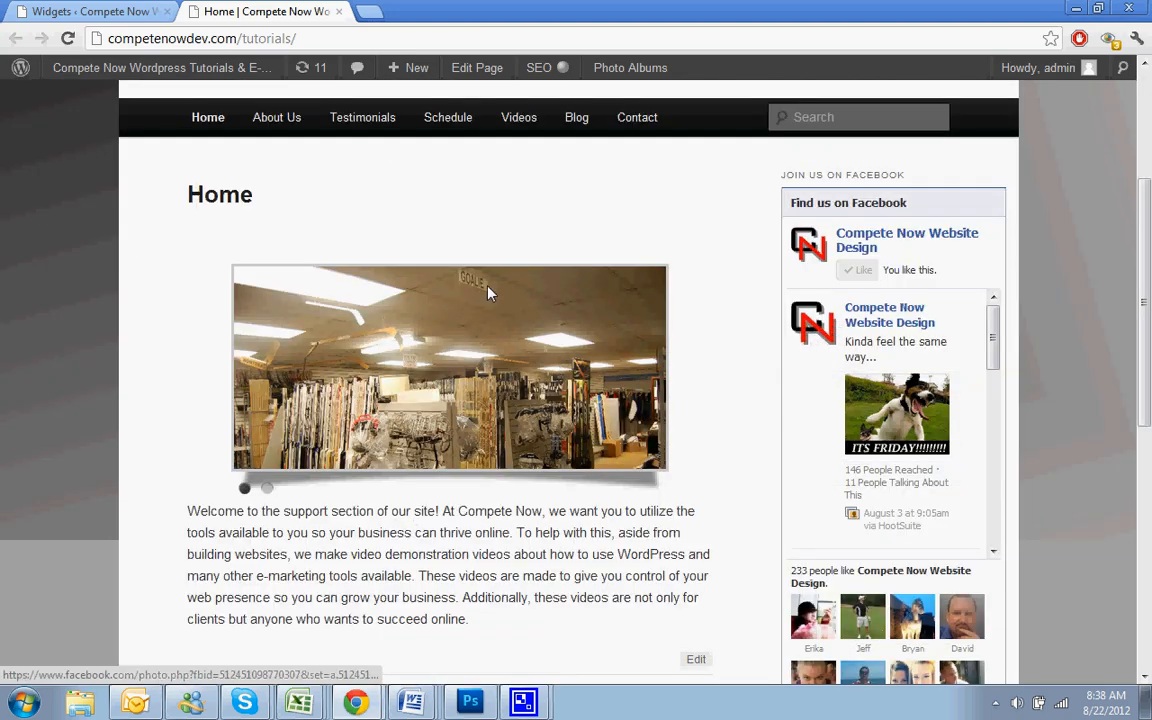
pyautogui.click(90, 11)
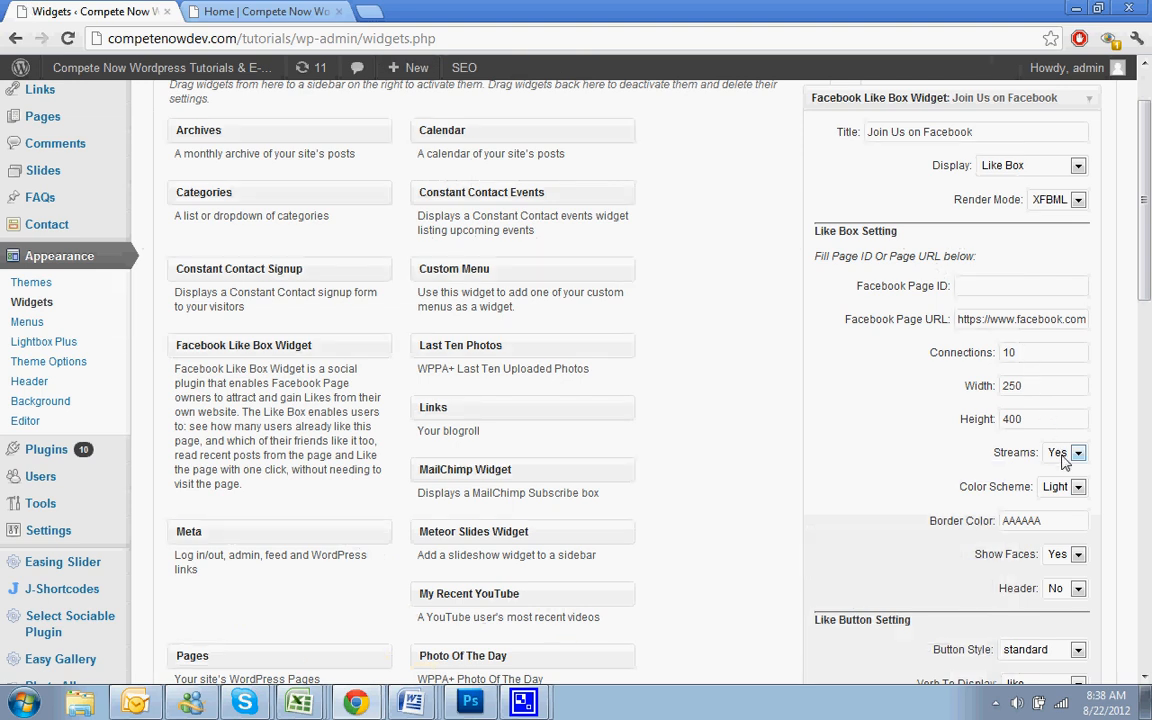
# Step: Turn off the post stream and confirm the 400 height before saving
pyautogui.click(1064, 452)
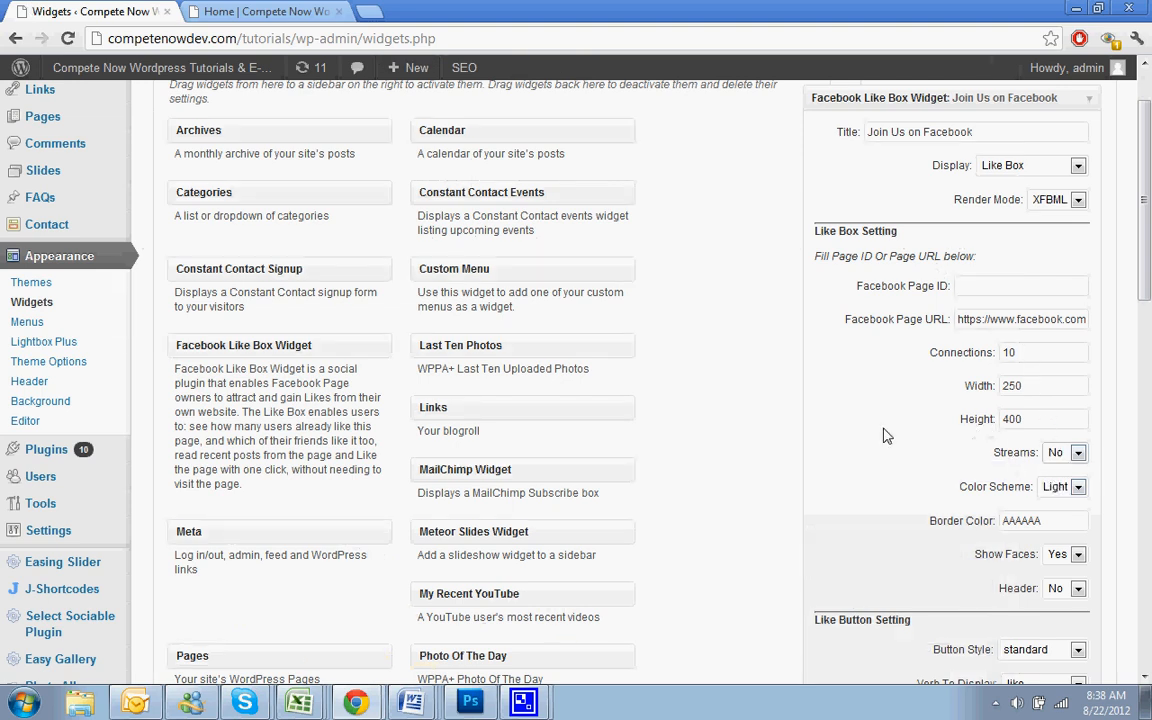
pyautogui.moveTo(795, 383)
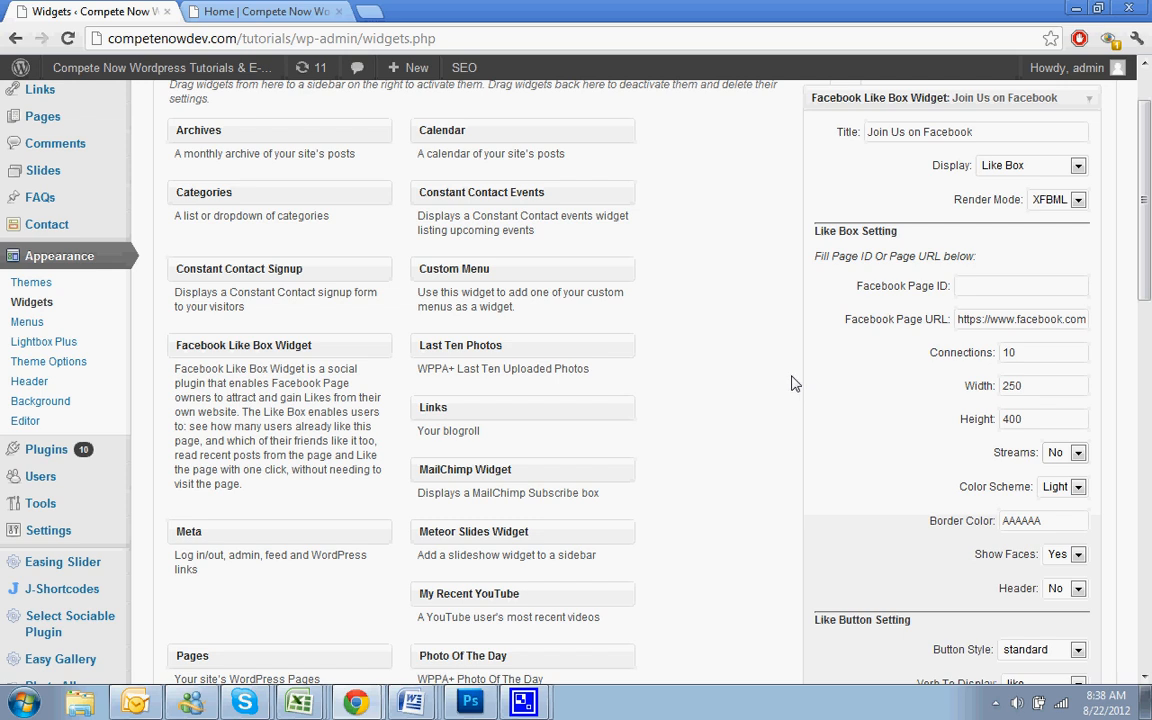
pyautogui.click(1043, 418)
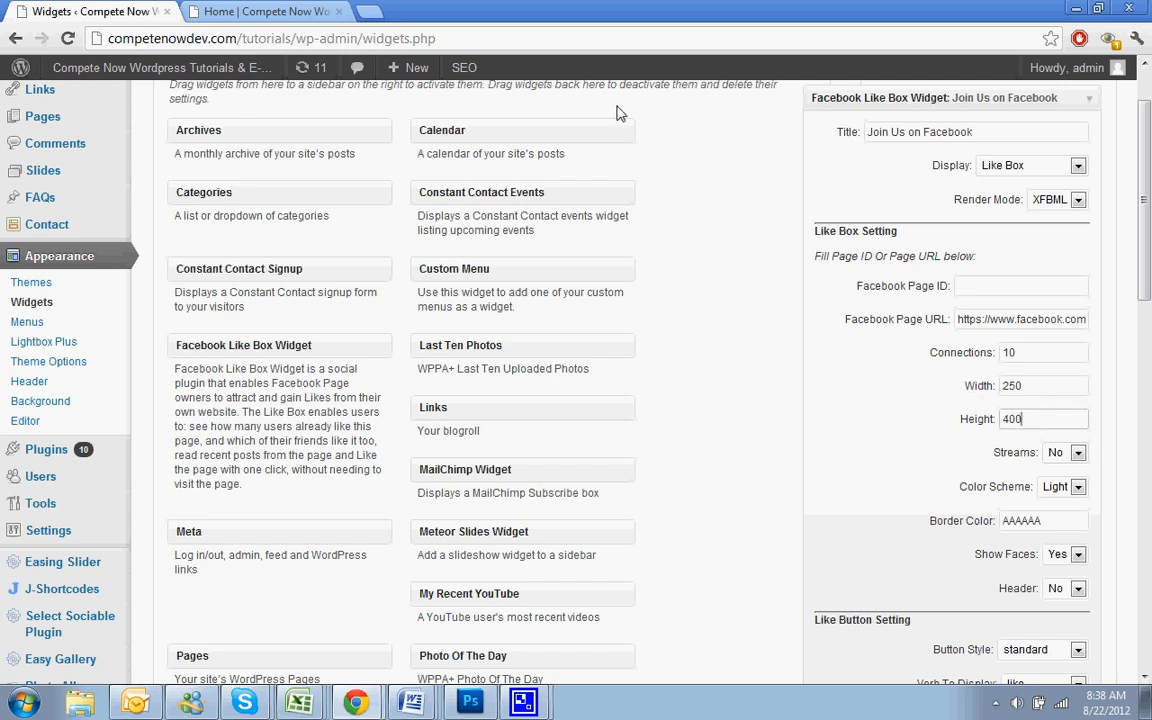
pyautogui.scroll(-3)
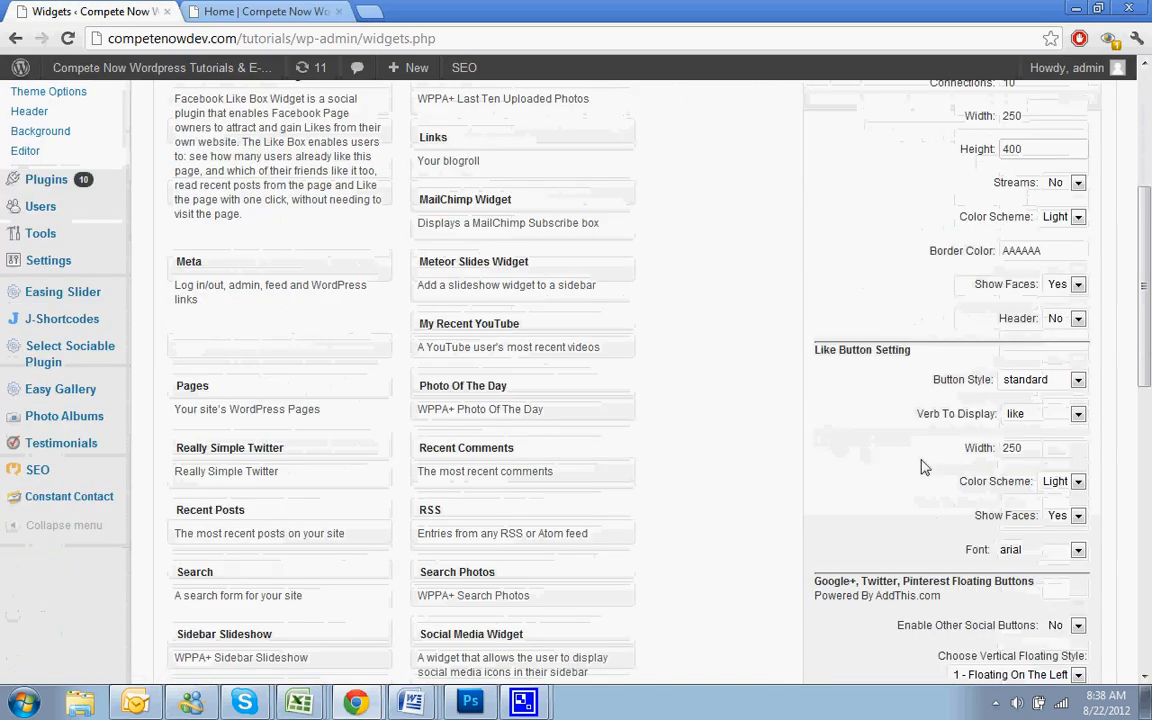
pyautogui.scroll(-3)
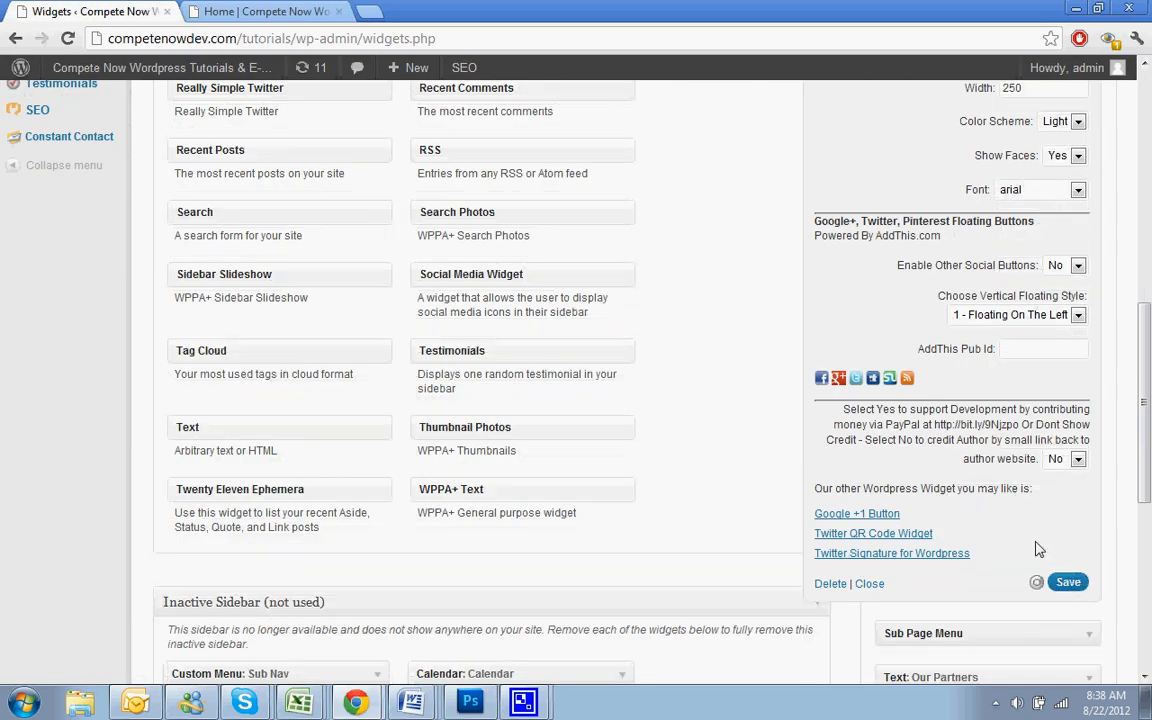
pyautogui.click(265, 11)
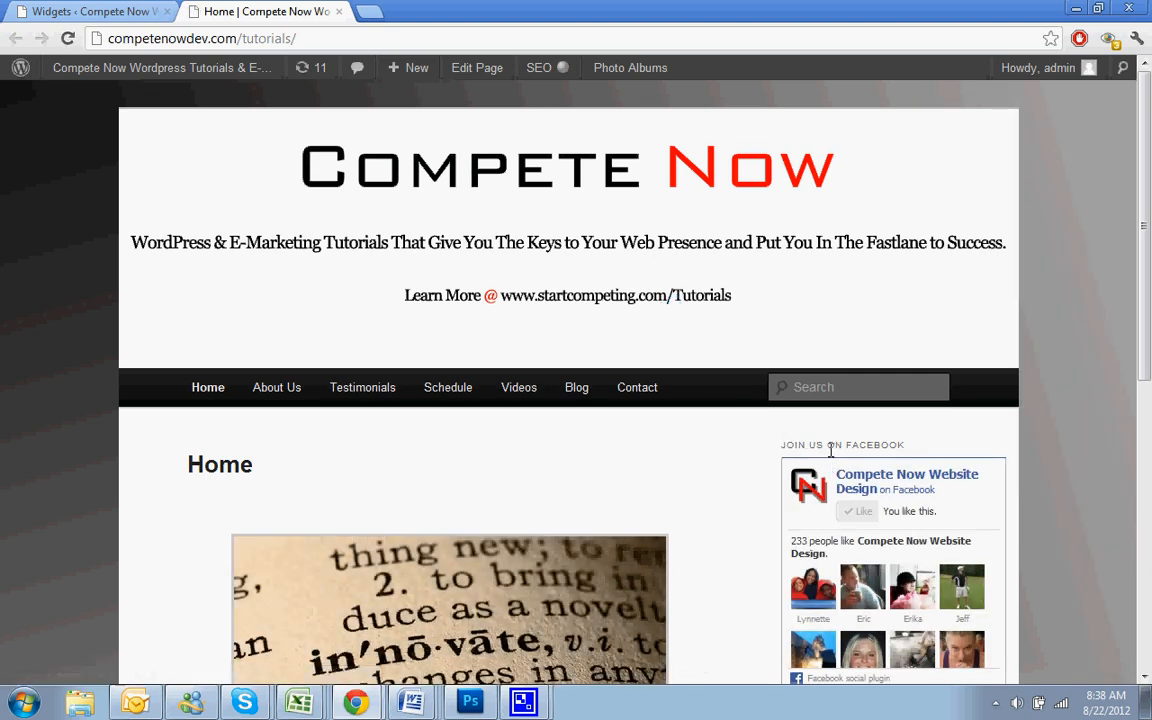
pyautogui.scroll(-3)
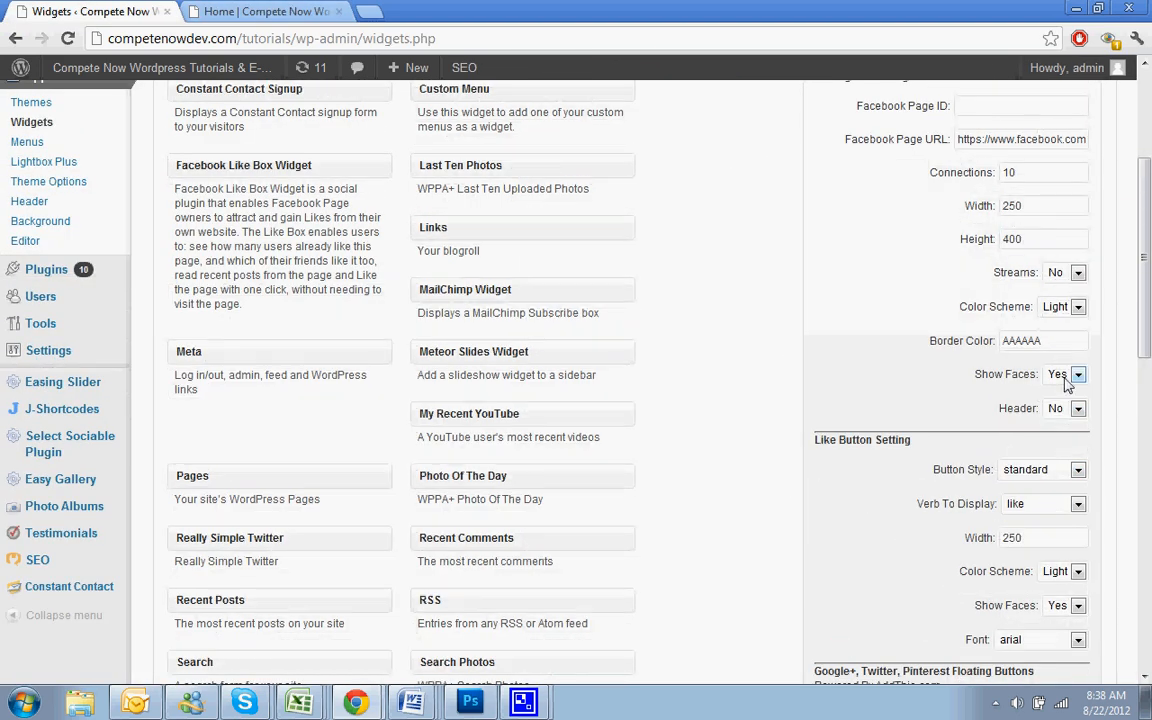
# Step: Set Show Faces to No and Streams to Yes, save, and view the homepage
pyautogui.click(1065, 373)
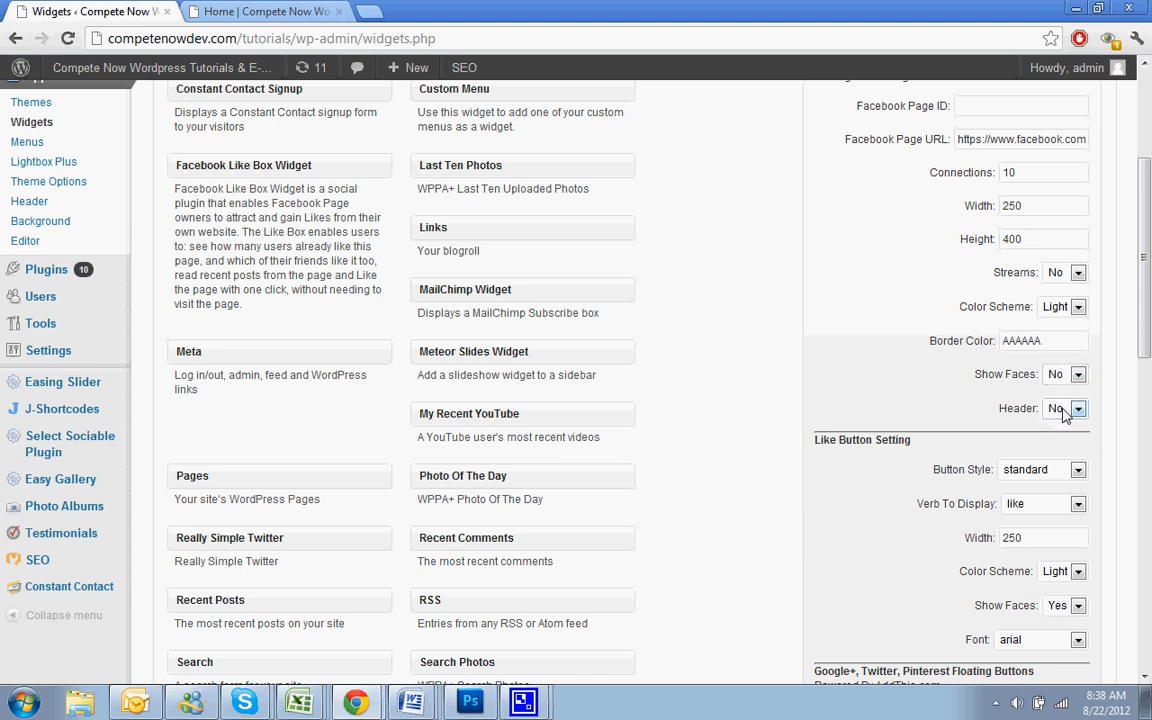
pyautogui.click(1063, 272)
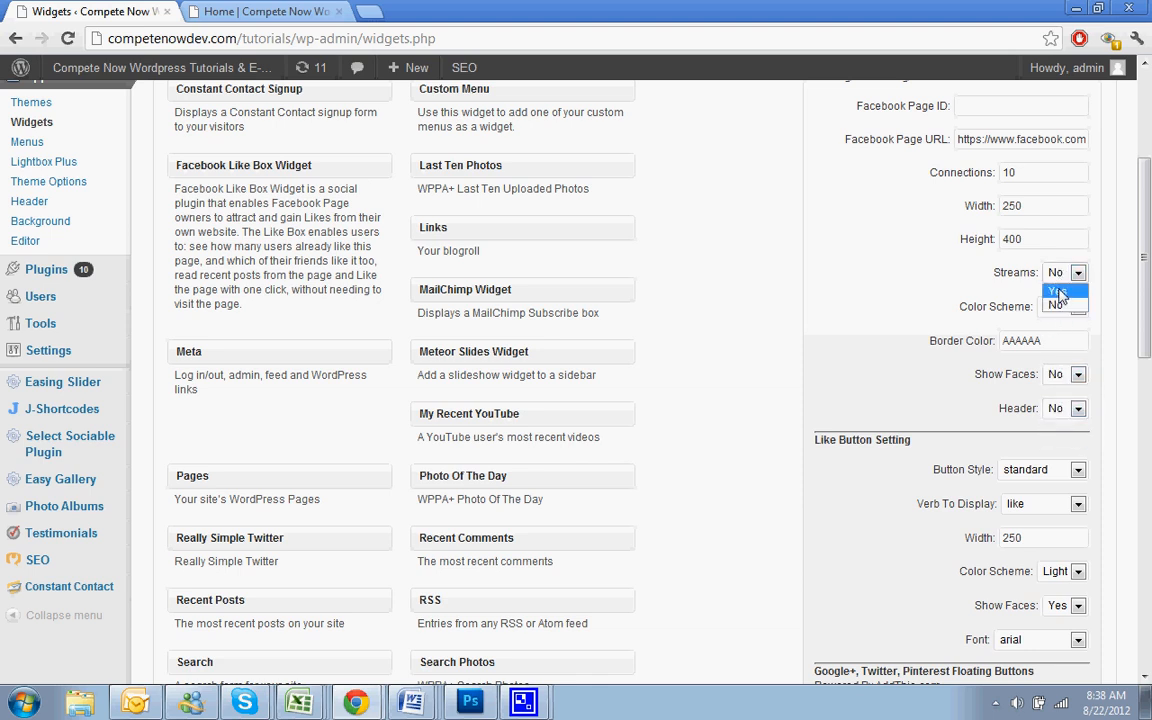
pyautogui.scroll(-3)
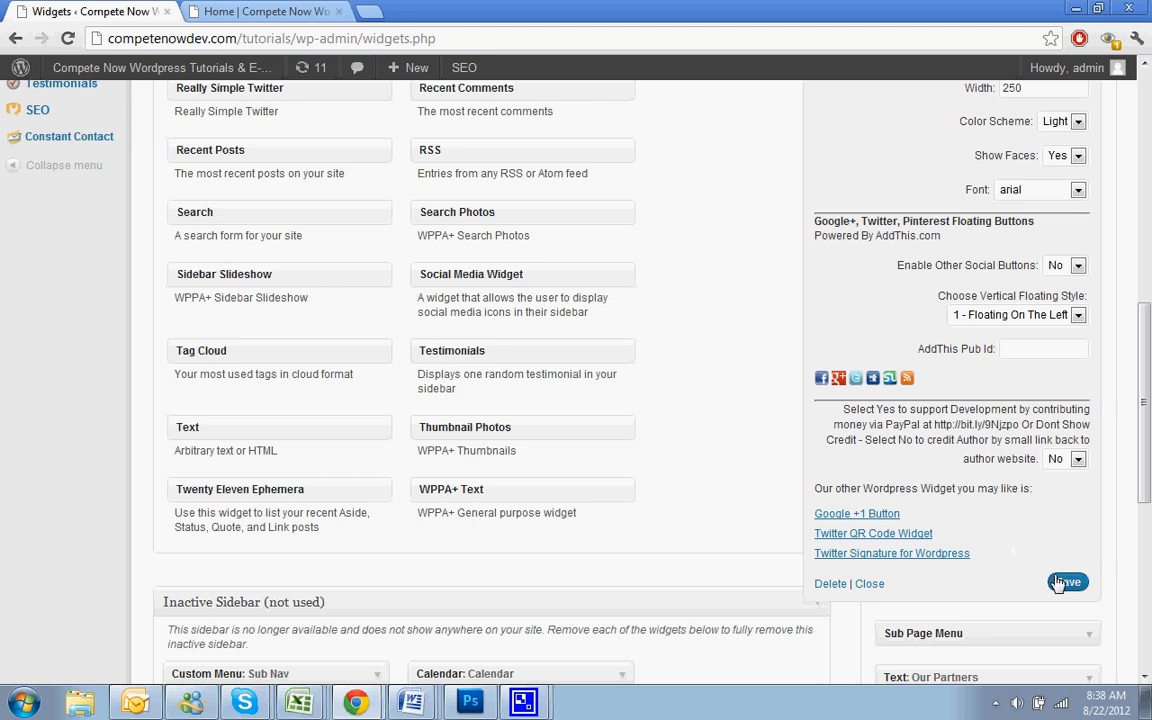
pyautogui.click(265, 11)
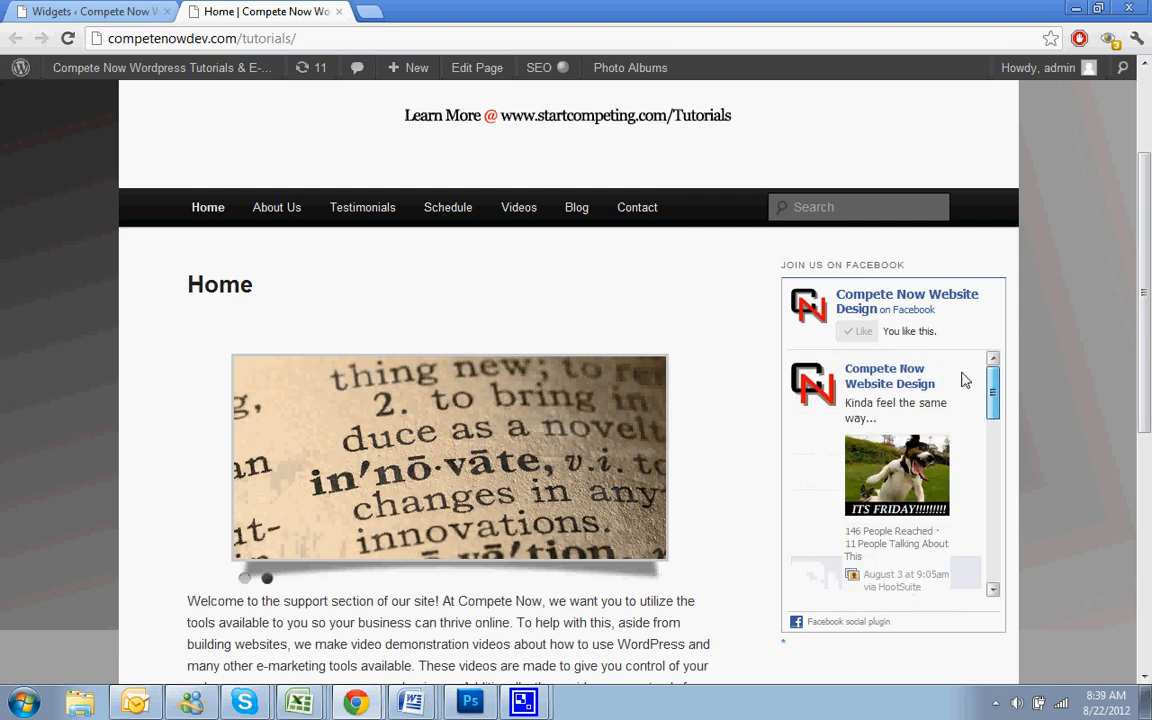
# Step: Turn Show Faces back on in the Like Box widget
pyautogui.click(90, 11)
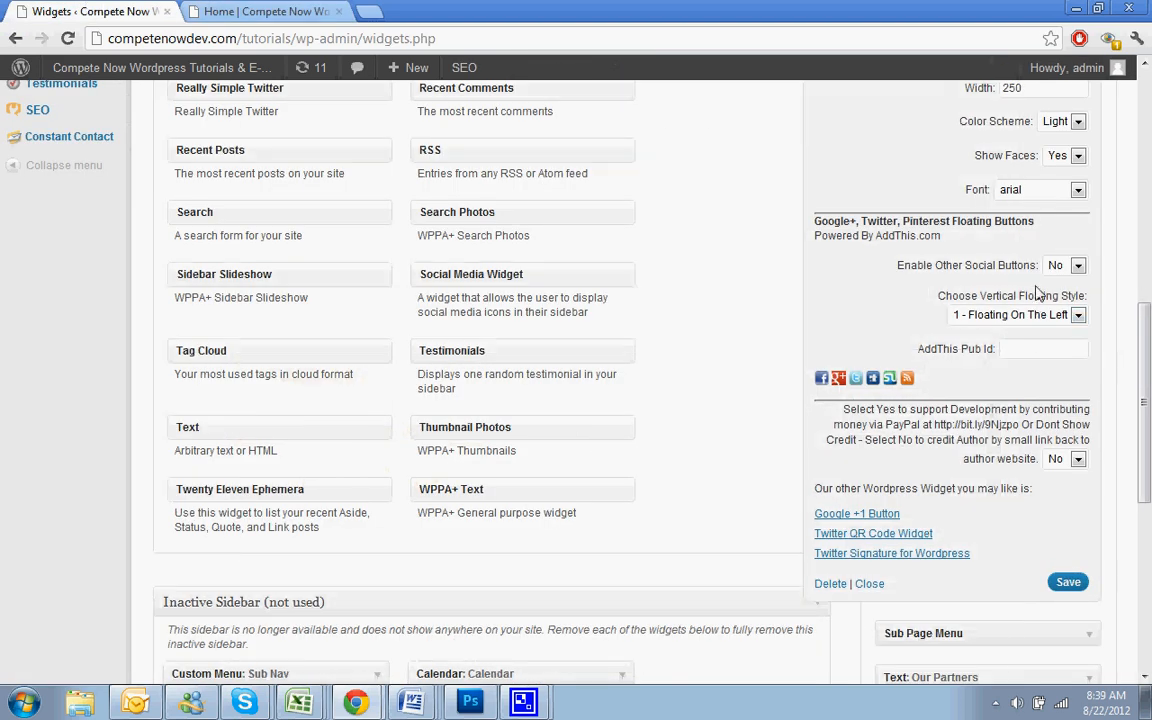
pyautogui.click(1077, 265)
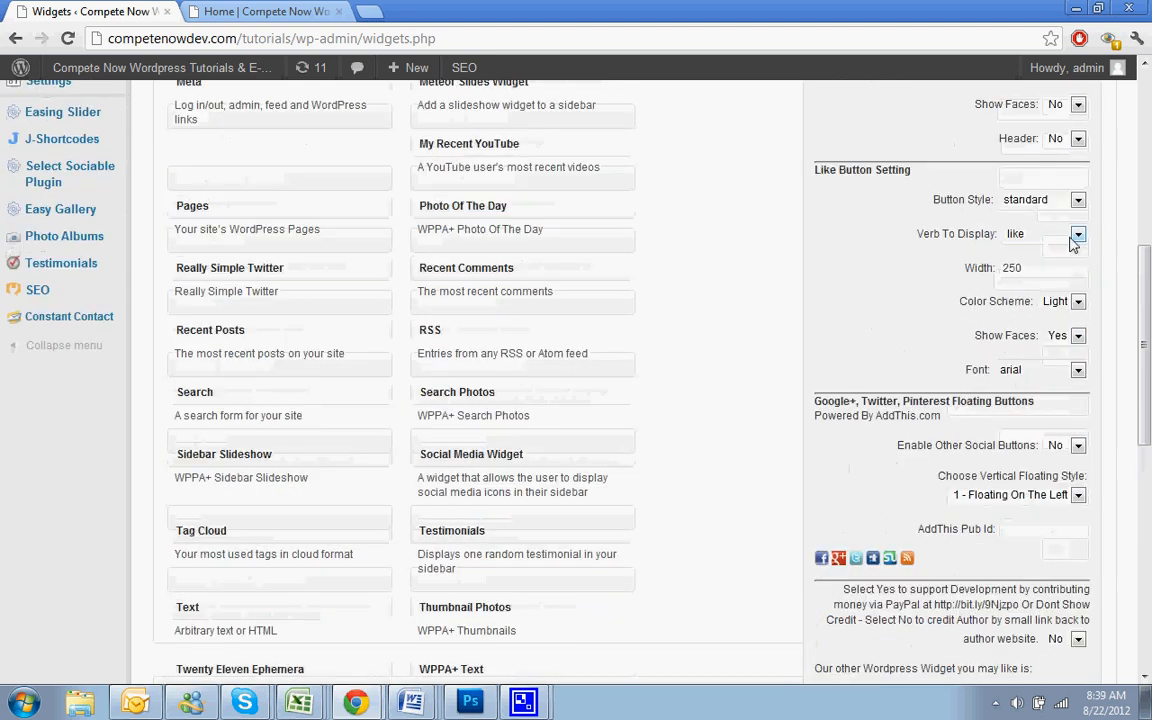
pyautogui.scroll(3)
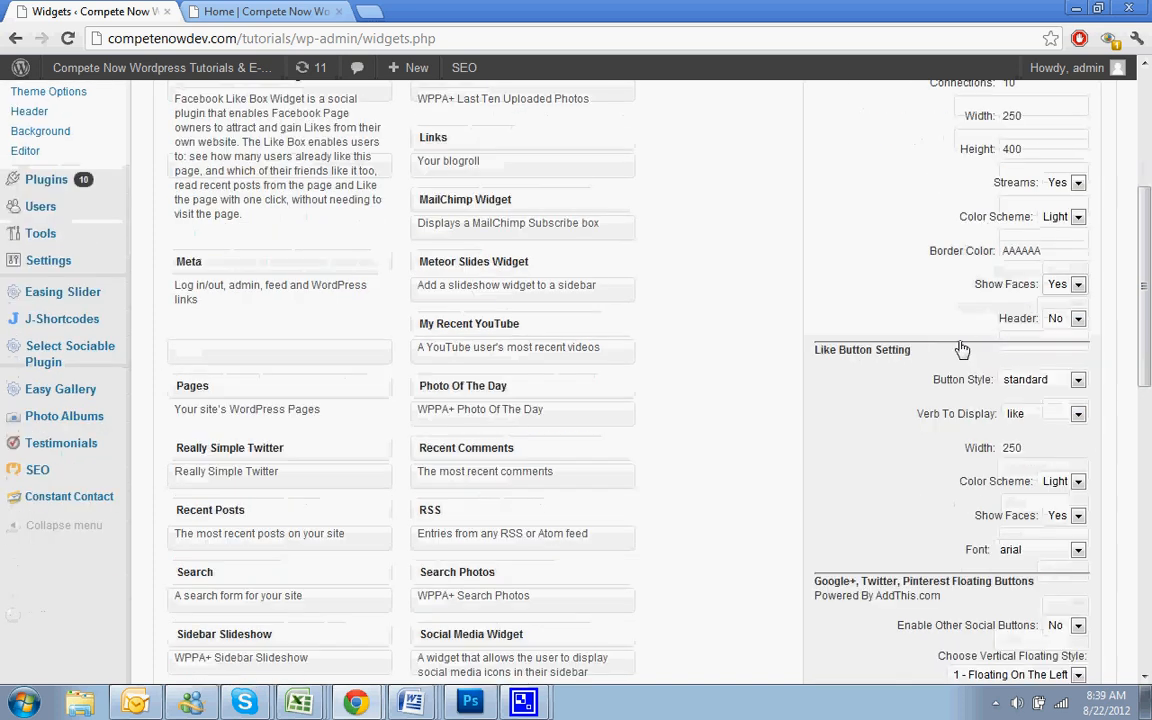
pyautogui.scroll(-3)
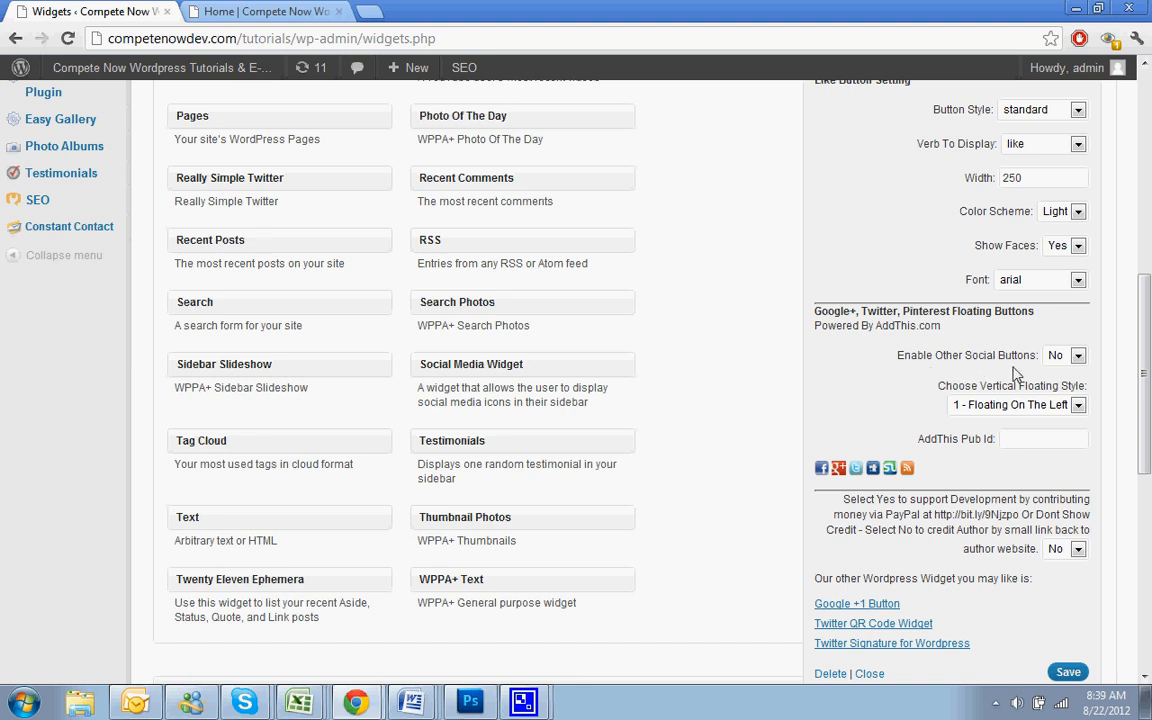
# Step: Enable Google+, Twitter and Pinterest floating buttons, floating on the left
pyautogui.click(1064, 355)
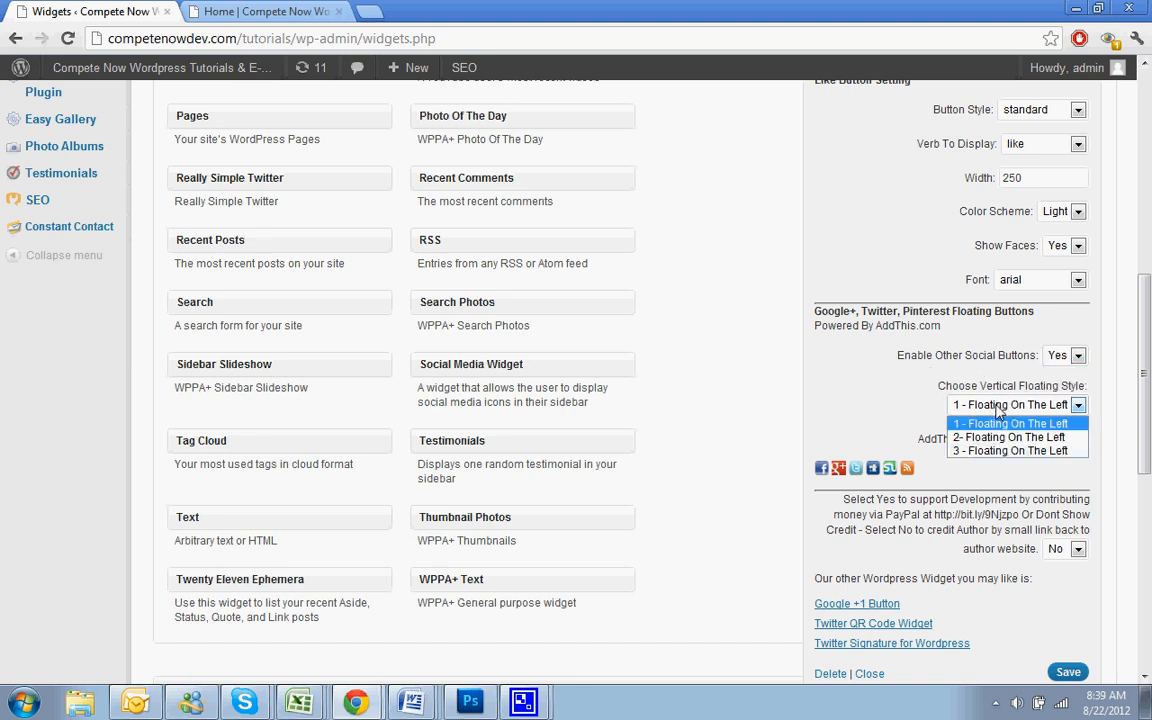
pyautogui.click(1010, 422)
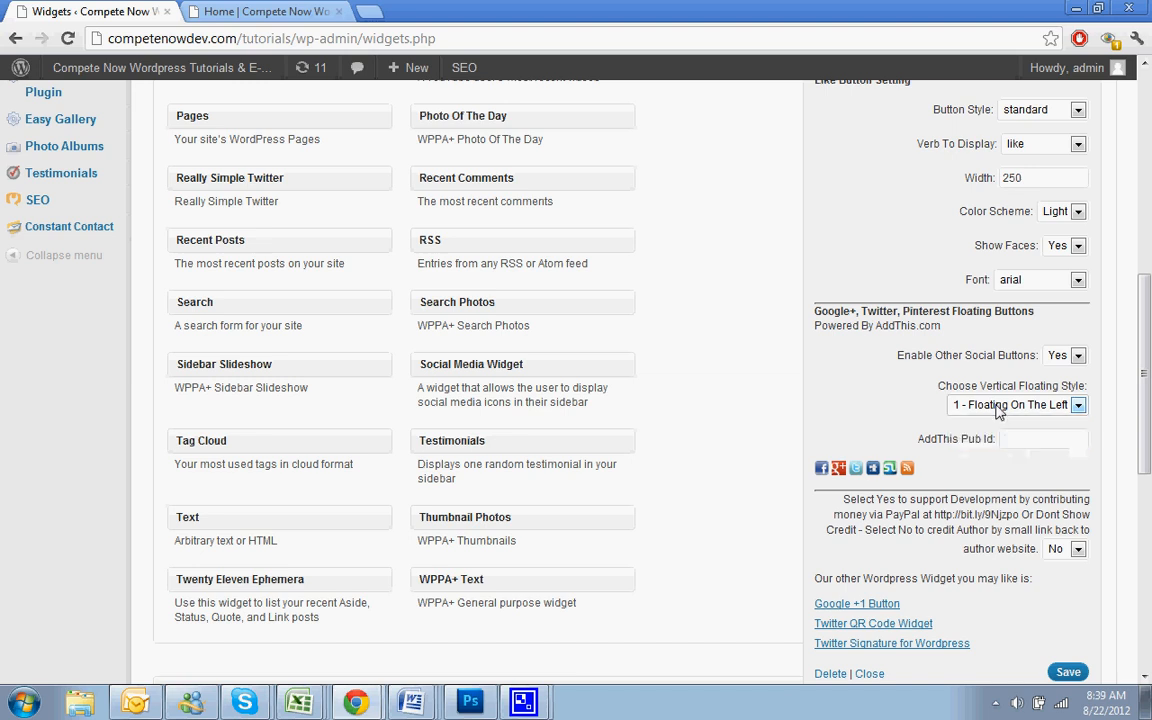
pyautogui.scroll(-3)
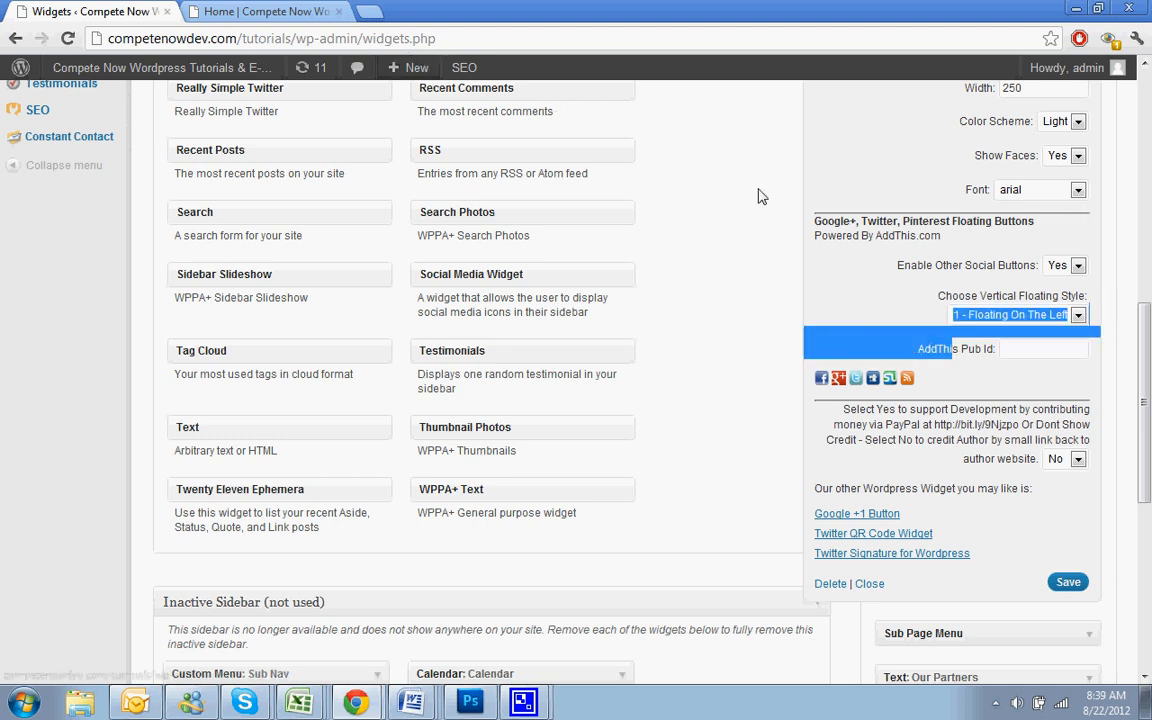
pyautogui.click(264, 11)
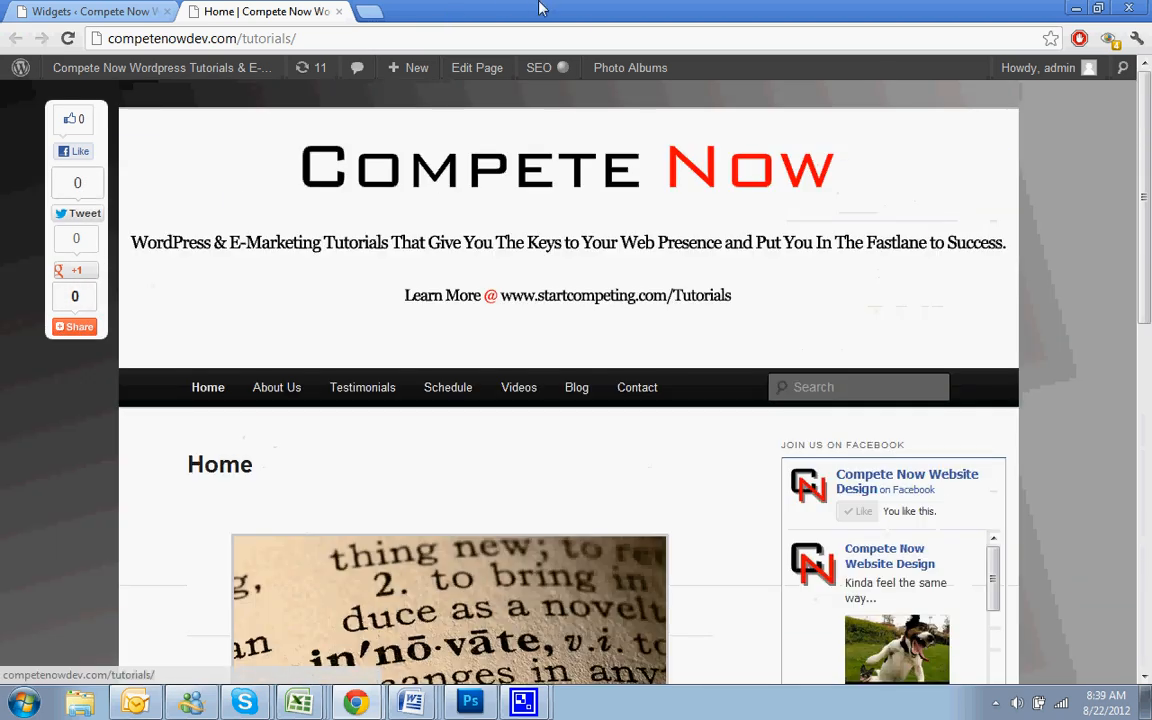
pyautogui.click(90, 11)
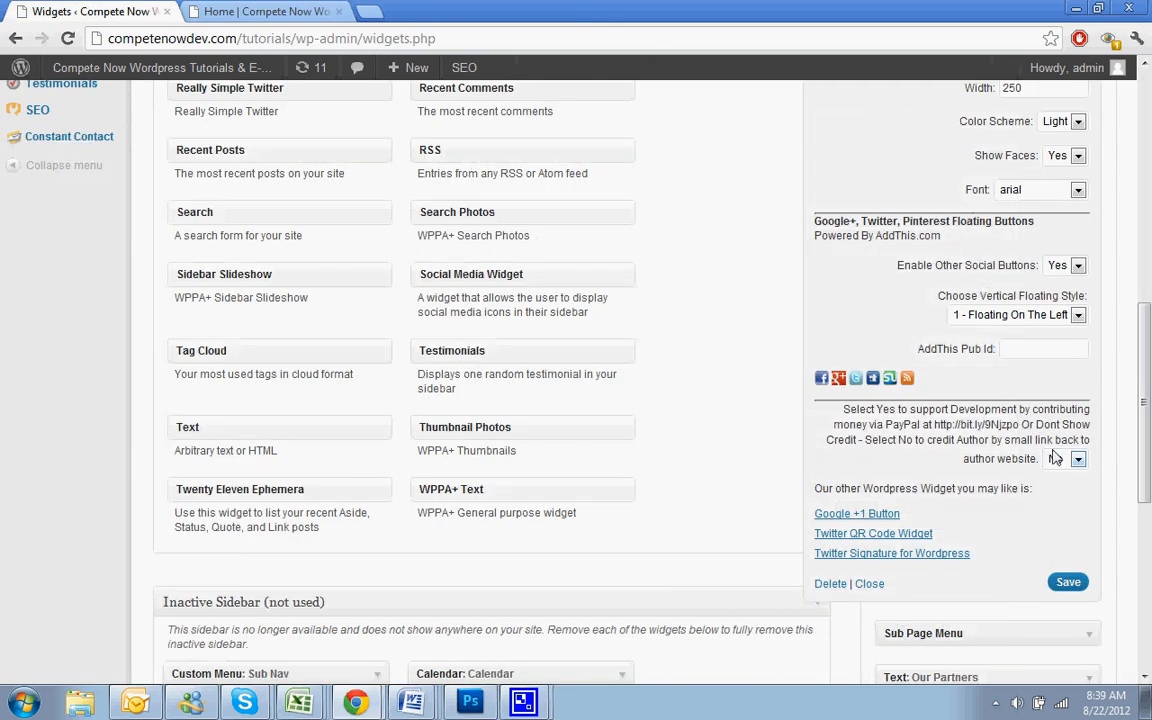
# Step: Save with floating social buttons off and check the homepage sidebar Like Box
pyautogui.click(1077, 458)
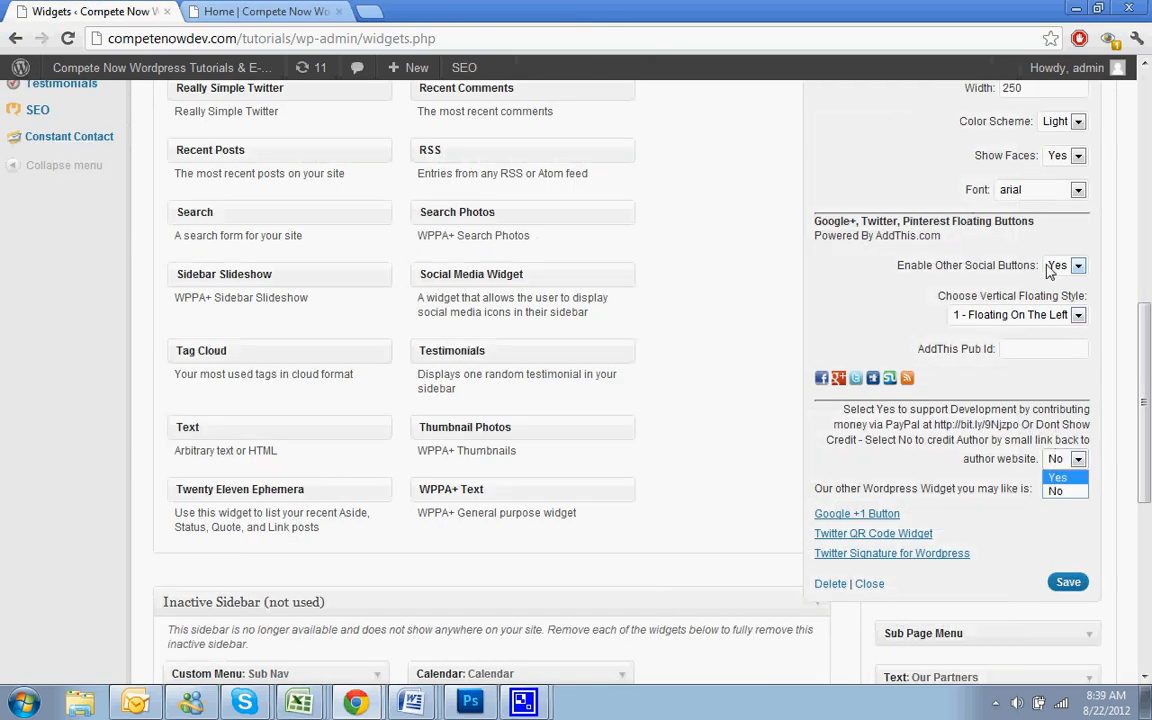
pyautogui.click(1055, 490)
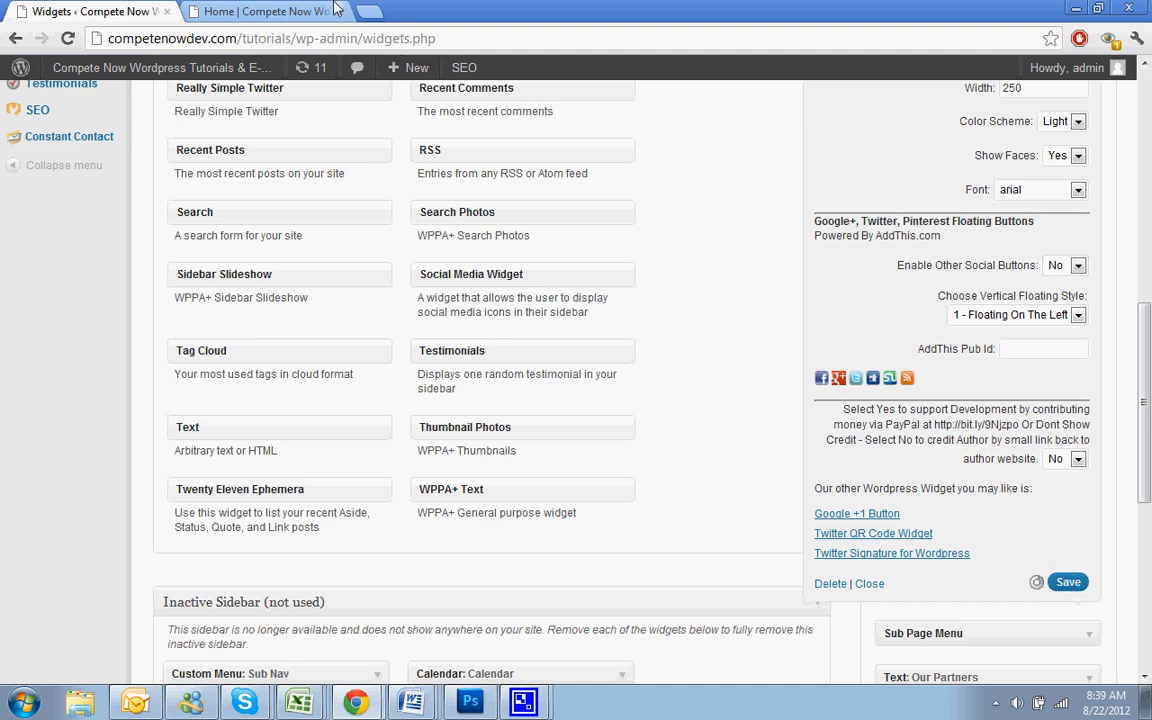
pyautogui.click(263, 11)
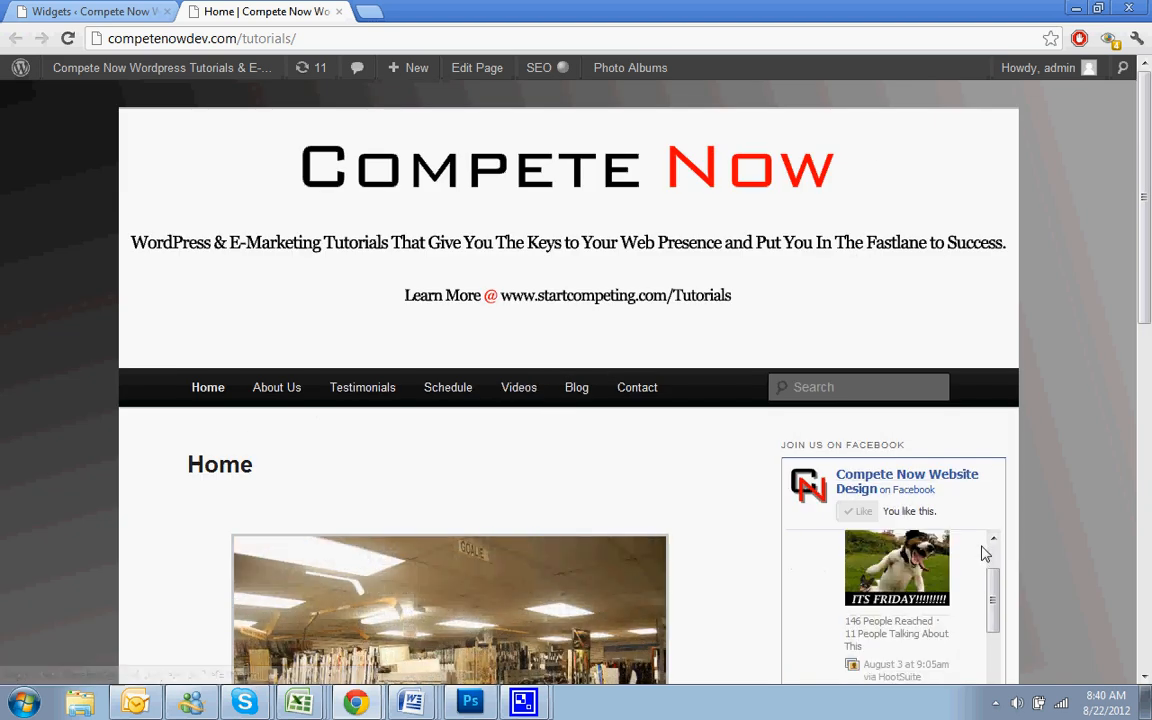
pyautogui.scroll(-3)
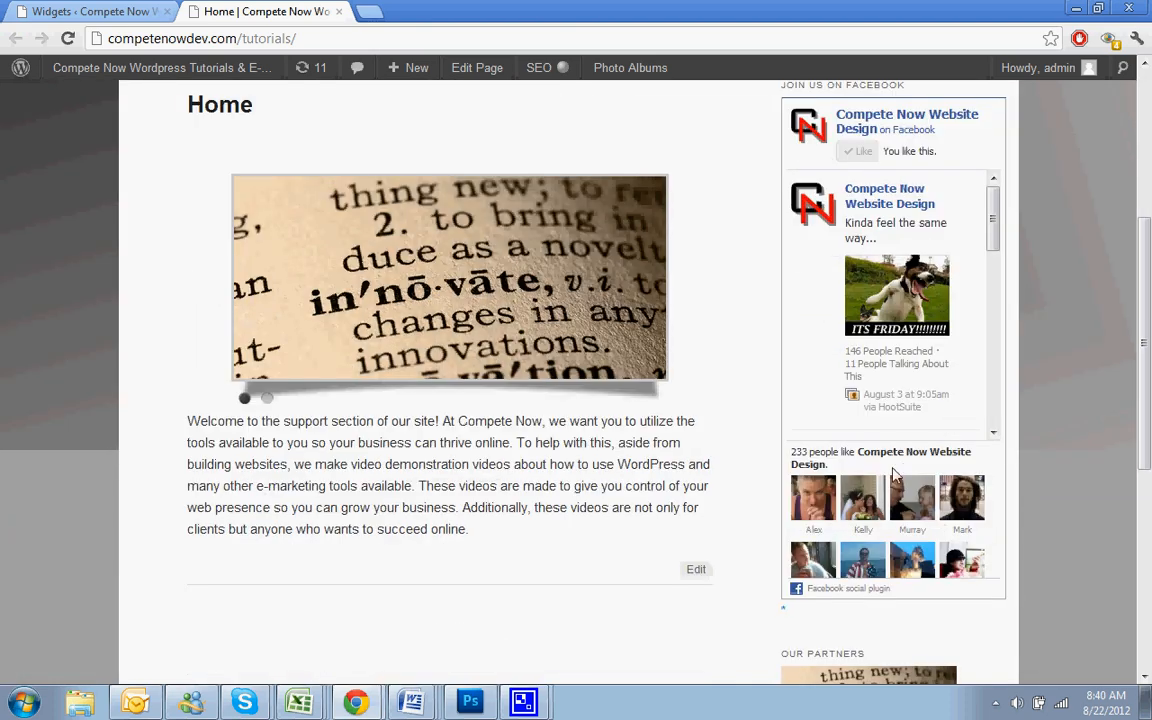